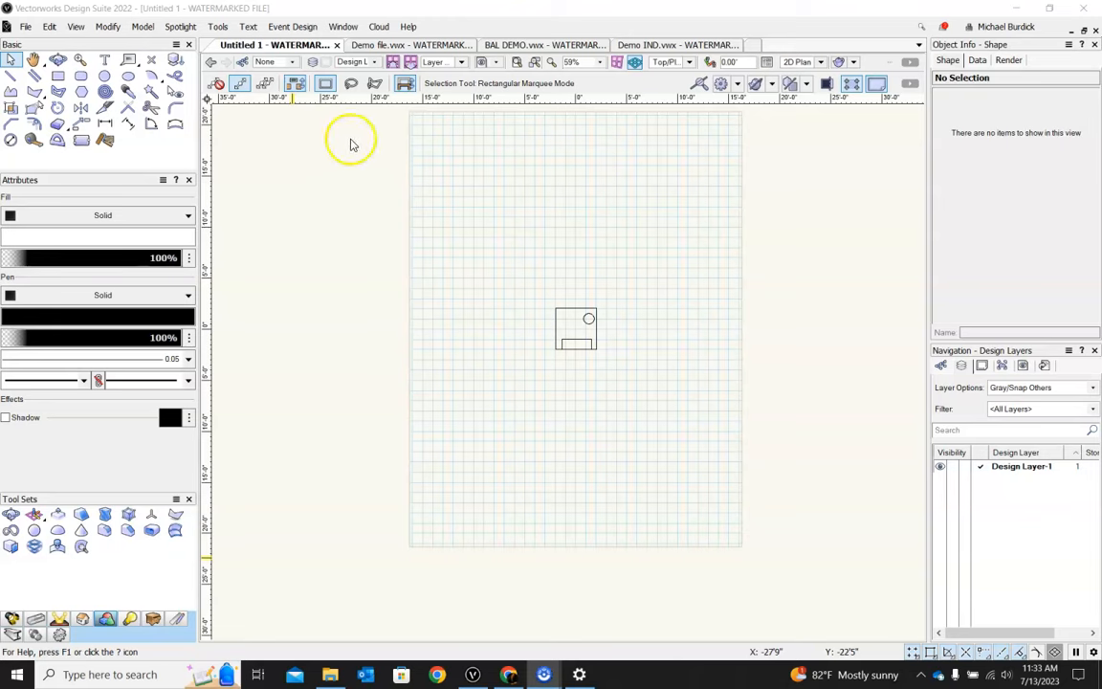
pyautogui.moveTo(730, 394)
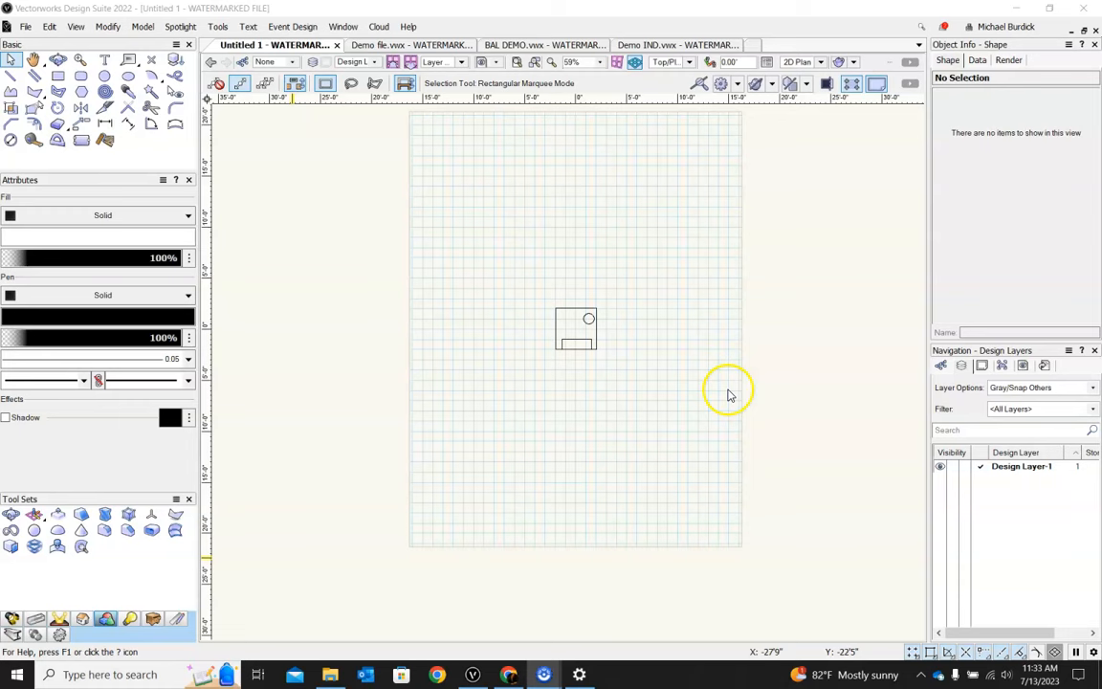
pyautogui.moveTo(371, 192)
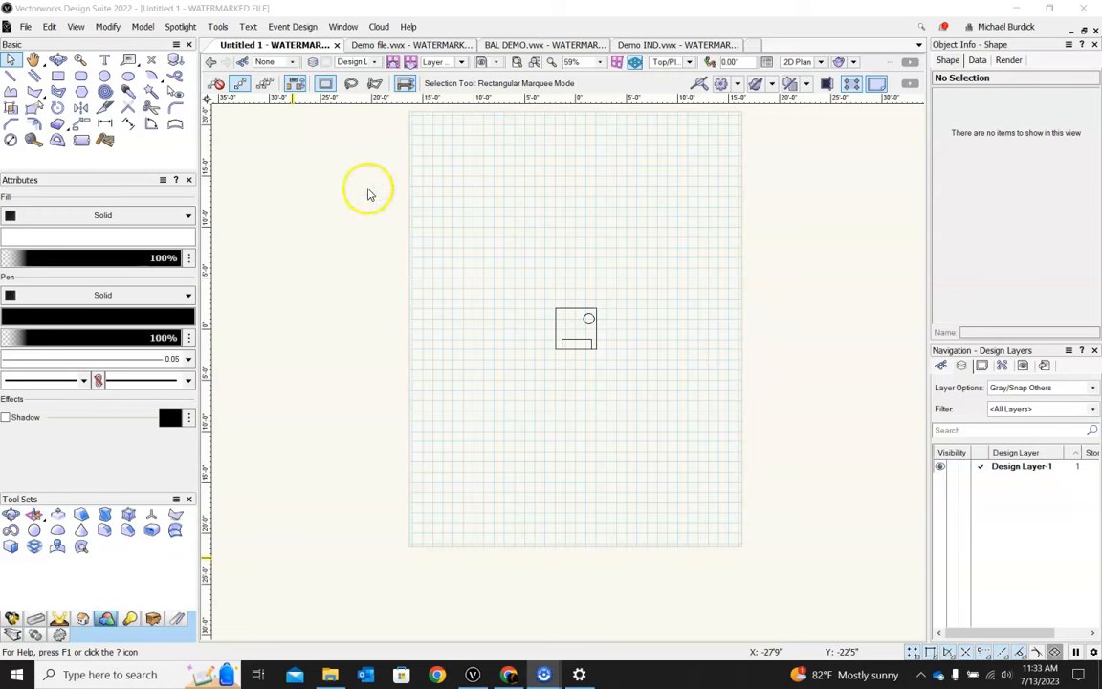
pyautogui.moveTo(297, 173)
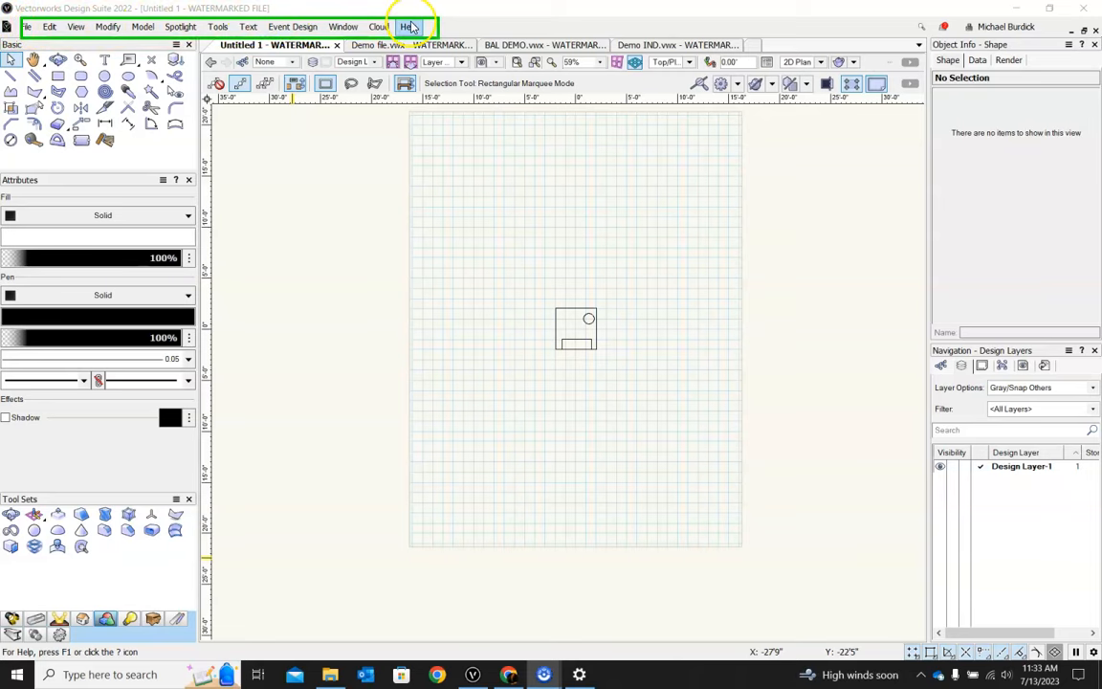
pyautogui.moveTo(28, 26)
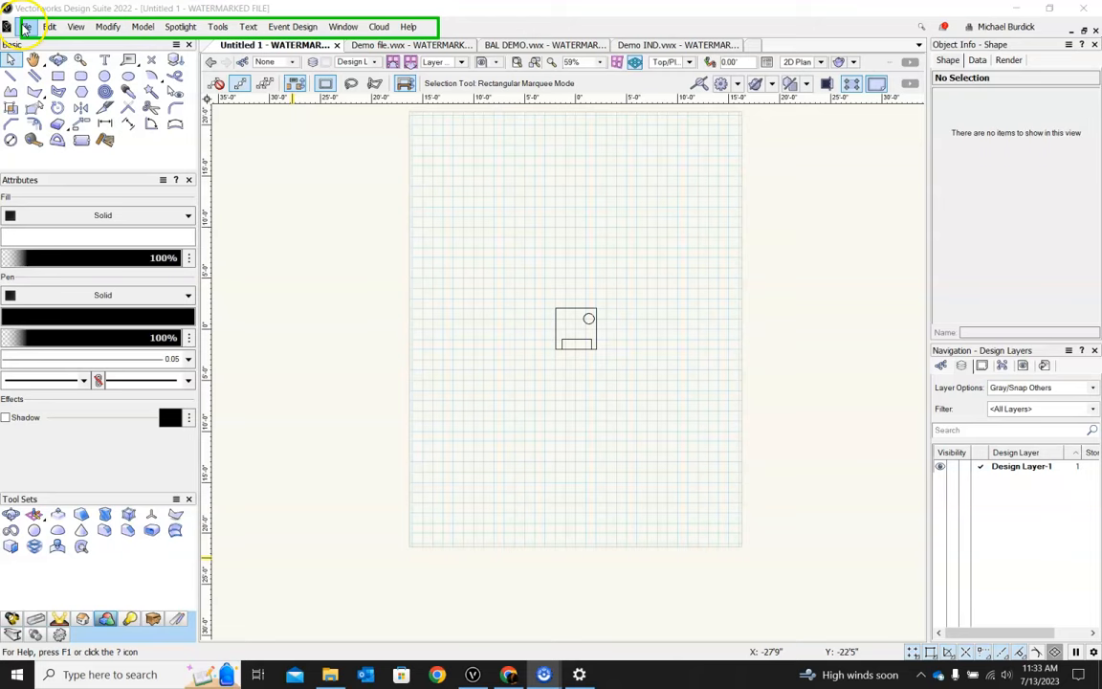
# Browse the File and Edit menus, then show the View menu's zoom, projection and rendering commands.
pyautogui.click(25, 26)
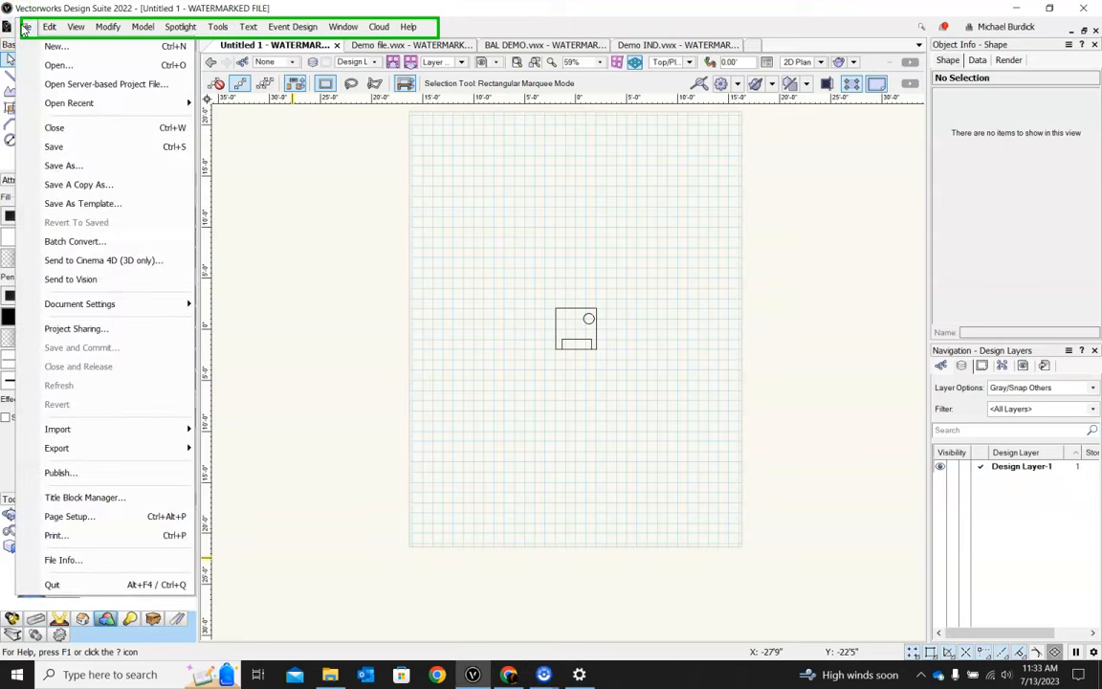
pyautogui.click(48, 26)
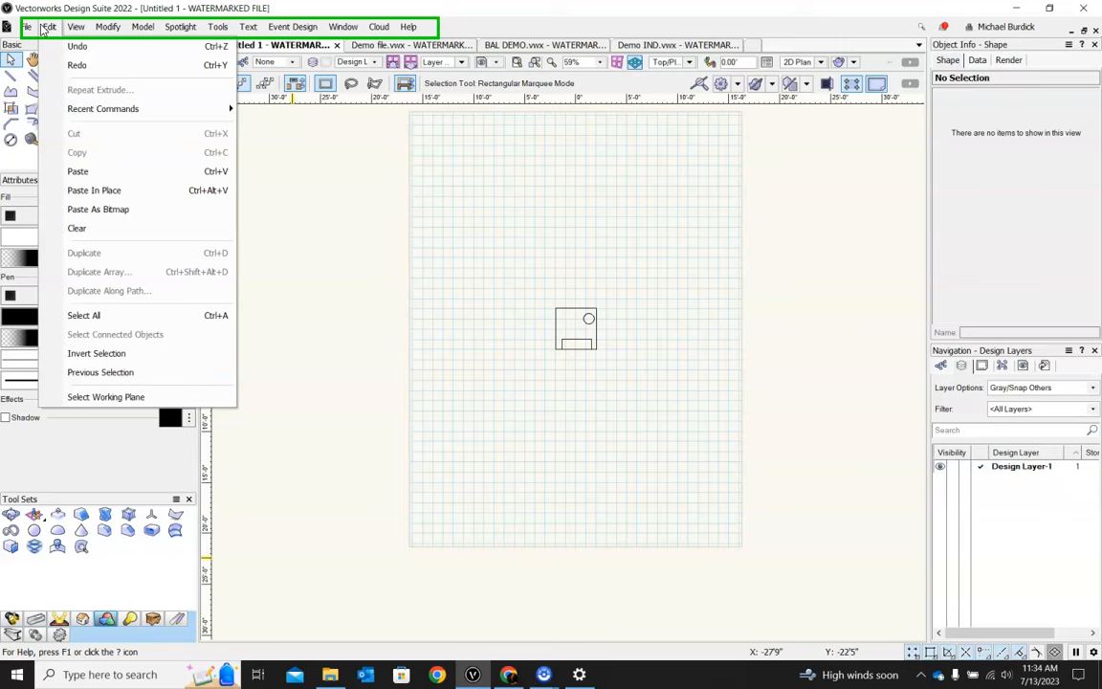
pyautogui.click(77, 26)
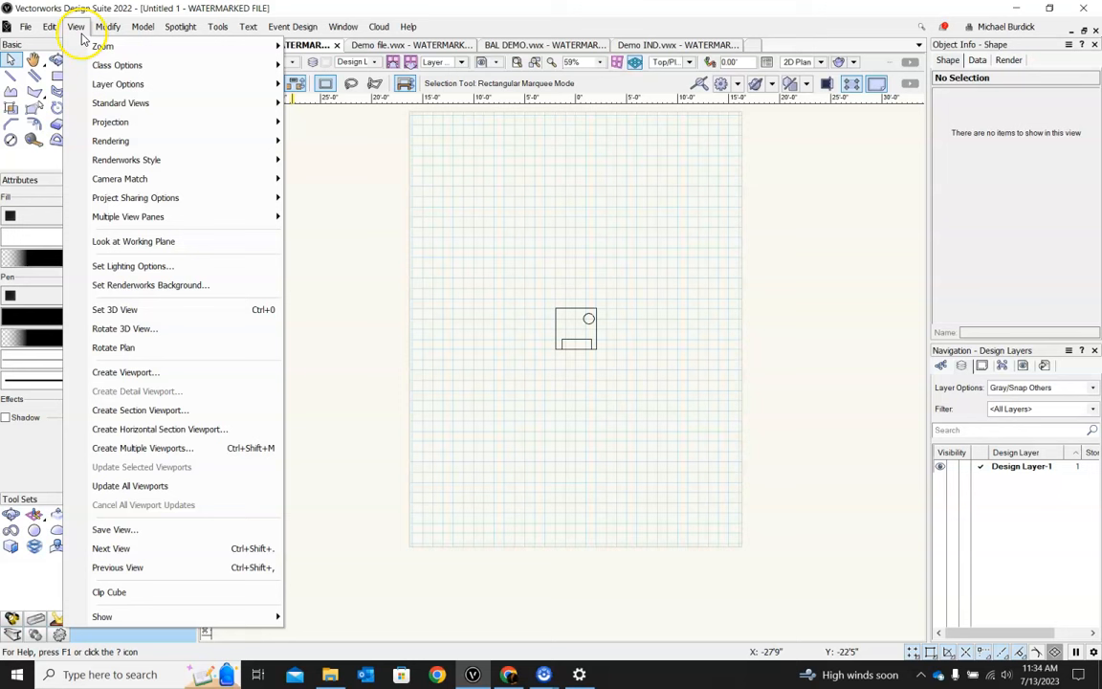
# Browse the View, Modify and Model menus, revisiting Modify and Model.
pyautogui.click(108, 26)
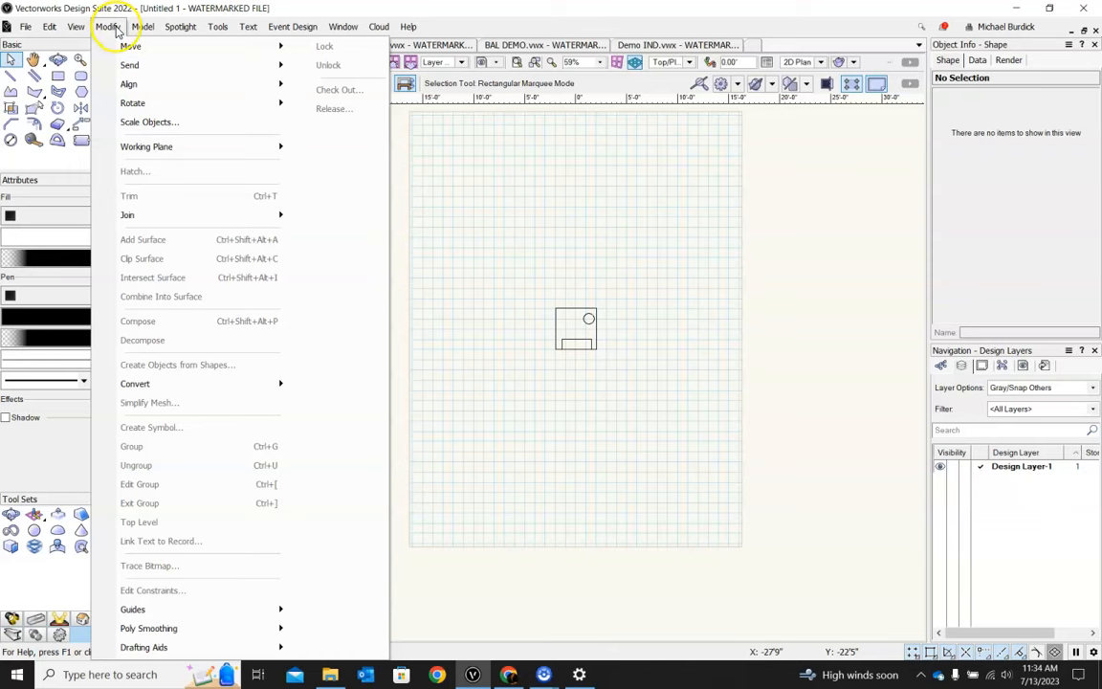
pyautogui.click(144, 26)
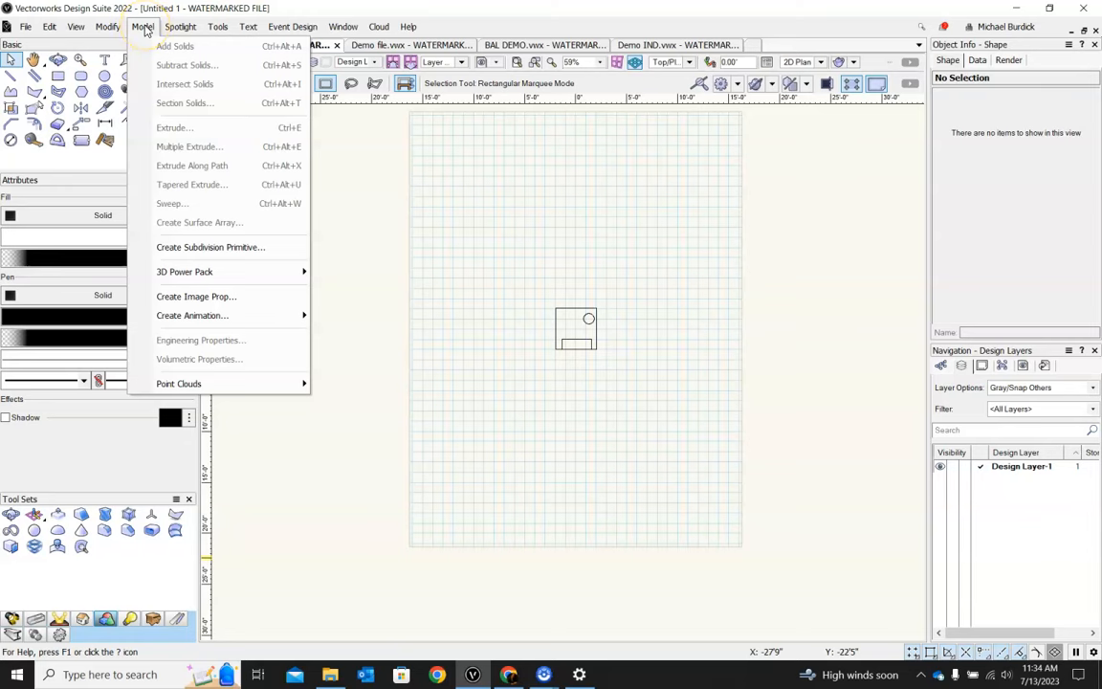
pyautogui.click(104, 26)
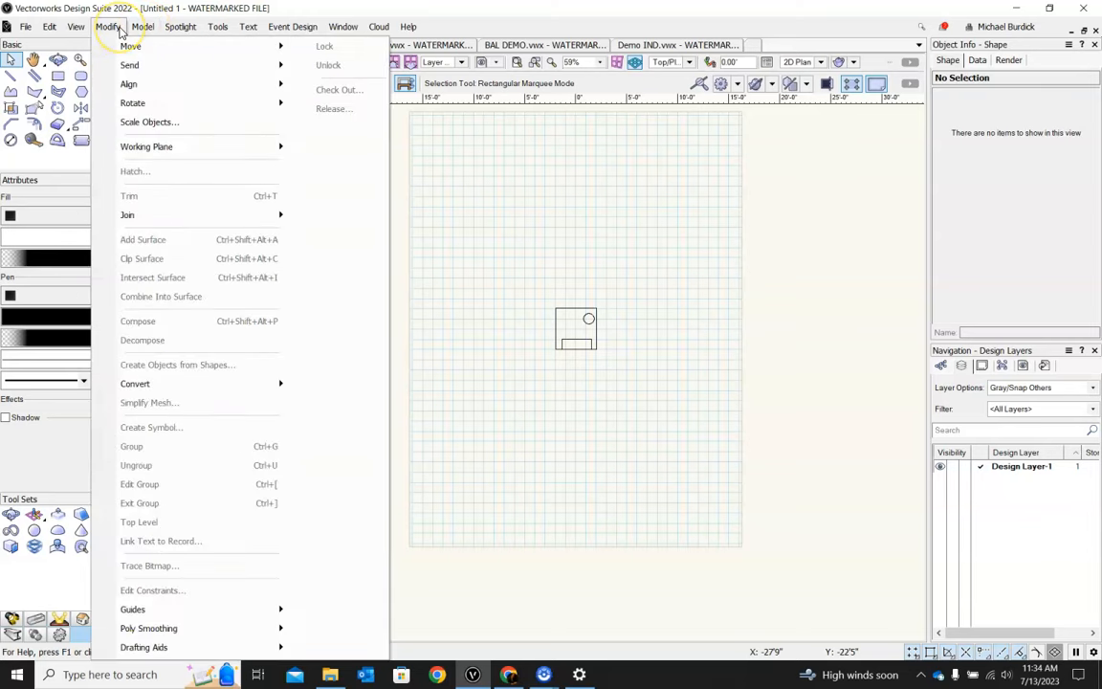
pyautogui.click(139, 26)
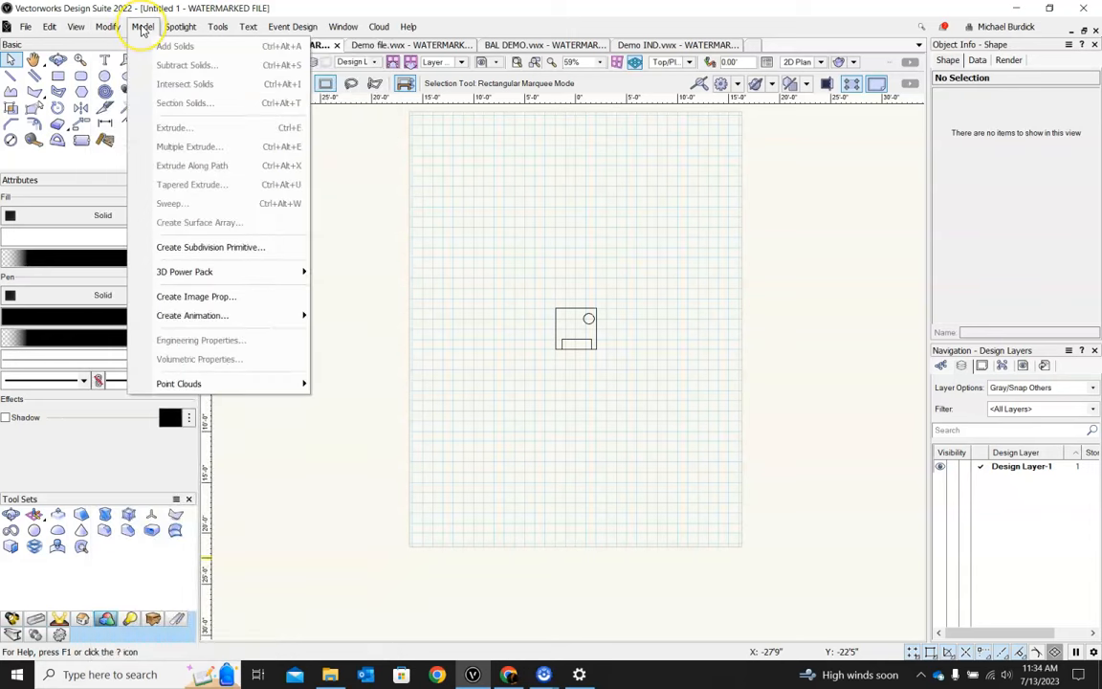
pyautogui.click(177, 26)
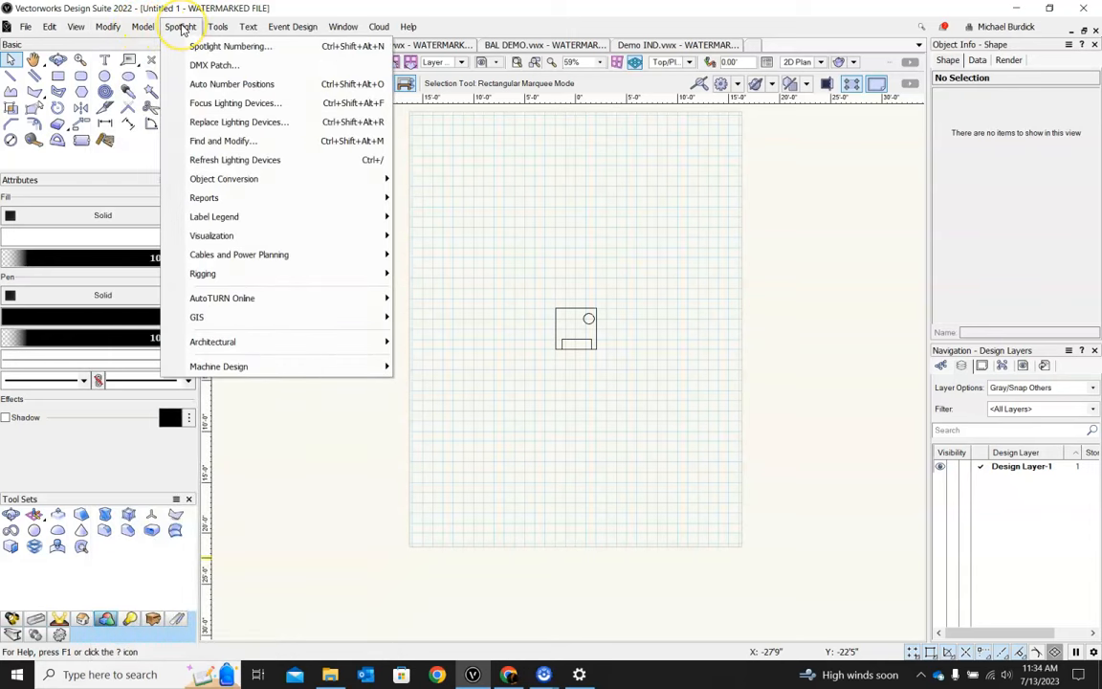
pyautogui.moveTo(228, 85)
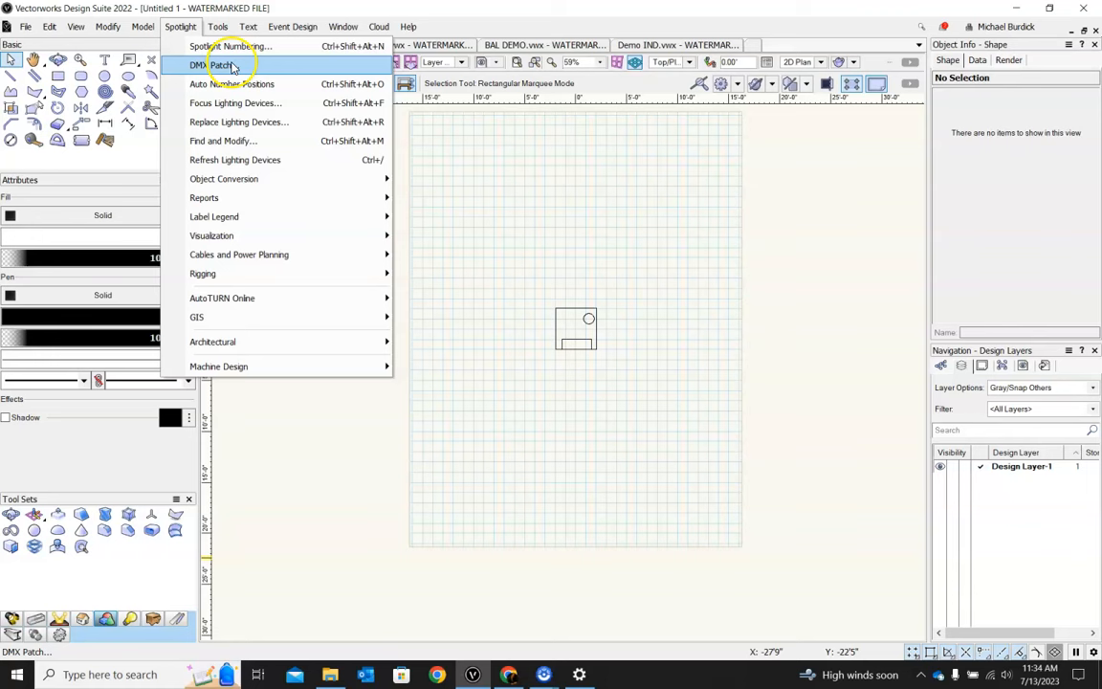
pyautogui.moveTo(180, 27)
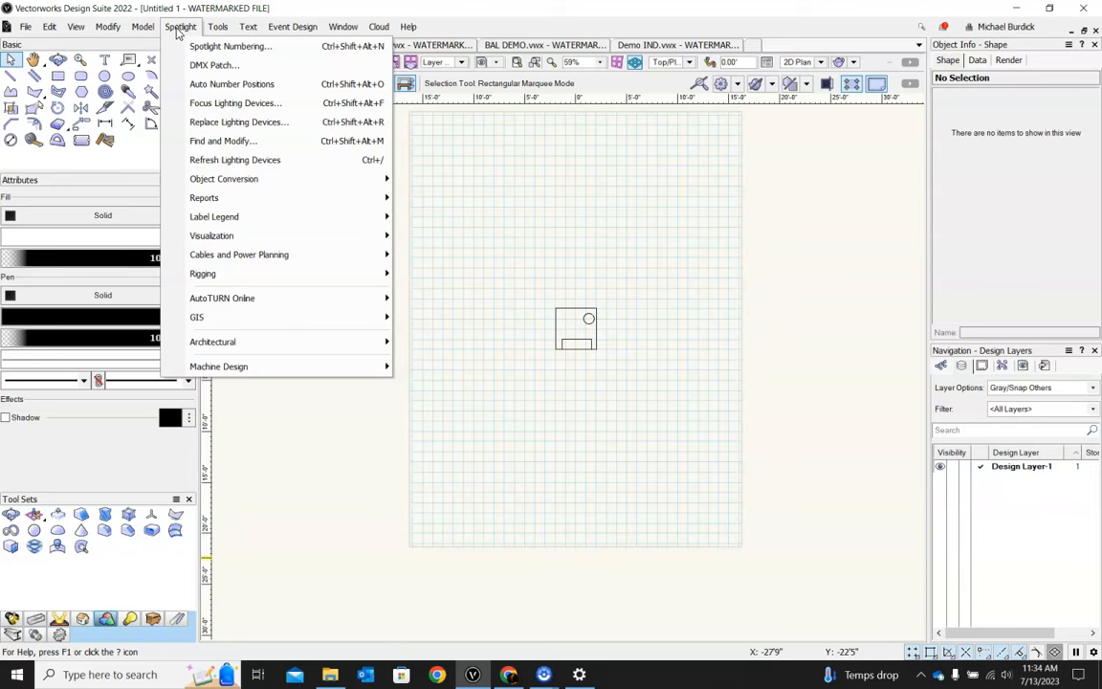
# Show the Spotlight, Tools, Text and Event Design menus in turn.
pyautogui.click(218, 25)
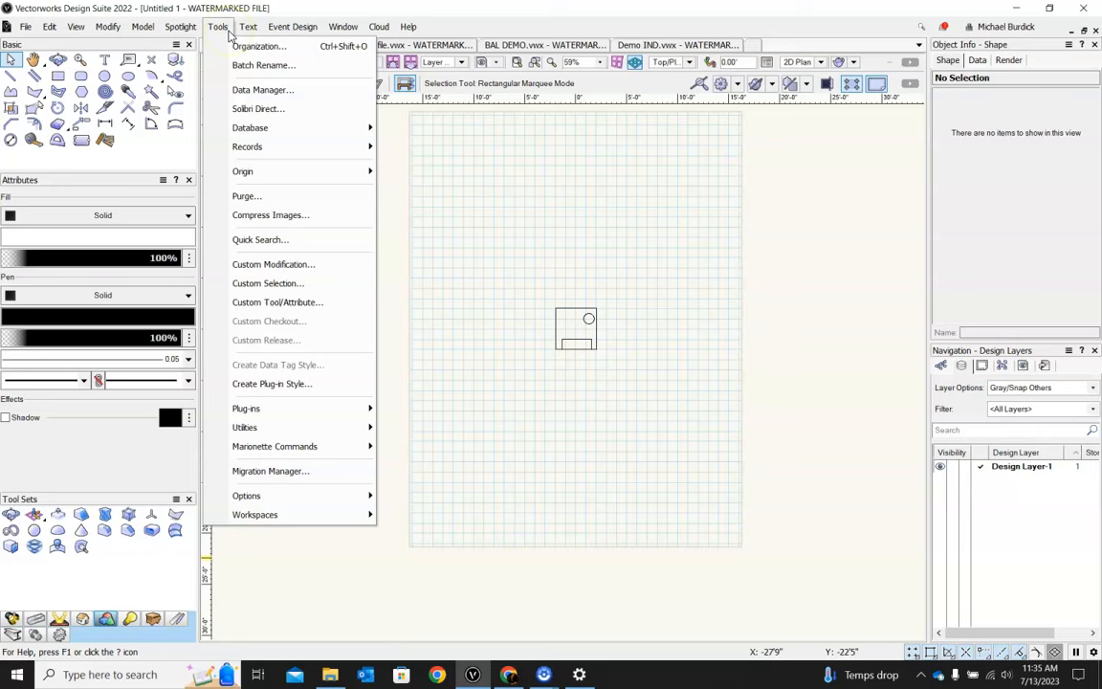
pyautogui.click(247, 25)
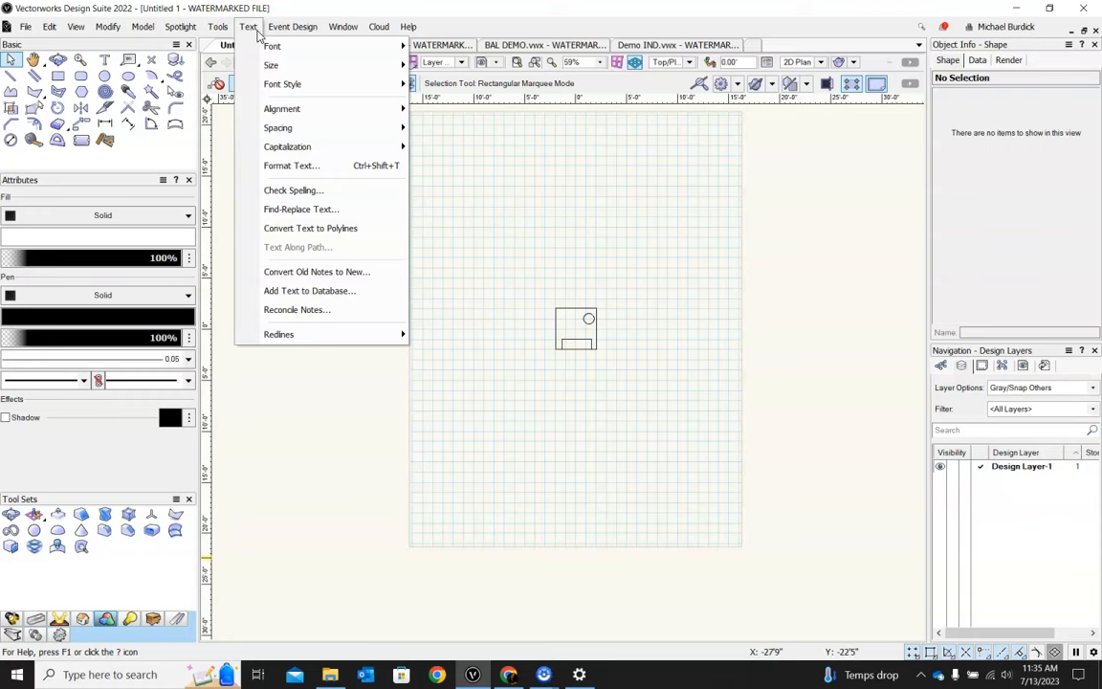
pyautogui.click(293, 26)
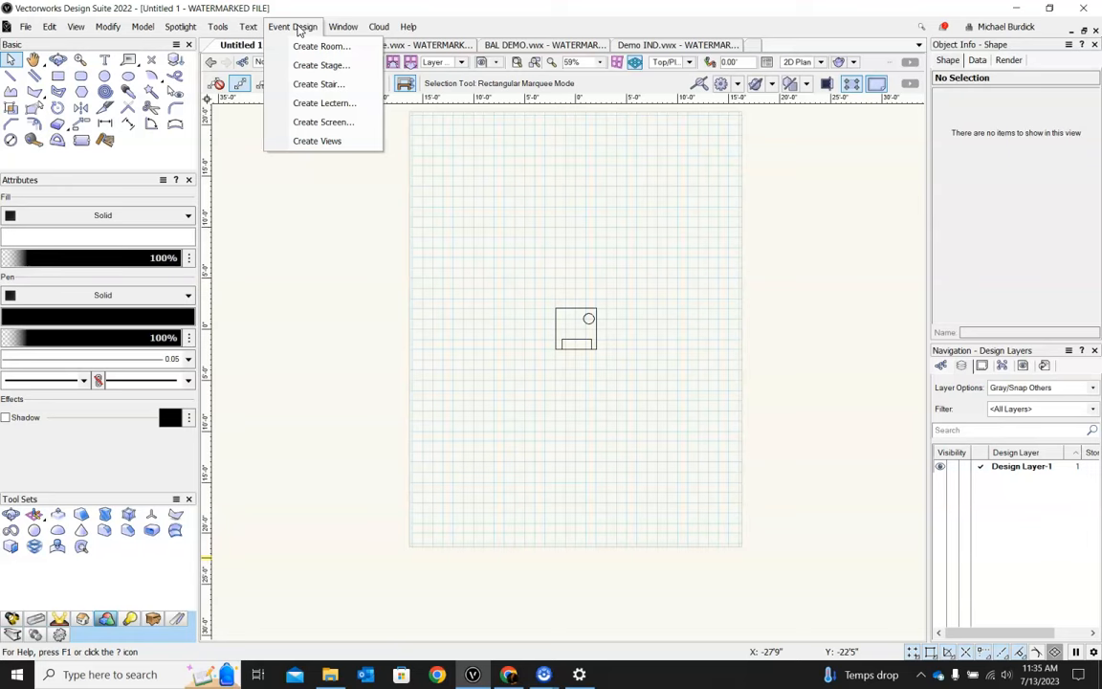
pyautogui.click(343, 26)
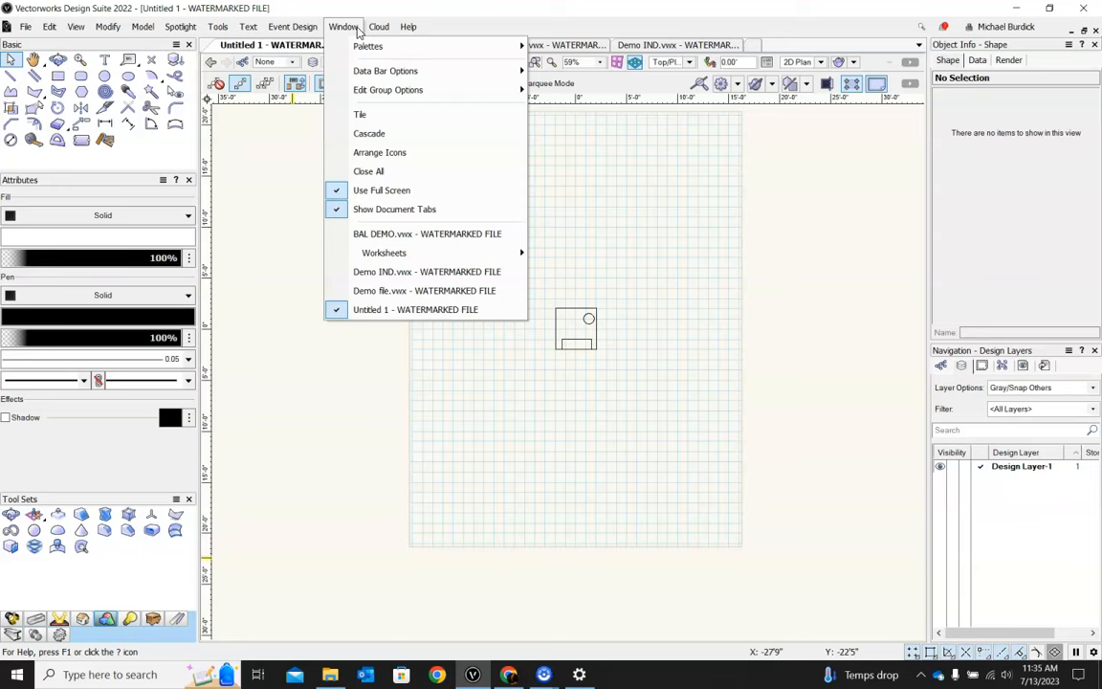
pyautogui.moveTo(367, 46)
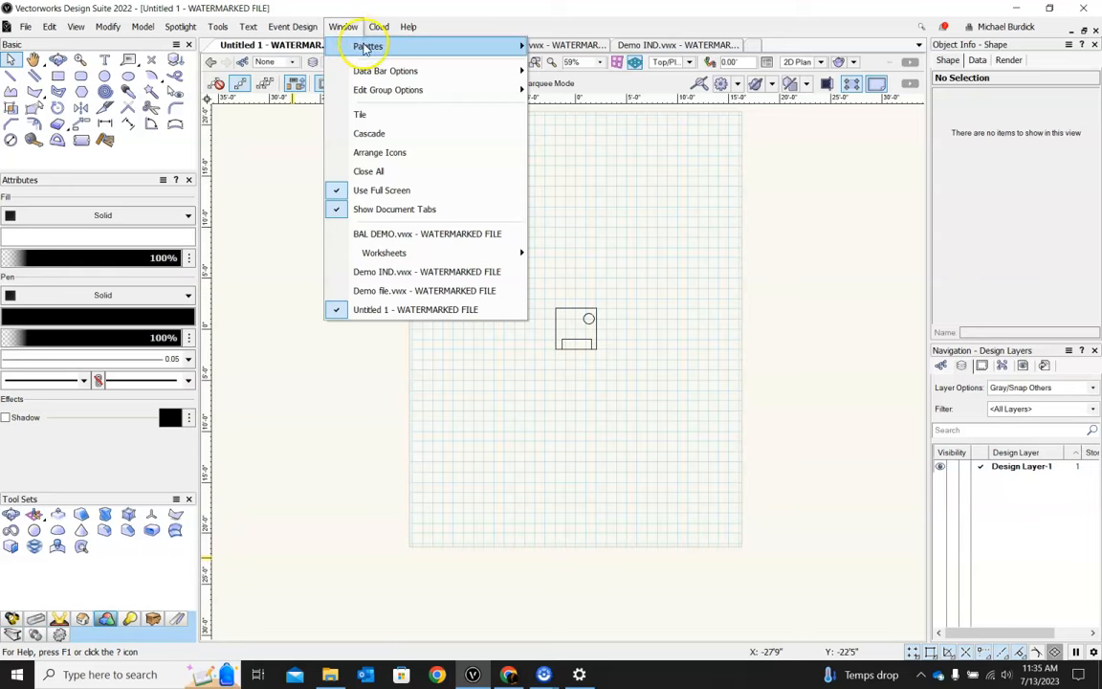
# Show the Window > Palettes list, then dismiss the Window menu.
pyautogui.click(370, 46)
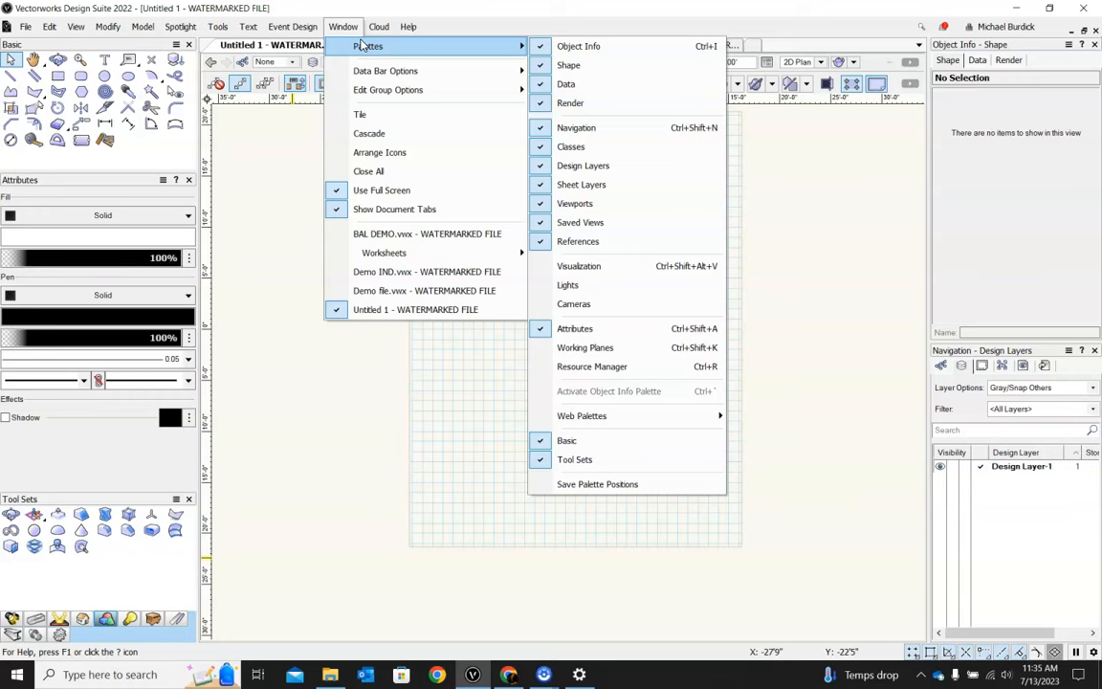
pyautogui.moveTo(369, 46)
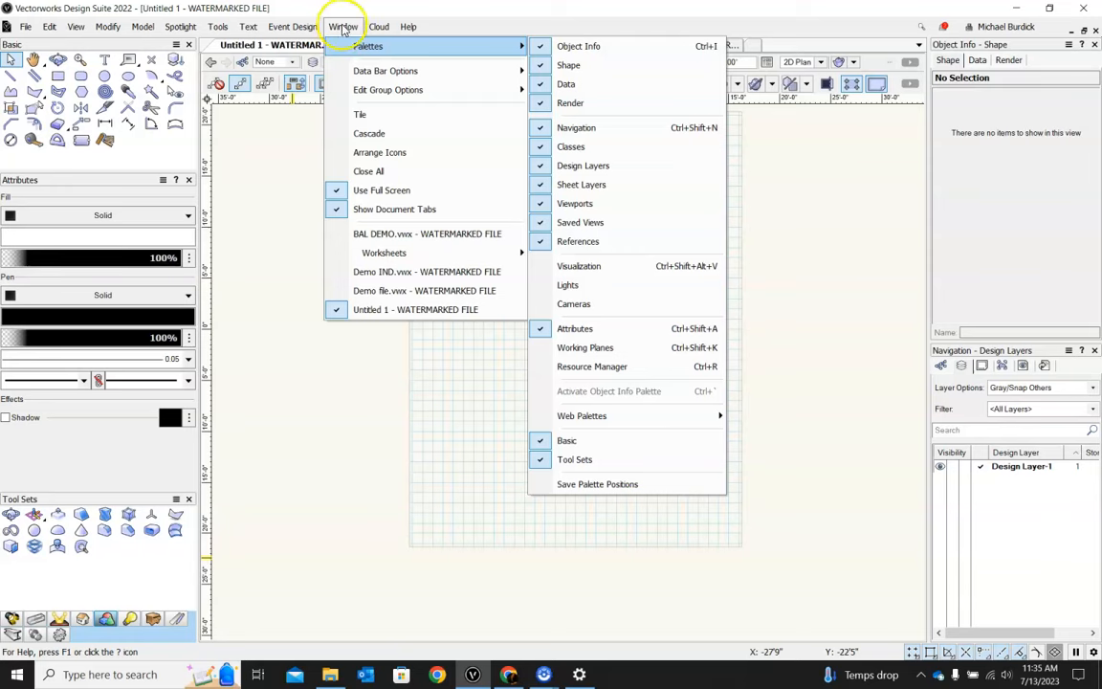
pyautogui.moveTo(592, 287)
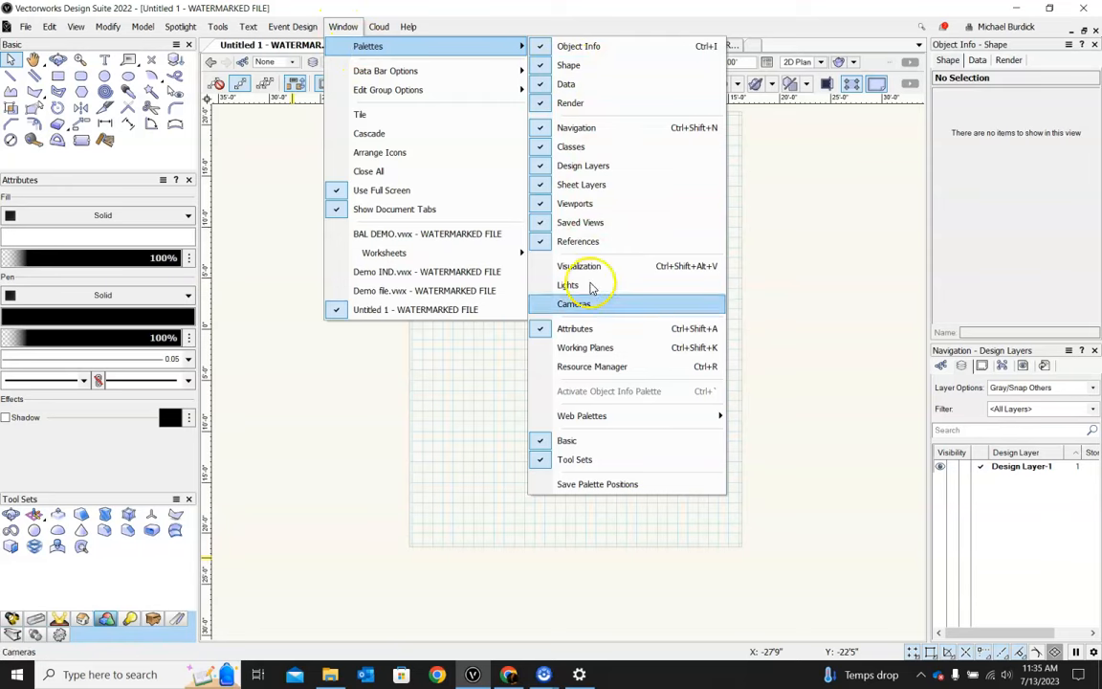
pyautogui.moveTo(571, 92)
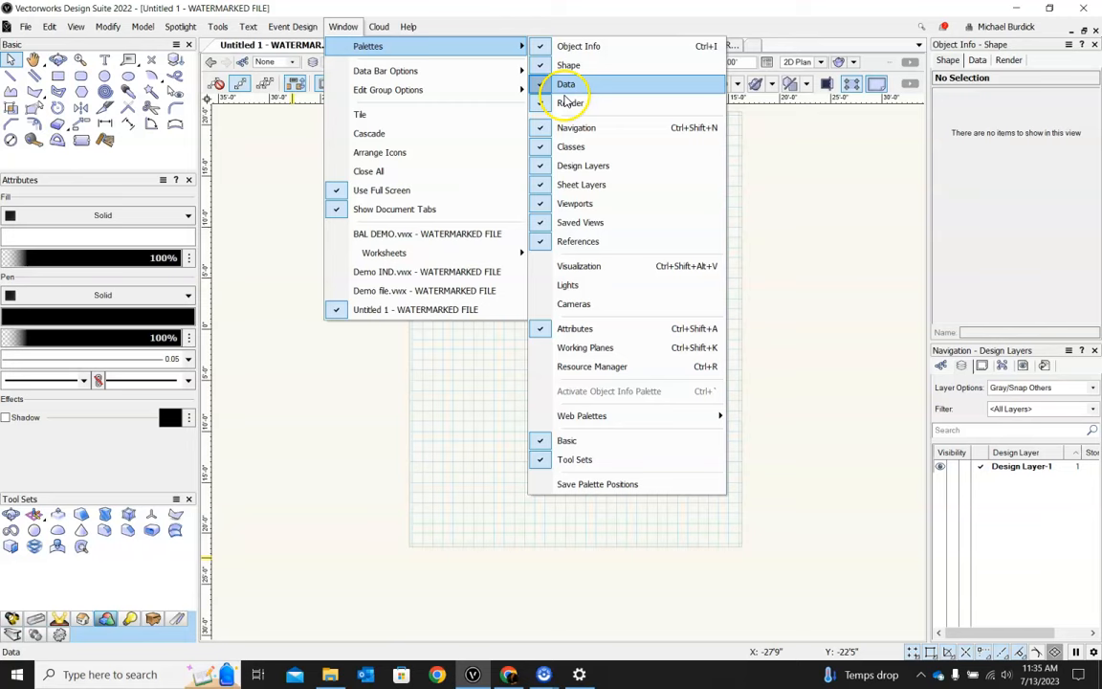
pyautogui.moveTo(598, 387)
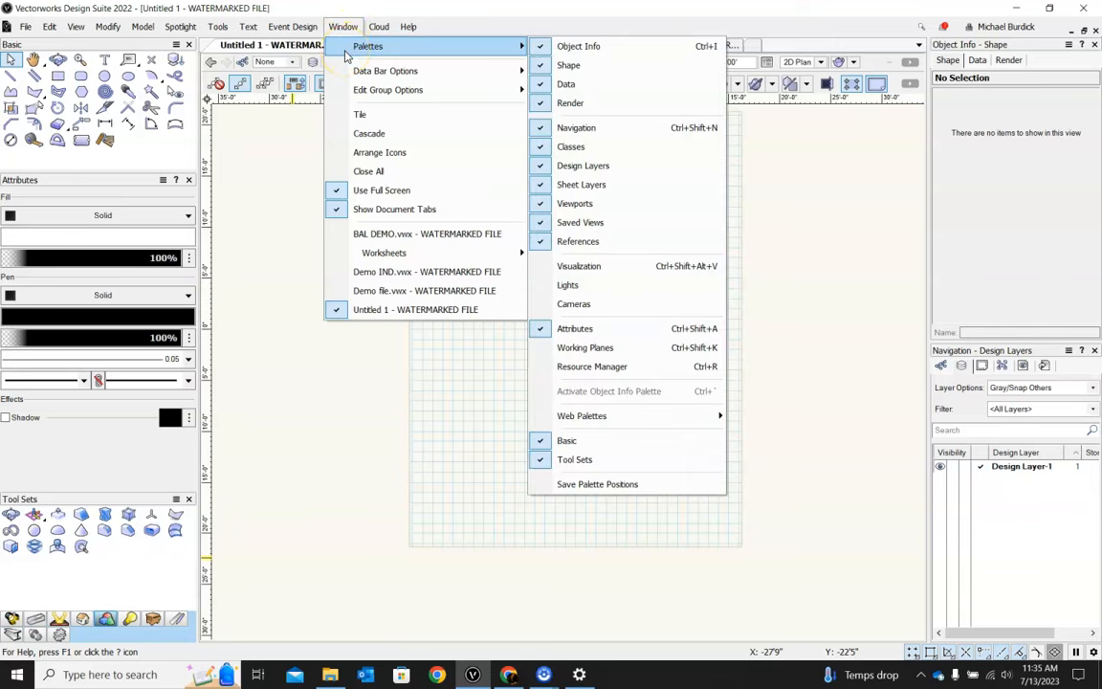
pyautogui.click(410, 26)
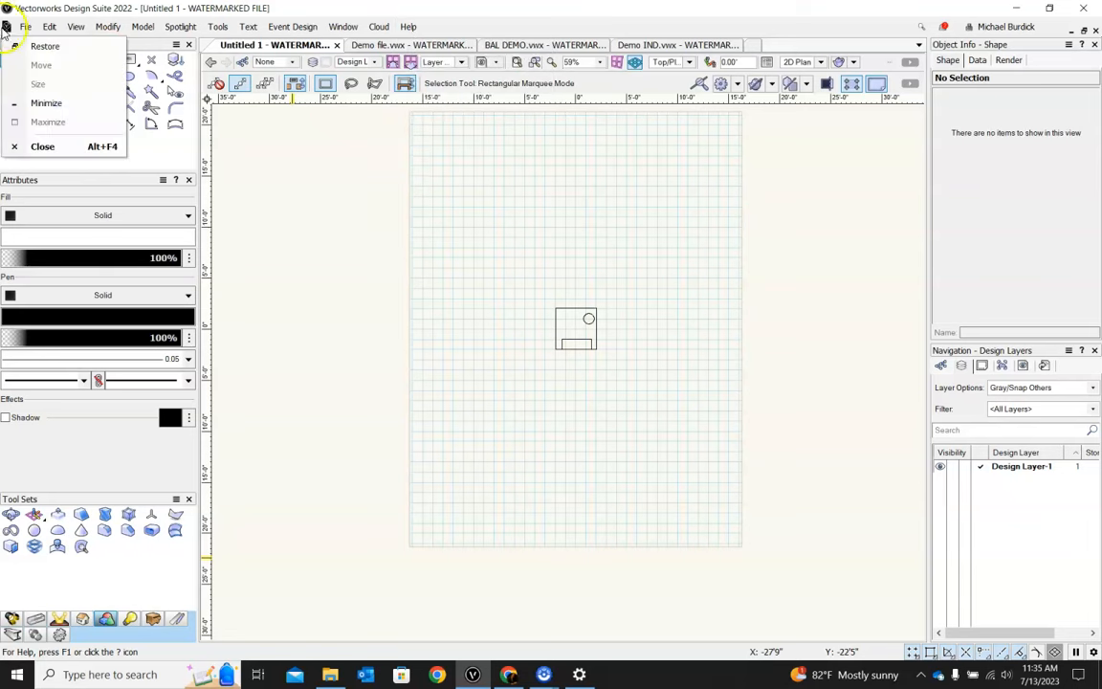
pyautogui.click(407, 26)
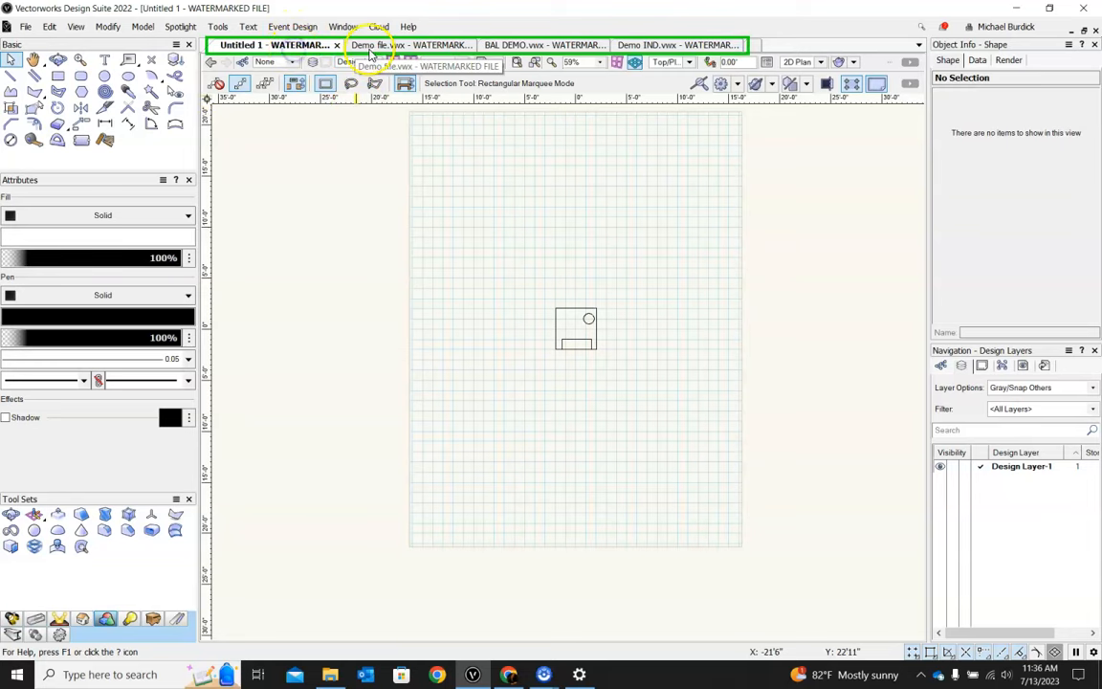
pyautogui.click(541, 45)
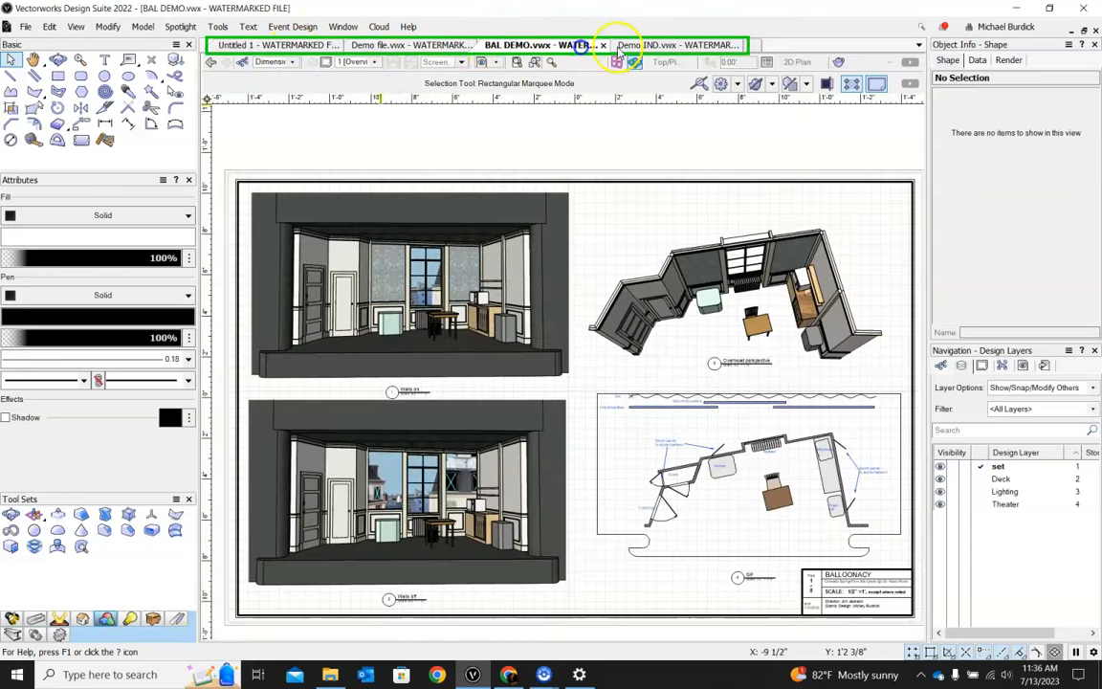
pyautogui.click(278, 45)
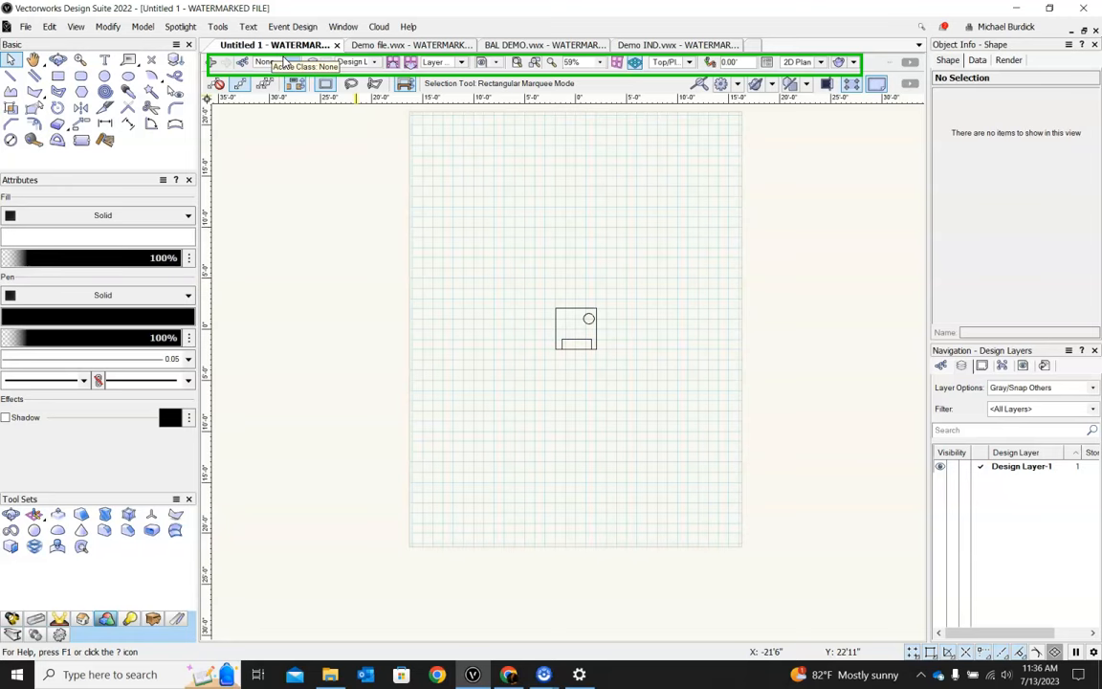
pyautogui.click(281, 61)
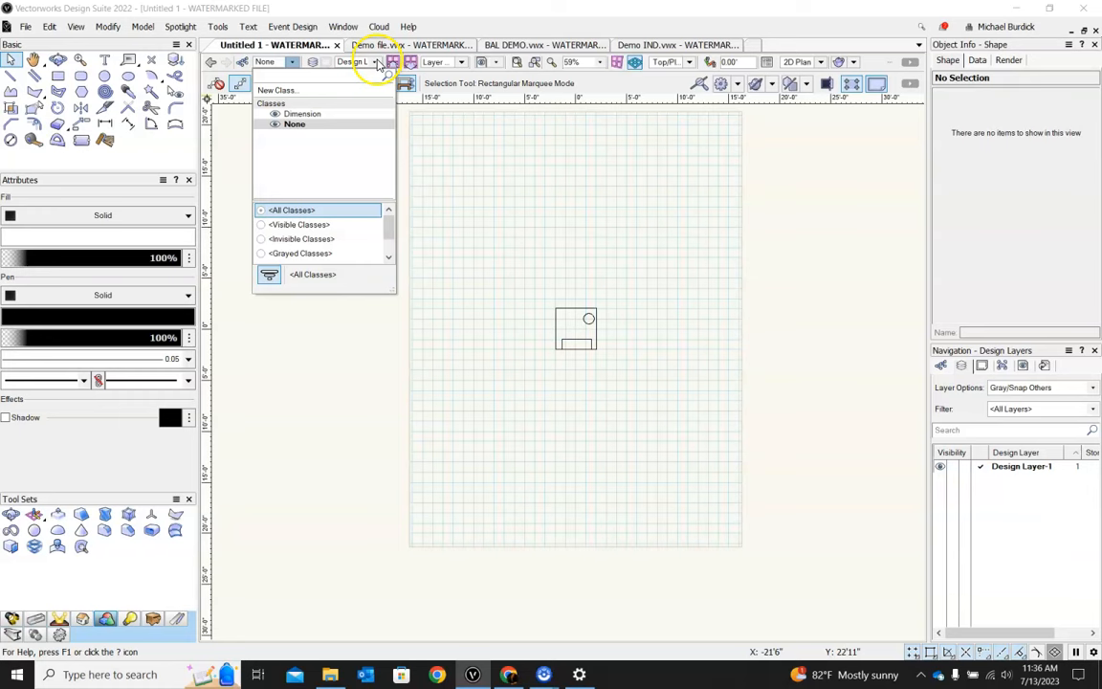
pyautogui.click(388, 61)
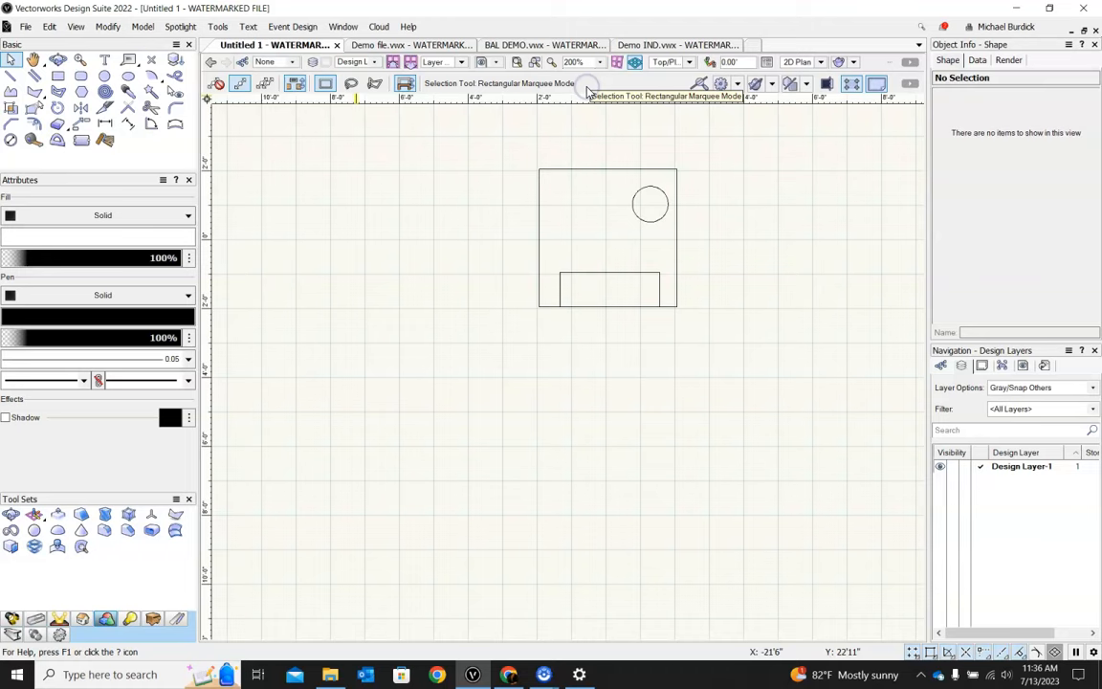
pyautogui.click(602, 62)
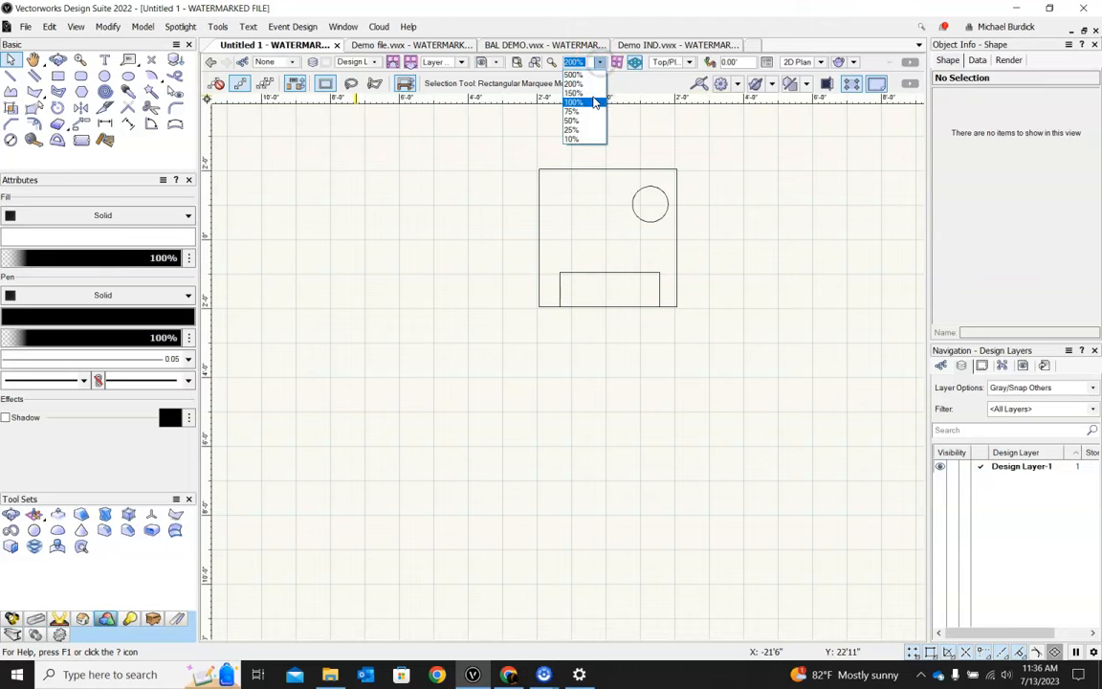
pyautogui.click(569, 129)
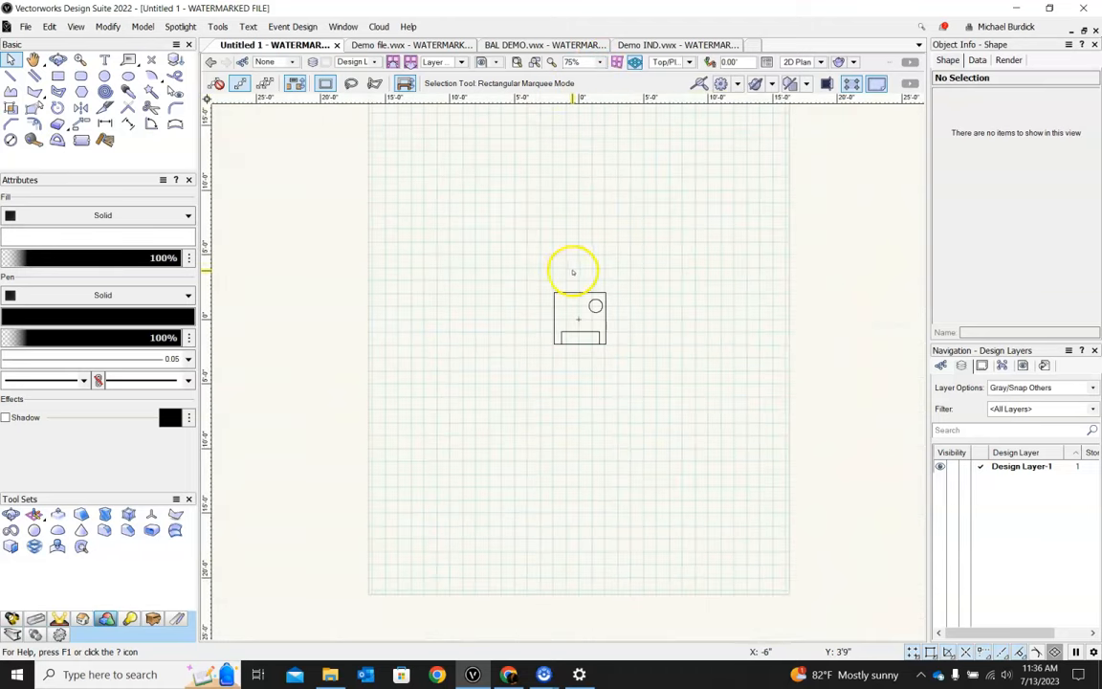
pyautogui.moveTo(554, 256)
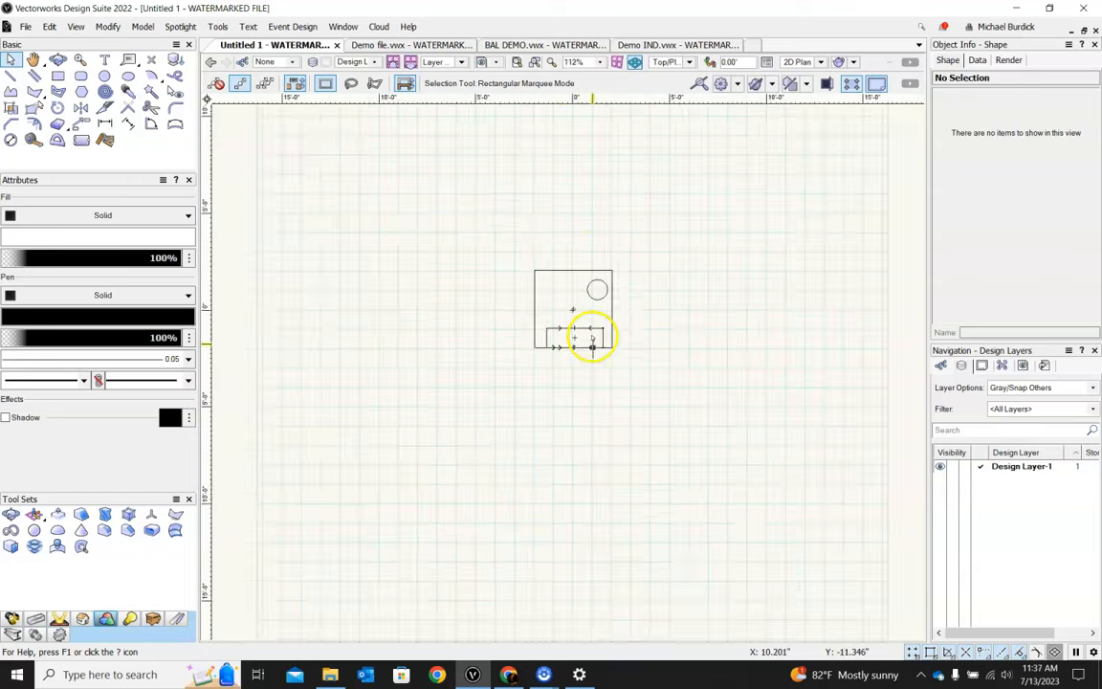
pyautogui.scroll(-3)
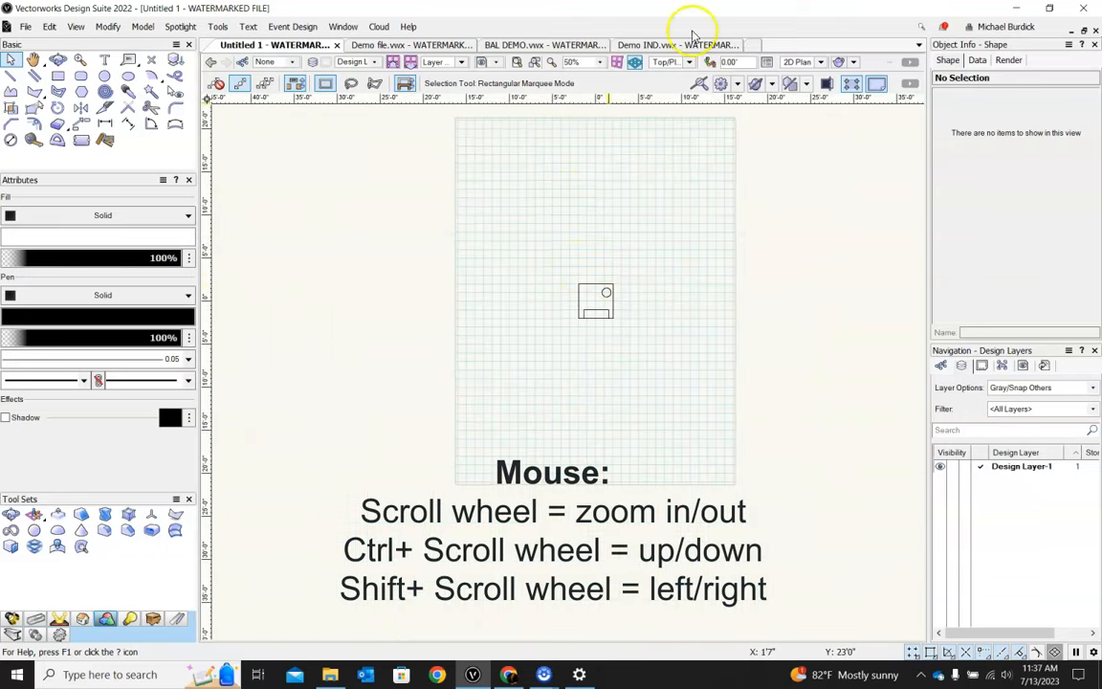
pyautogui.click(595, 61)
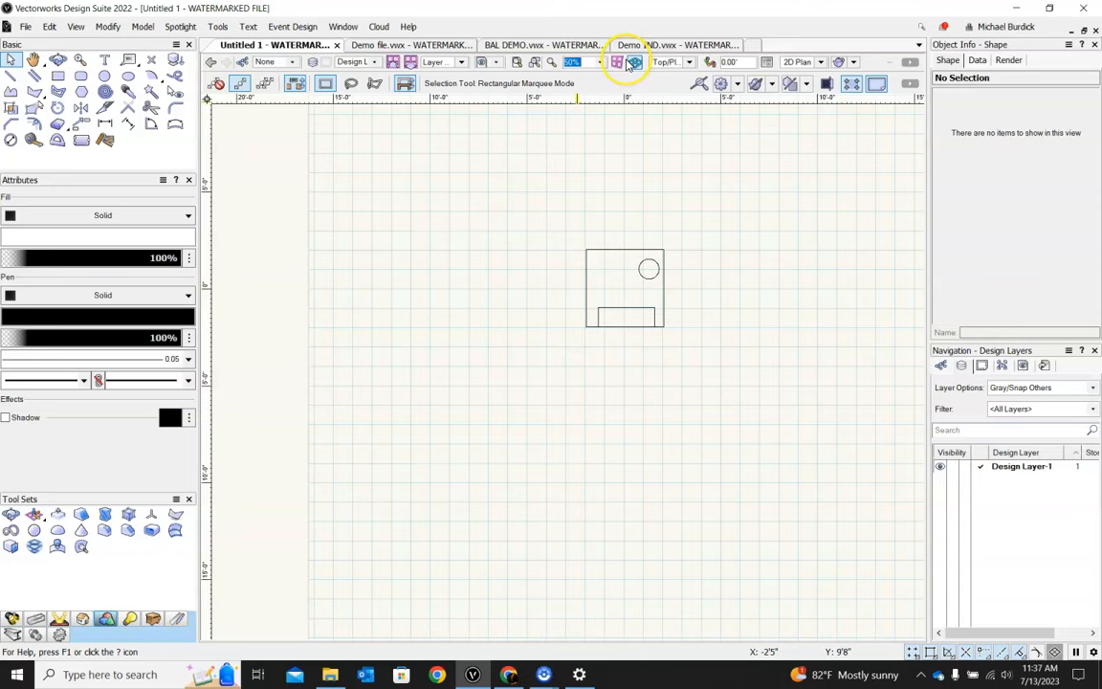
# Switch the box through the Right, Left Isometric and Lower Right Isometric standard views.
pyautogui.click(686, 61)
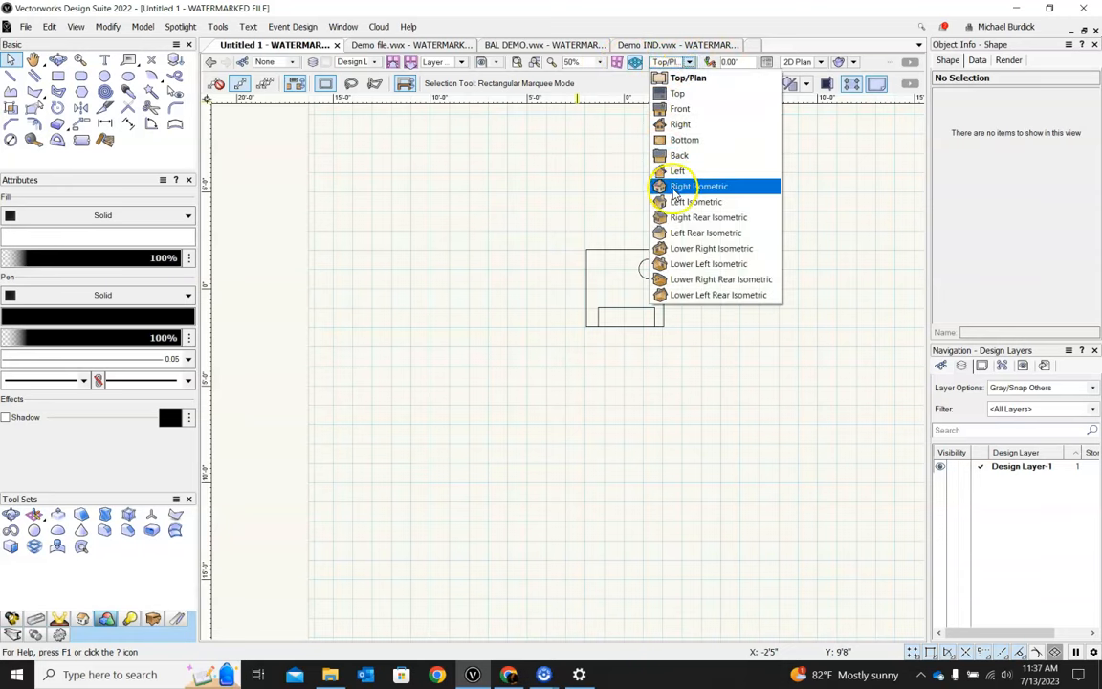
pyautogui.moveTo(688, 77)
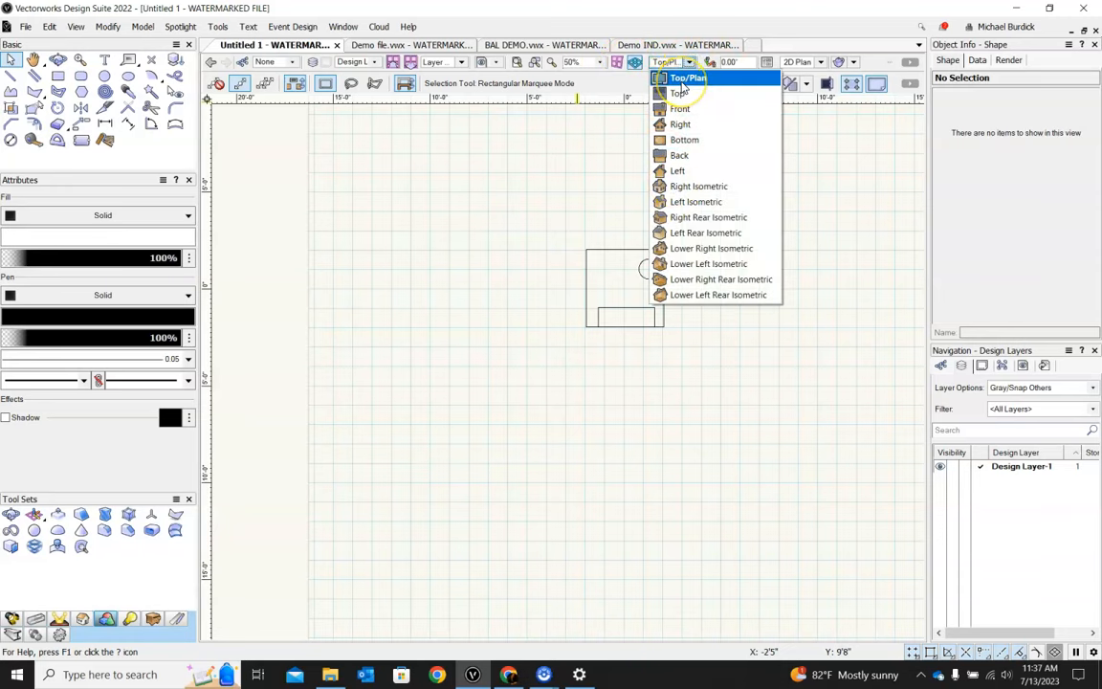
pyautogui.moveTo(678, 124)
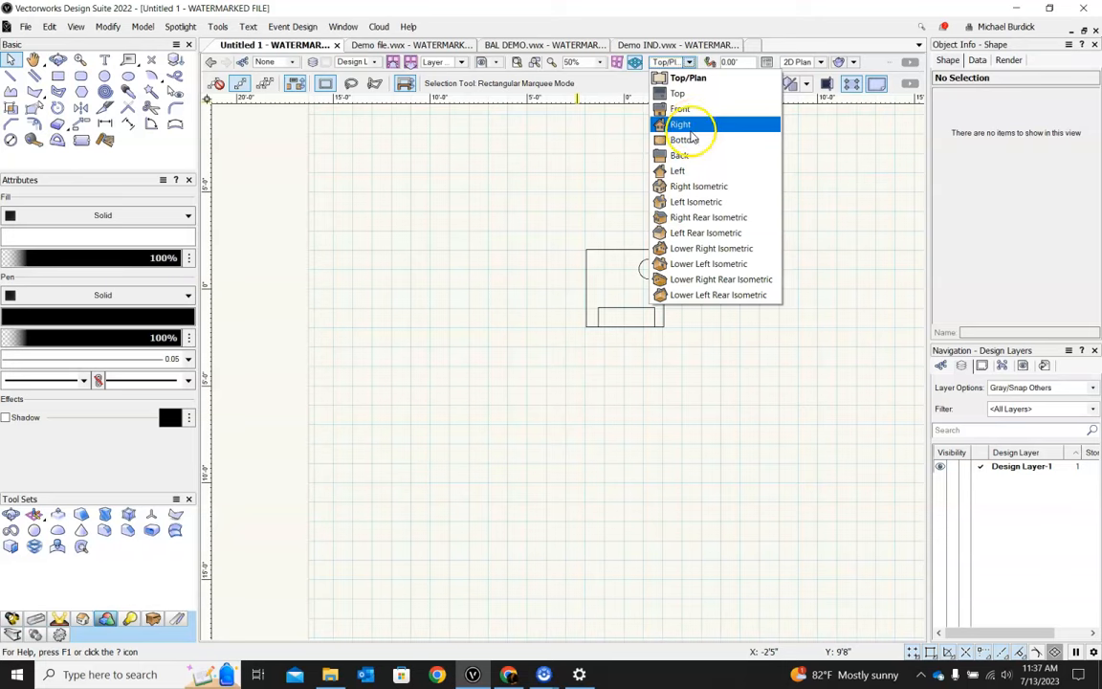
pyautogui.click(681, 124)
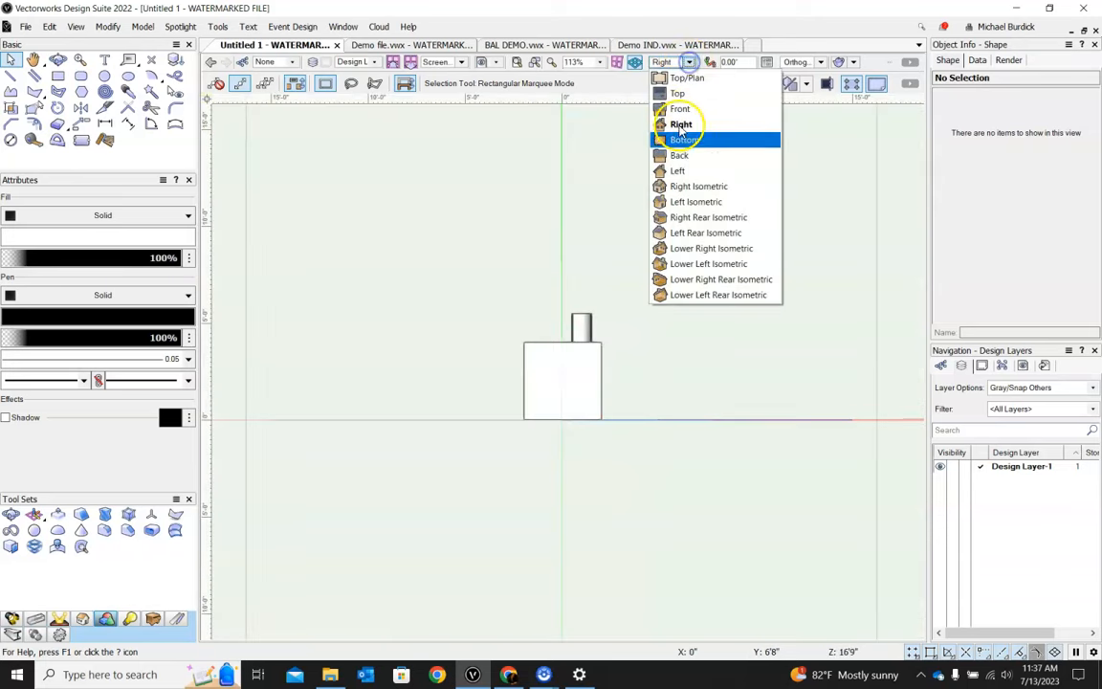
pyautogui.click(696, 202)
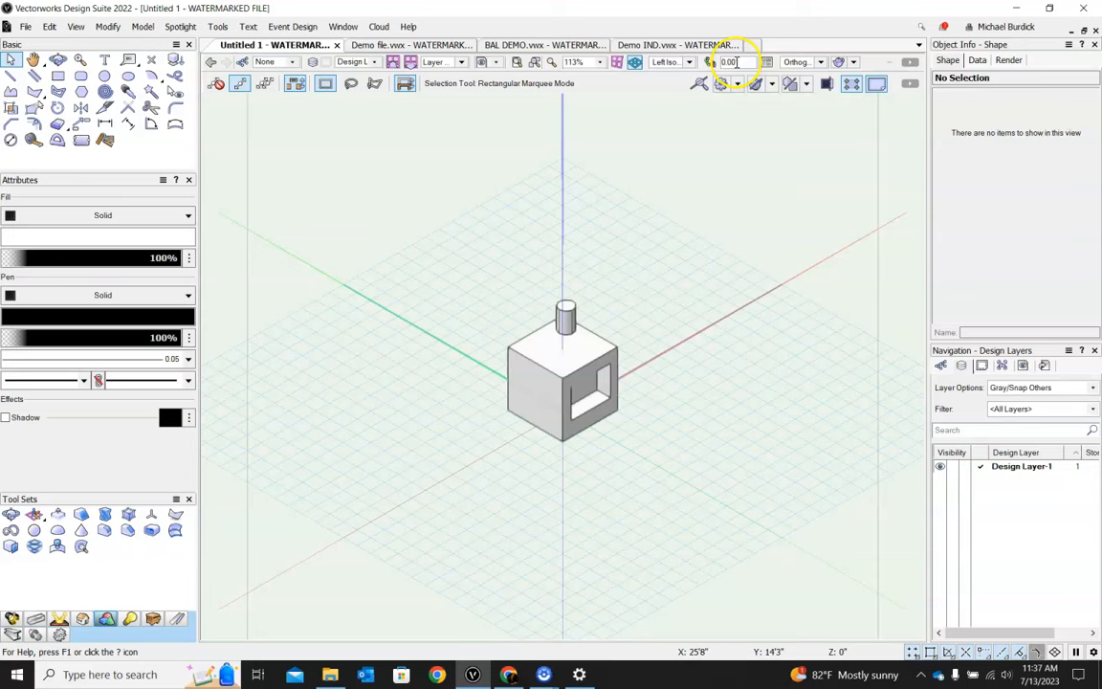
pyautogui.click(679, 62)
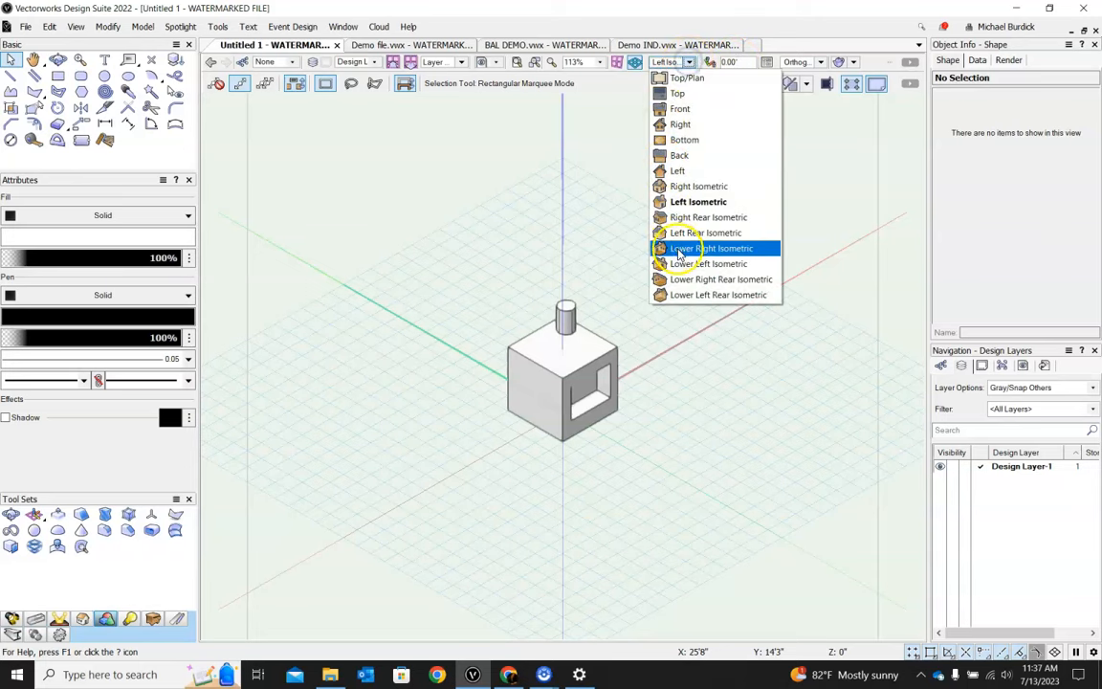
pyautogui.click(704, 248)
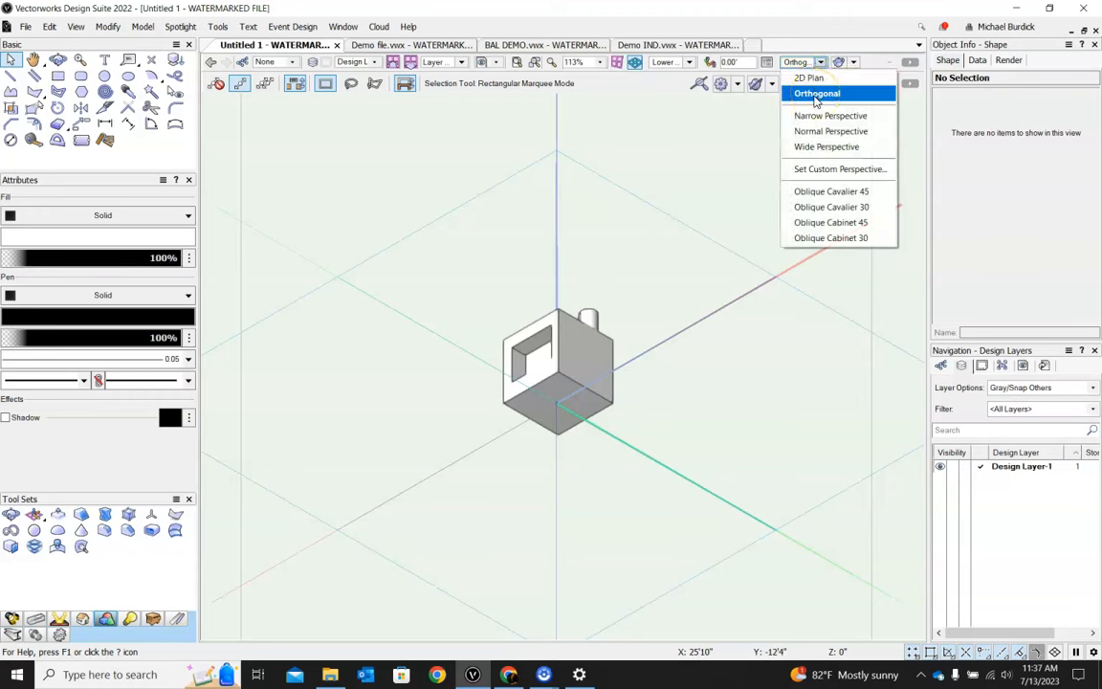
pyautogui.moveTo(831, 131)
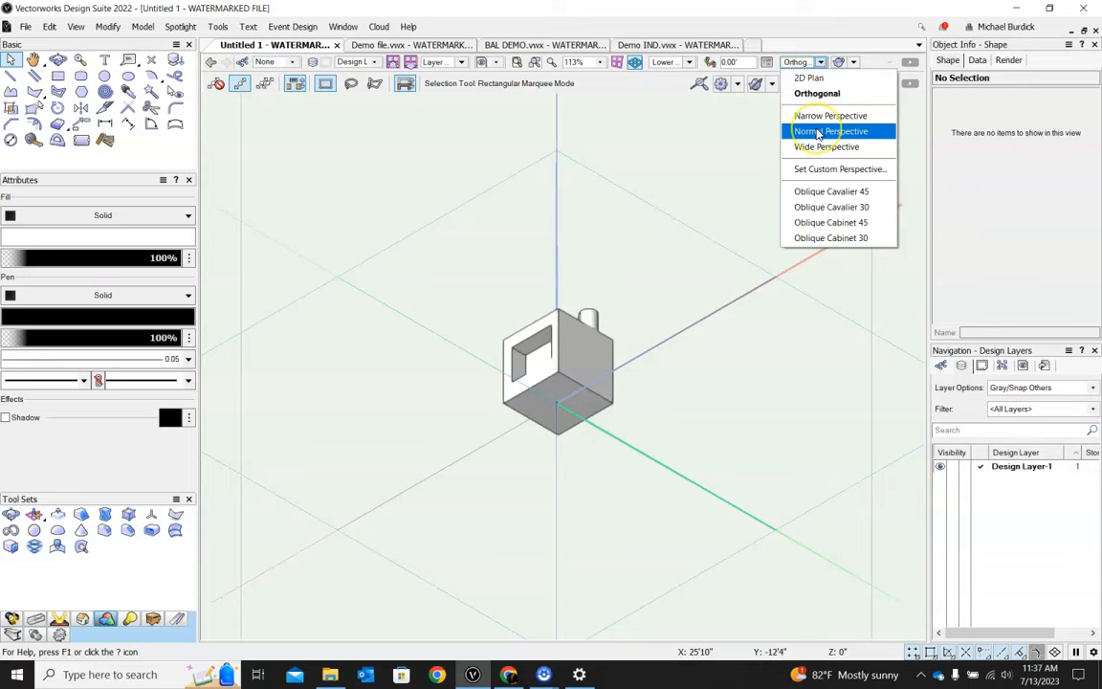
# Set the View bar projection to Normal Perspective.
pyautogui.click(828, 131)
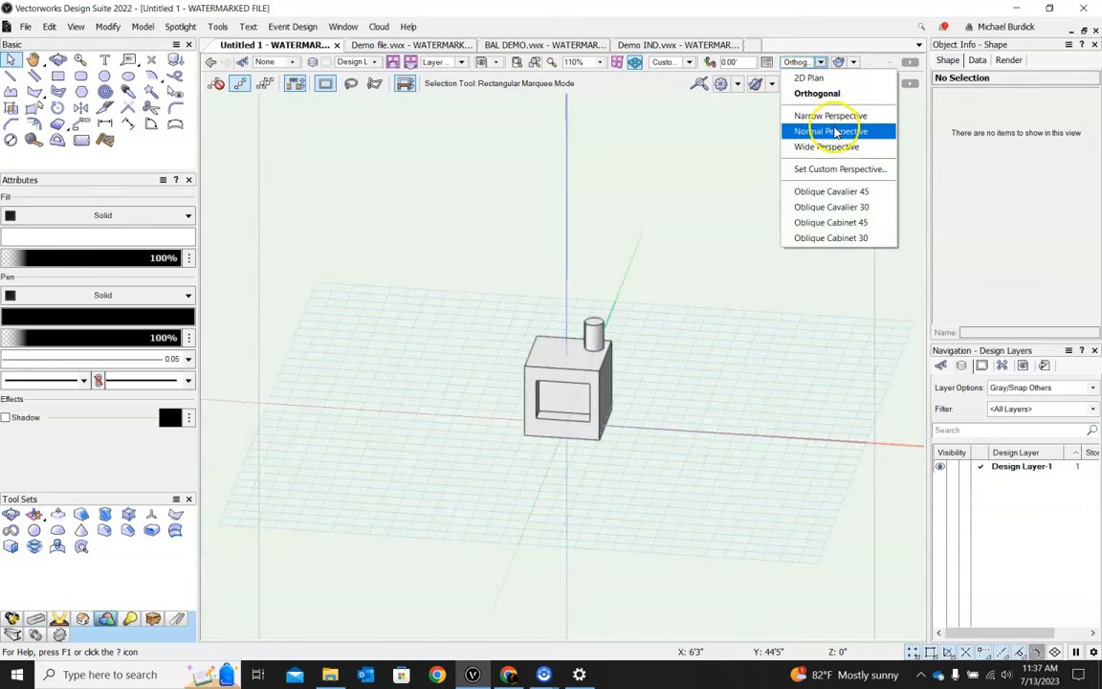
pyautogui.click(840, 131)
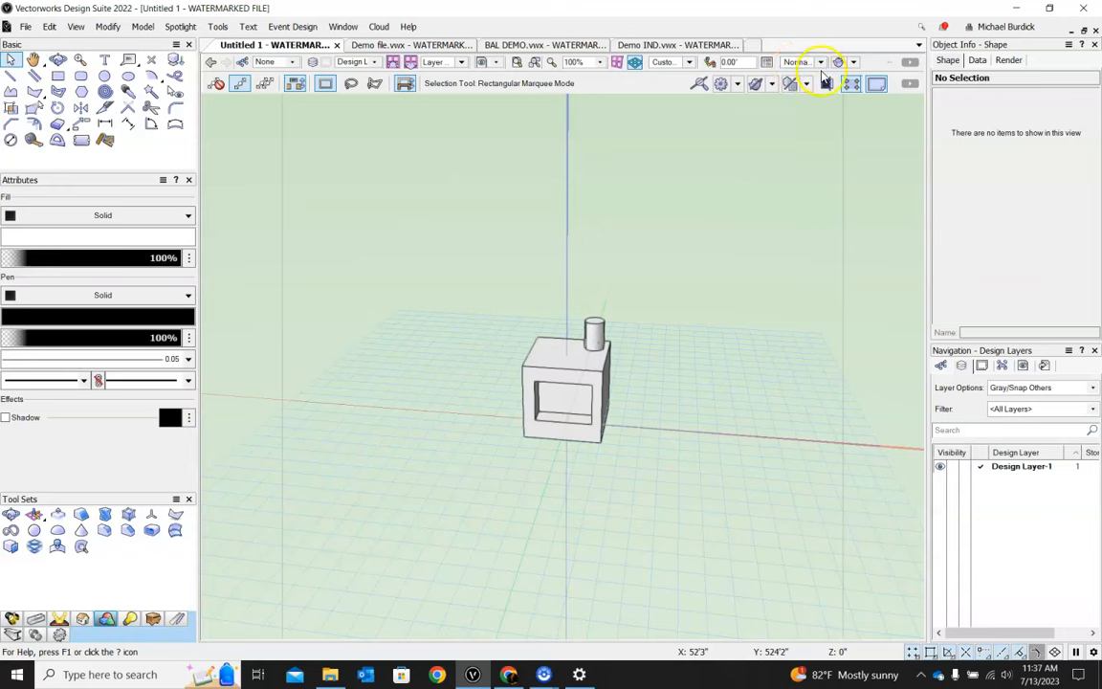
pyautogui.moveTo(858, 87)
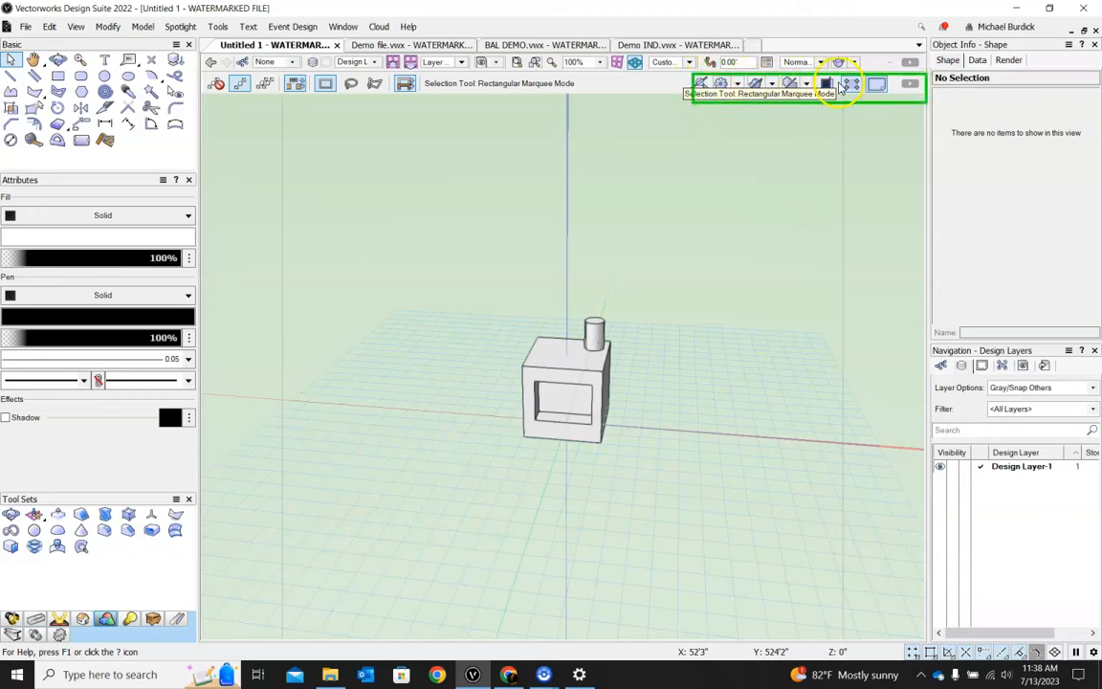
# Return to Top/Plan, toggle the grid off and on, and toggle the page boundary.
pyautogui.click(830, 62)
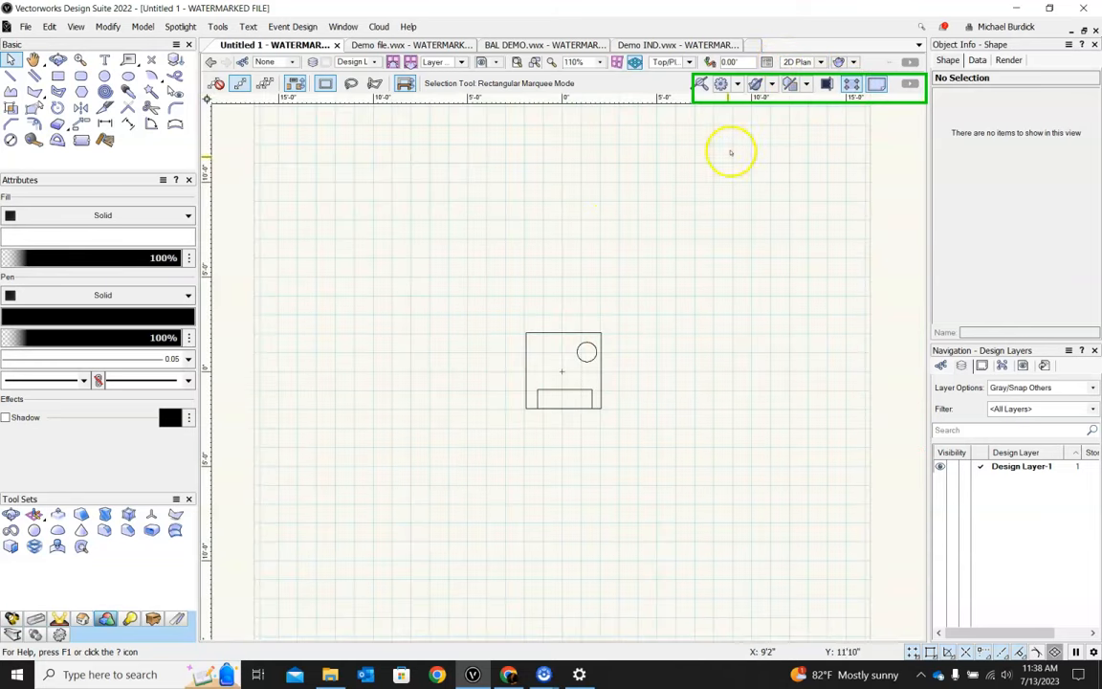
pyautogui.click(850, 86)
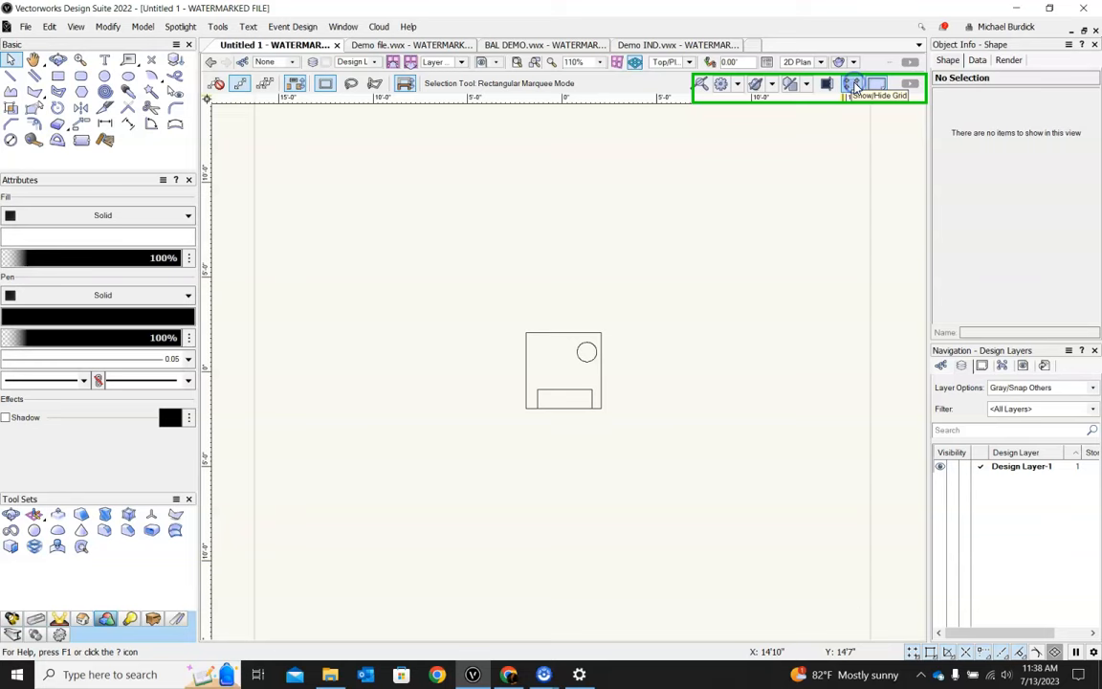
pyautogui.click(853, 86)
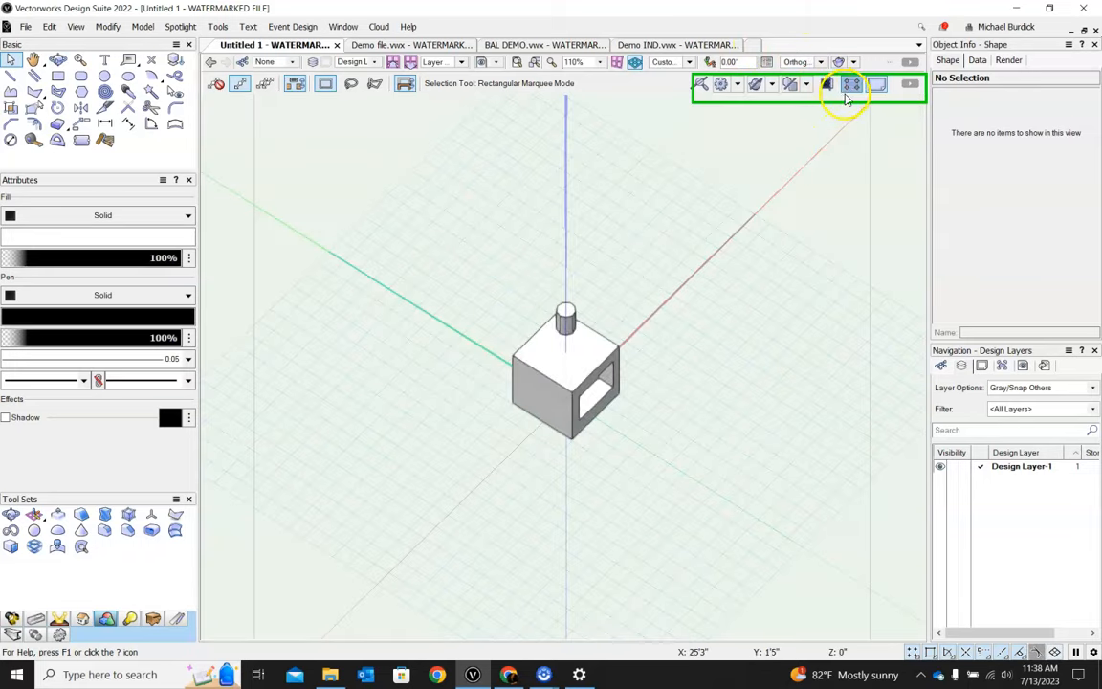
pyautogui.moveTo(877, 88)
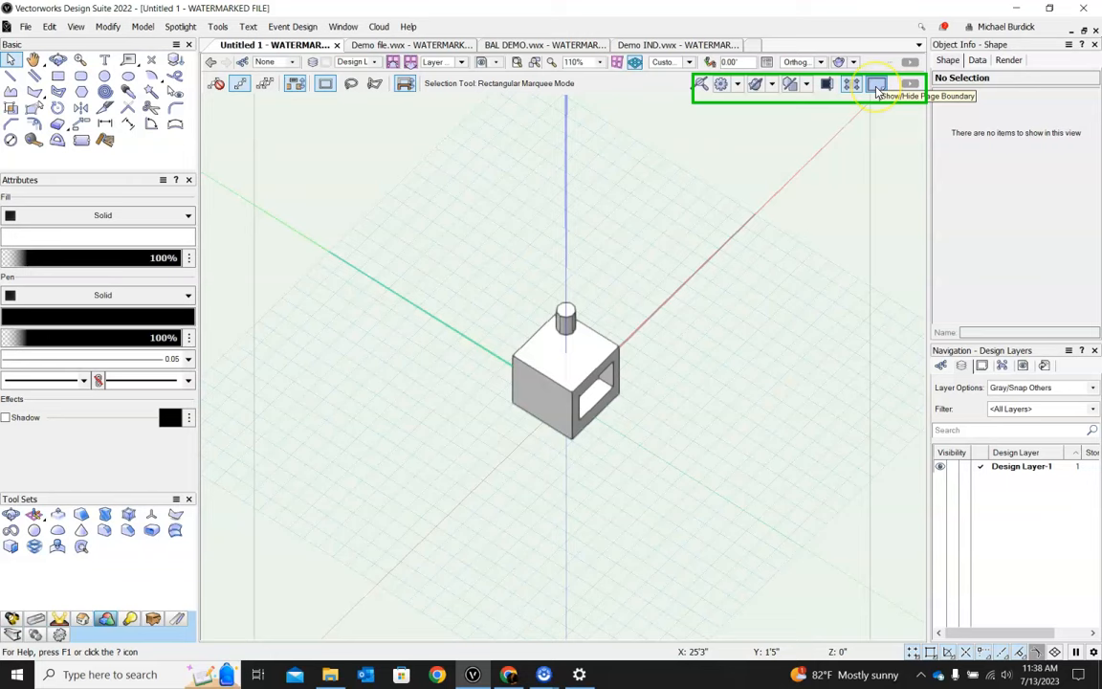
pyautogui.click(874, 85)
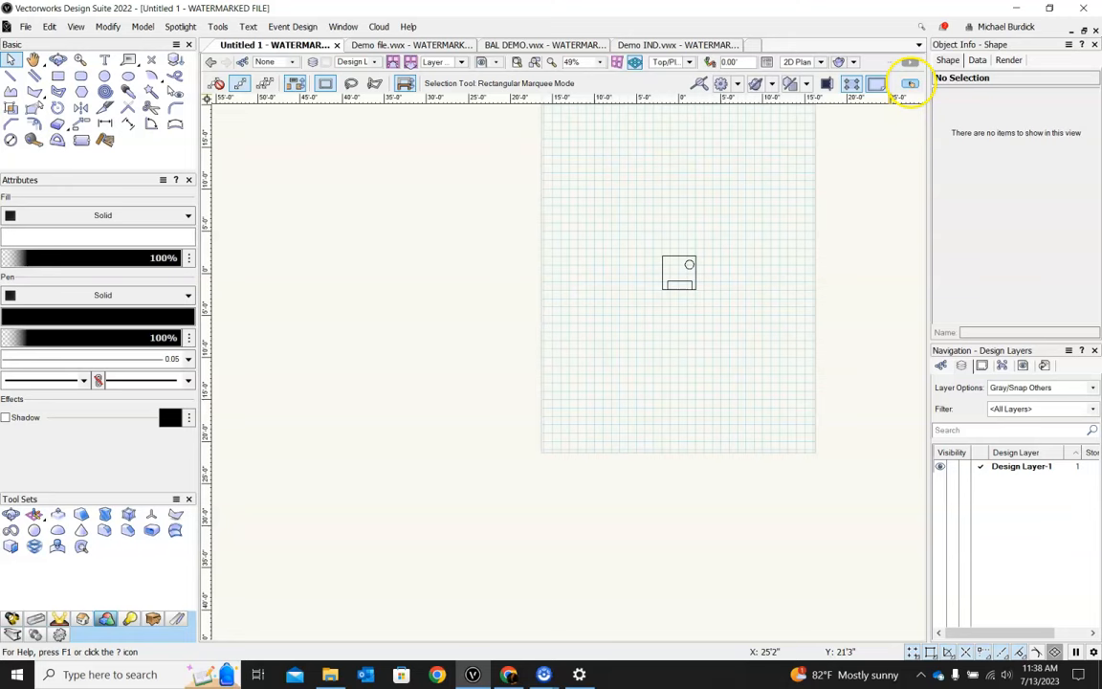
pyautogui.click(908, 84)
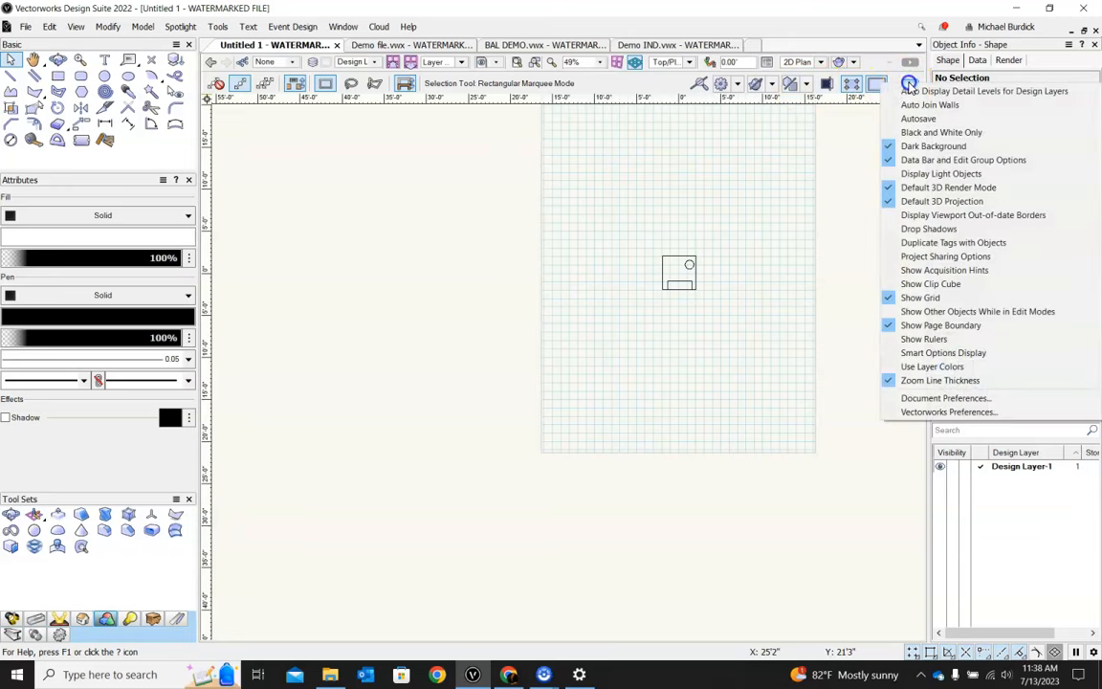
pyautogui.moveTo(942, 201)
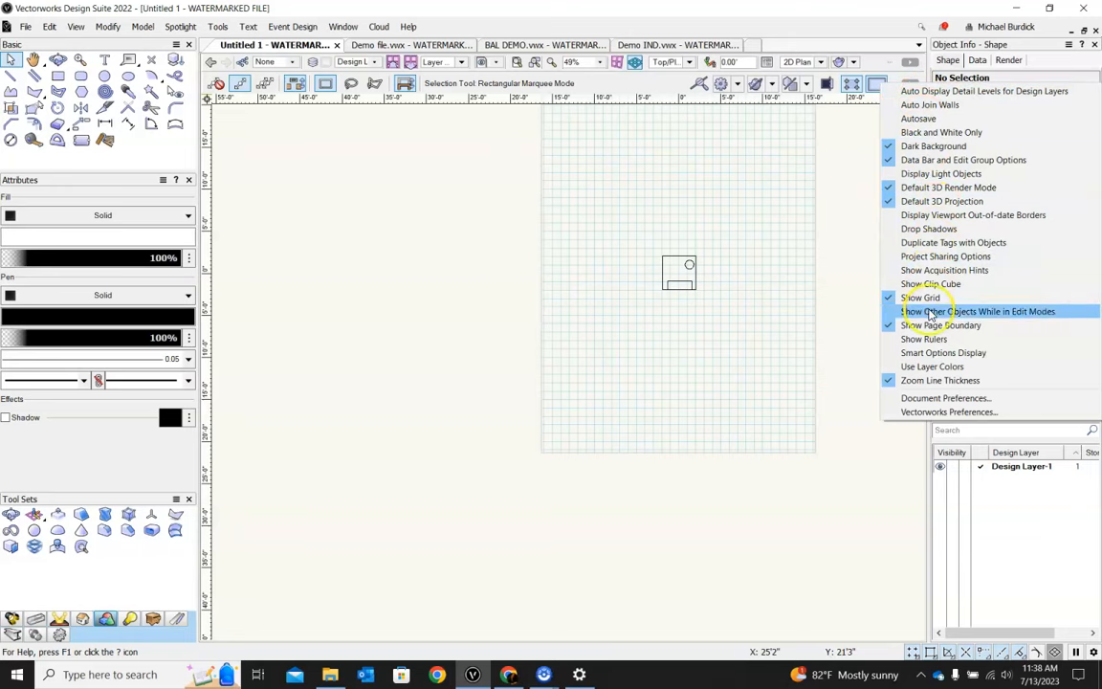
pyautogui.click(979, 311)
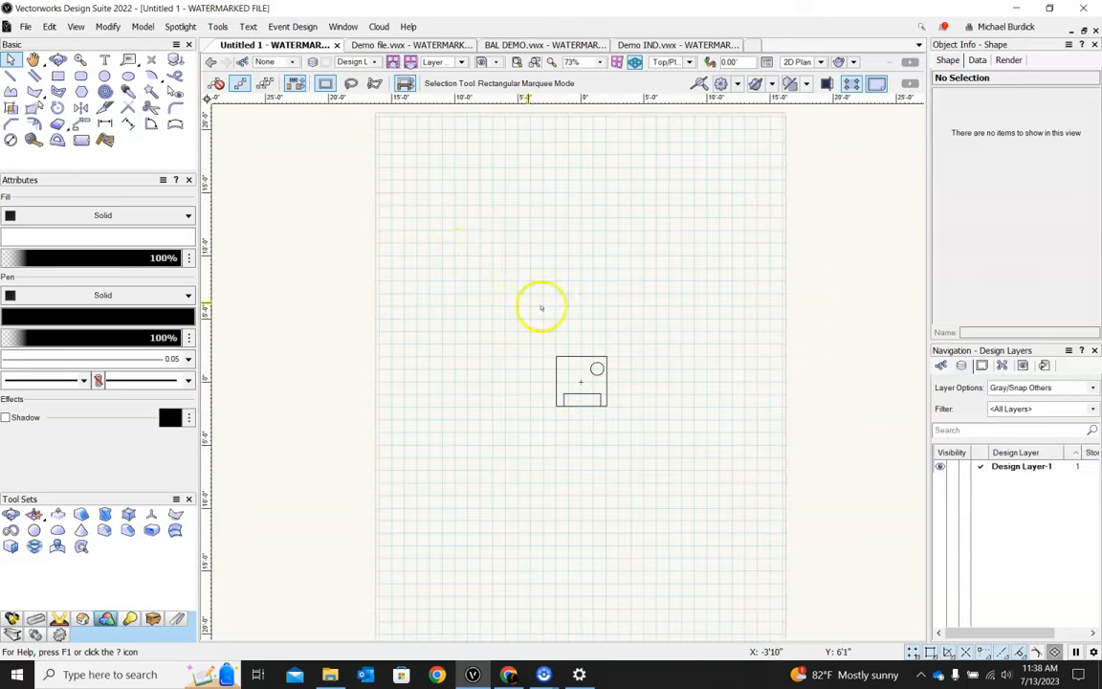
pyautogui.moveTo(622, 297)
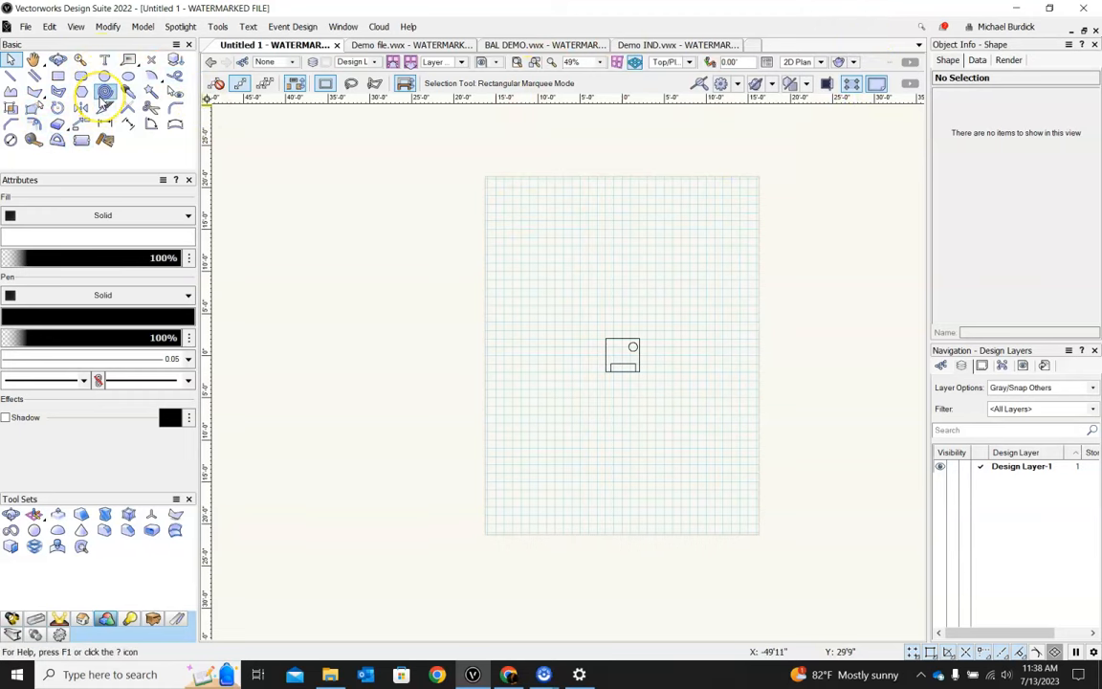
pyautogui.moveTo(47, 65)
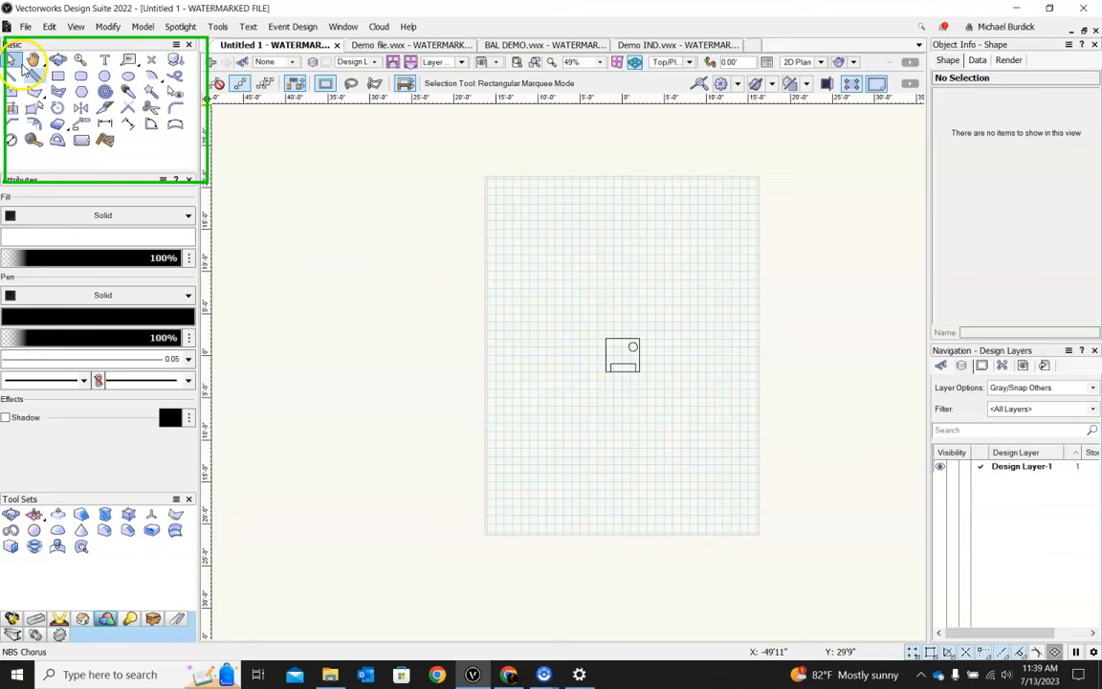
pyautogui.moveTo(123, 77)
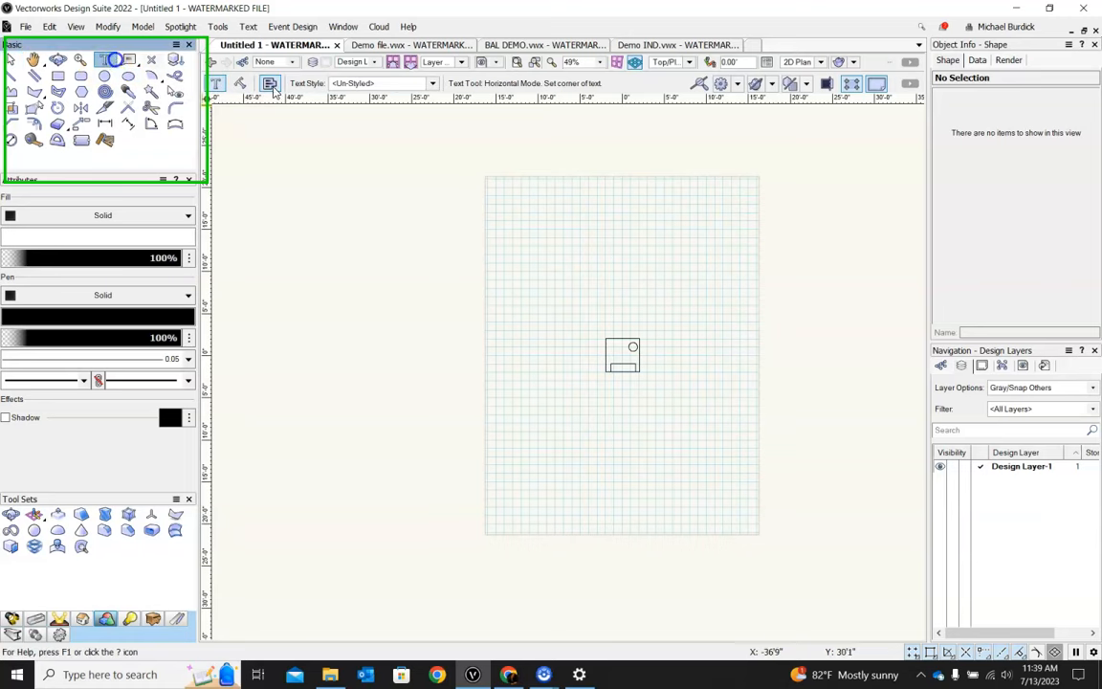
# Place the 'Tool' text label and draw a rectangle above the small square symbol.
pyautogui.click(556, 240)
pyautogui.write('Too')
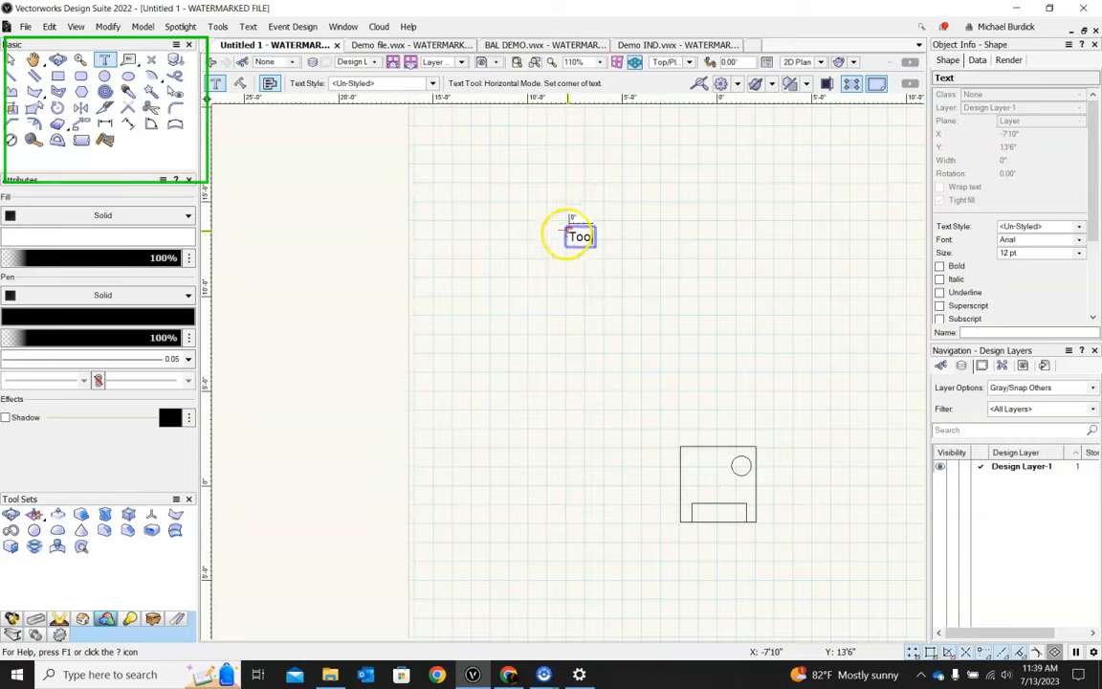
pyautogui.click(60, 61)
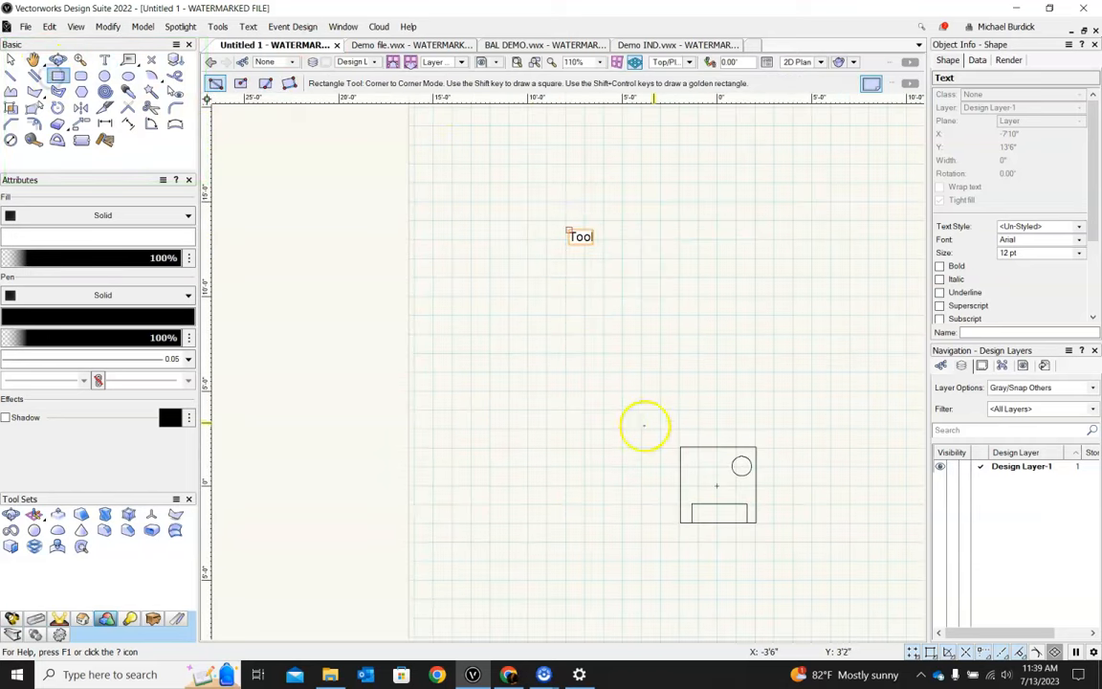
pyautogui.moveTo(618, 285); pyautogui.dragTo(789, 388)
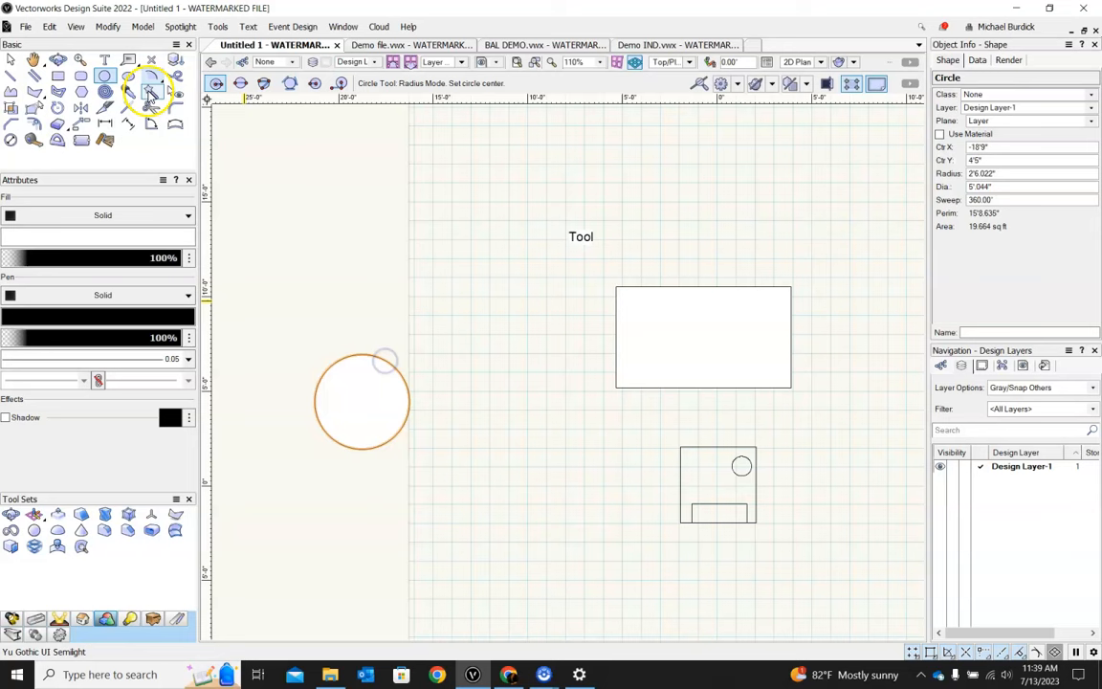
pyautogui.moveTo(74, 104)
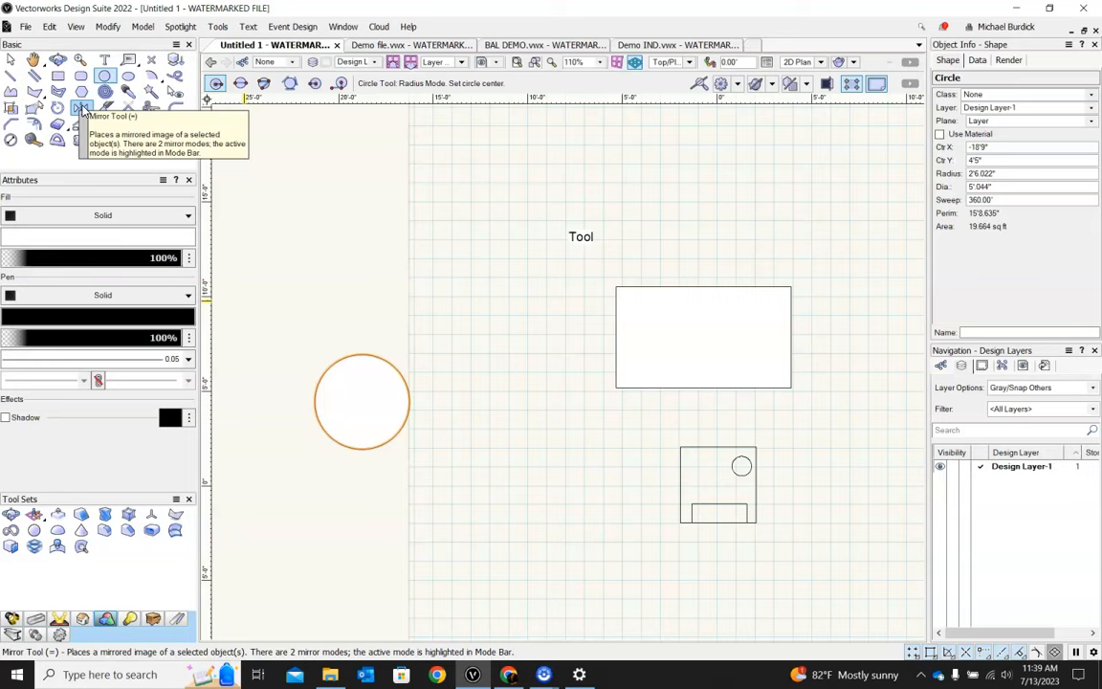
# Mirror-duplicate the circle and draw a second rectangle overlapping the first rectangle's top.
pyautogui.click(82, 106)
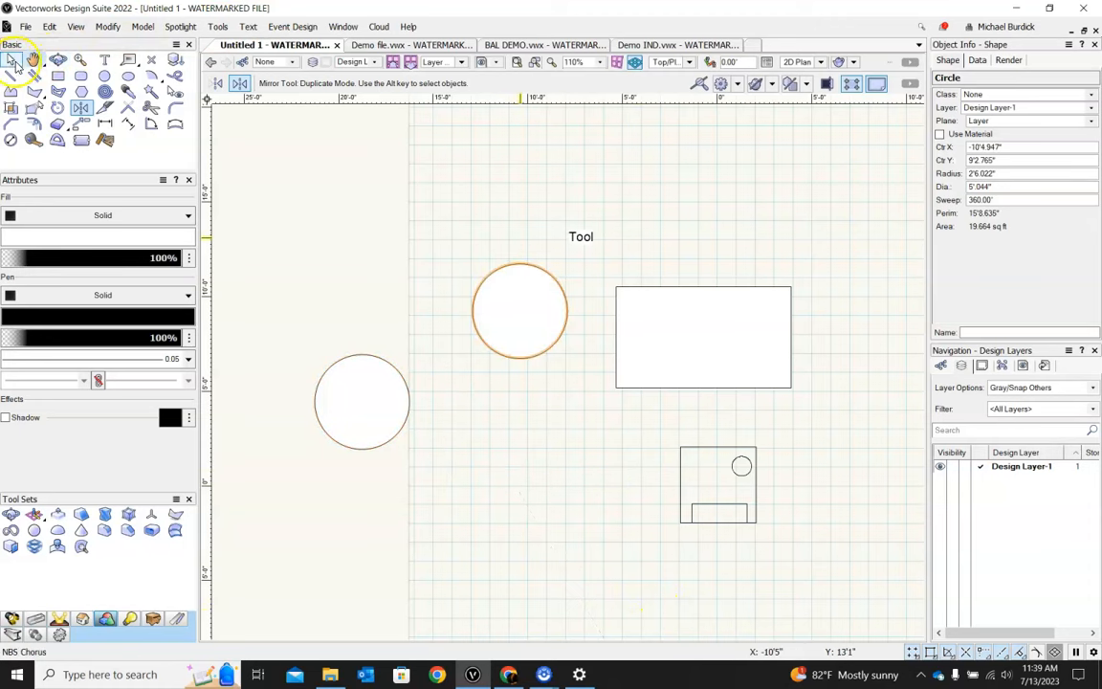
pyautogui.click(12, 62)
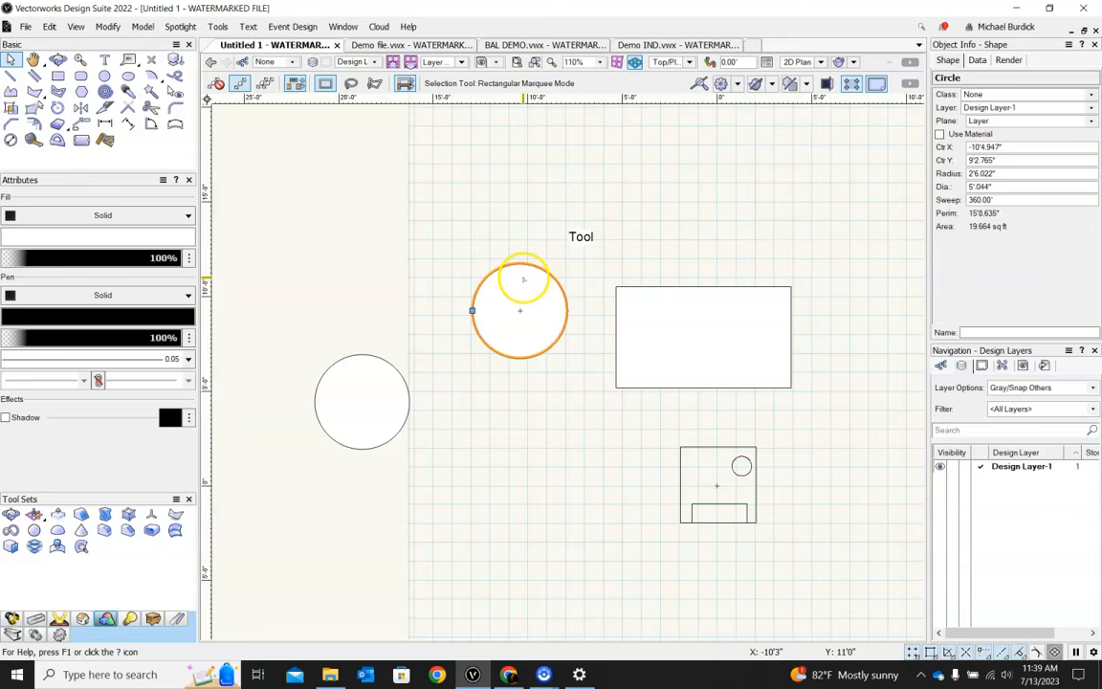
pyautogui.click(58, 61)
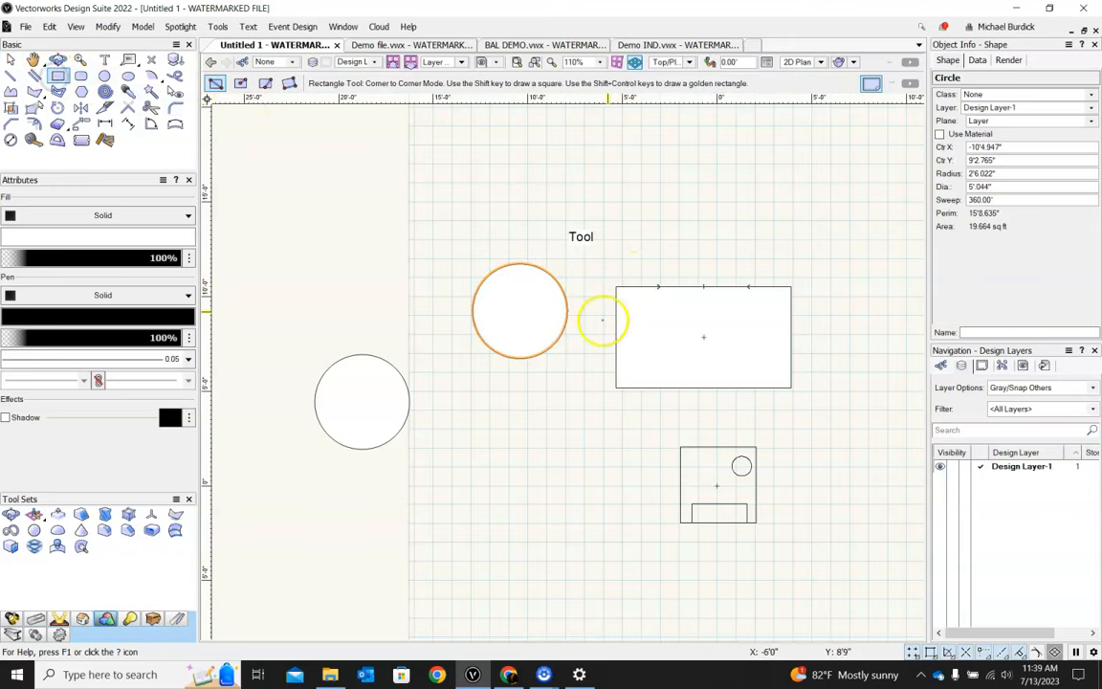
pyautogui.moveTo(603, 320); pyautogui.dragTo(818, 237)
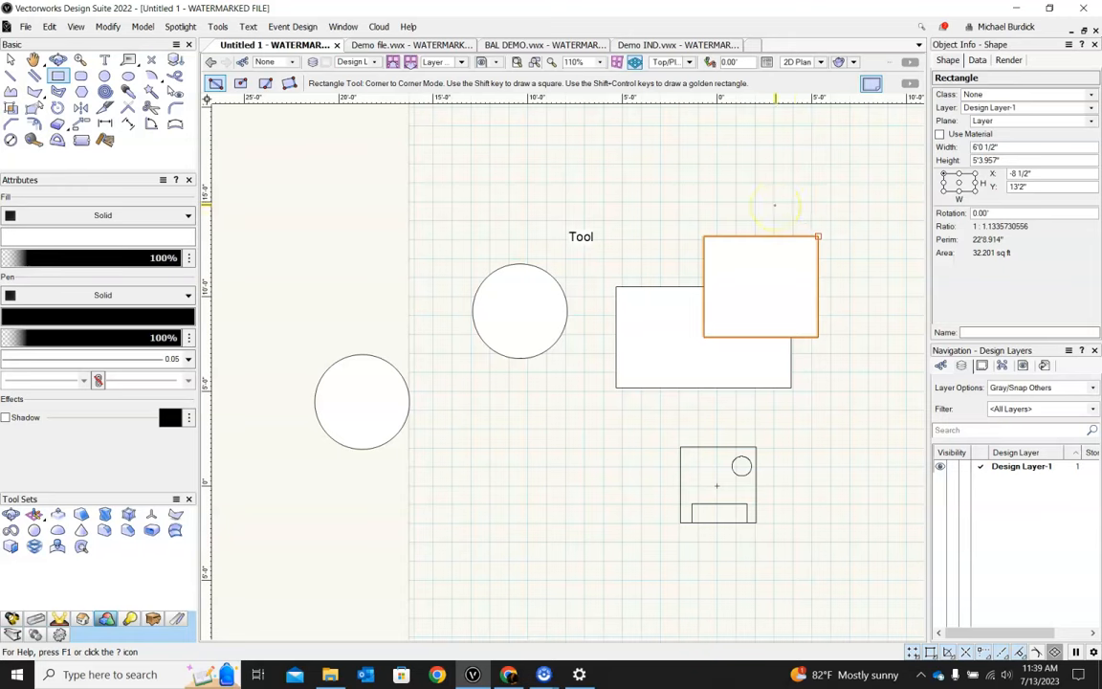
pyautogui.click(14, 61)
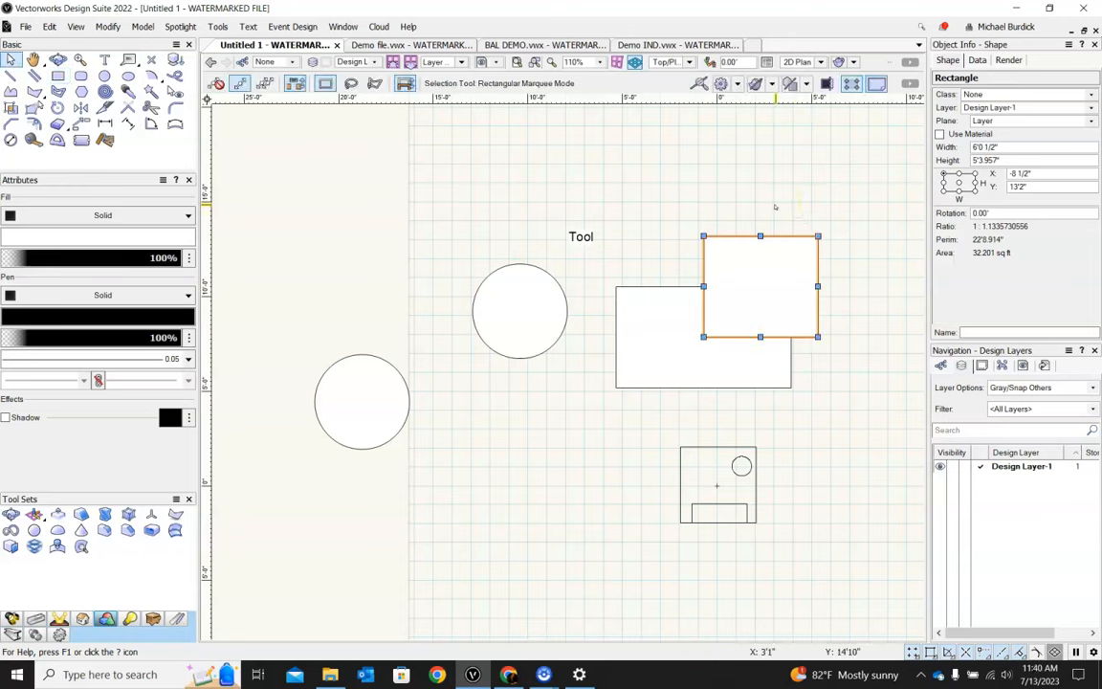
pyautogui.moveTo(703, 236)
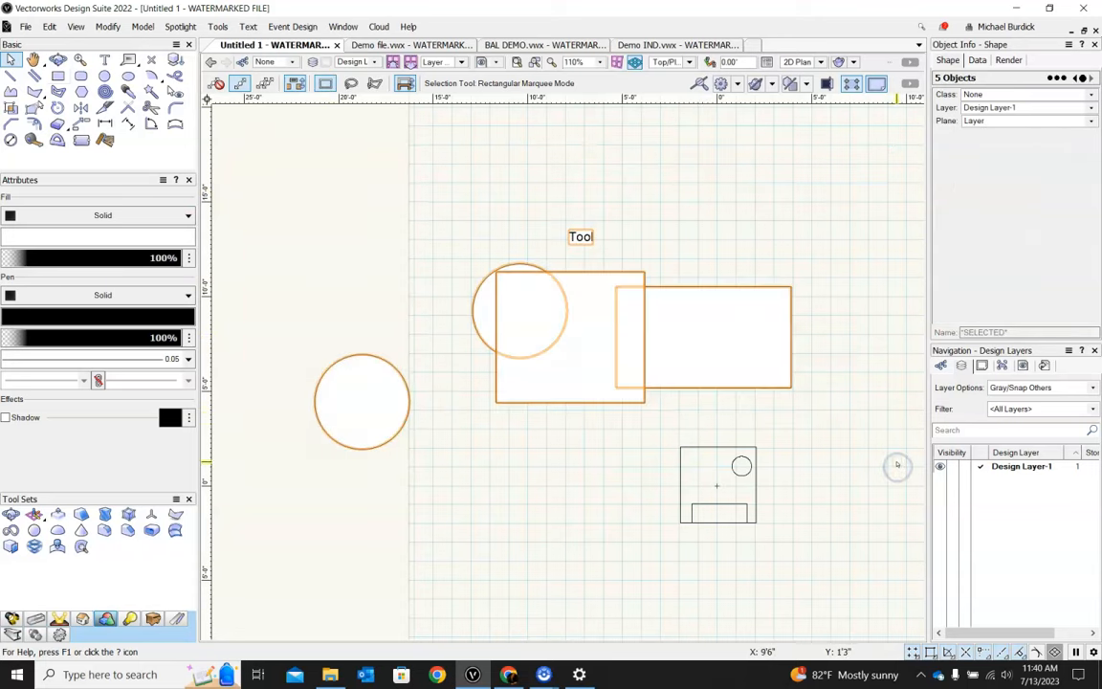
# Draw rectangles in Corner to Corner, Center to Corner and Three Point Rotated modes.
pyautogui.click(67, 87)
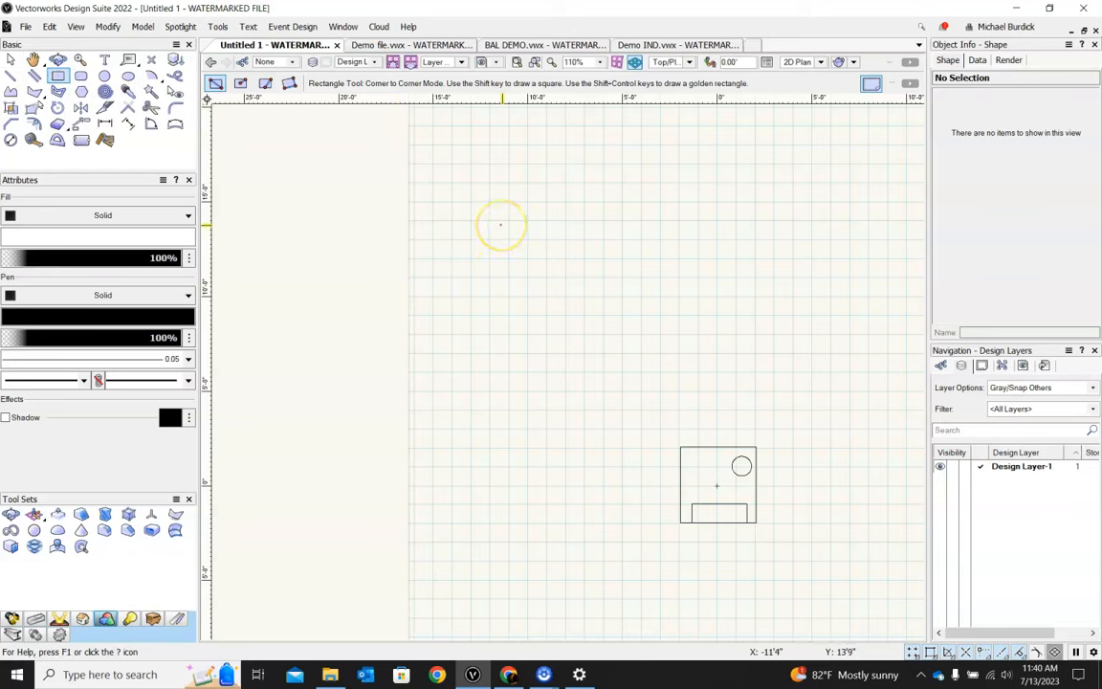
pyautogui.moveTo(380, 130)
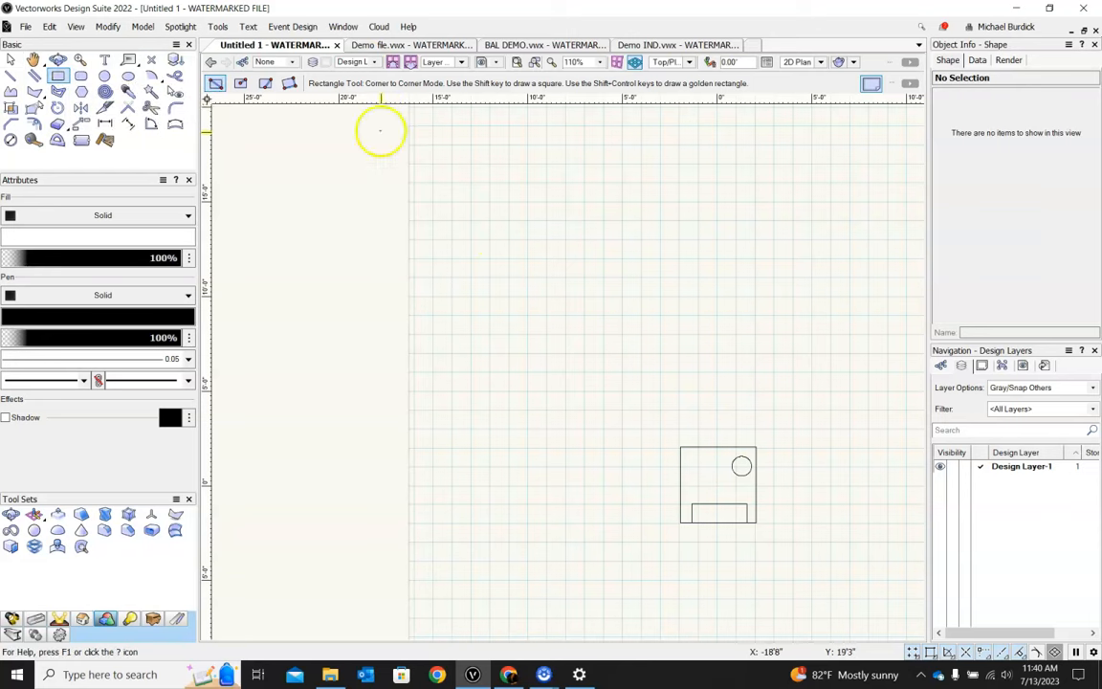
pyautogui.moveTo(219, 102)
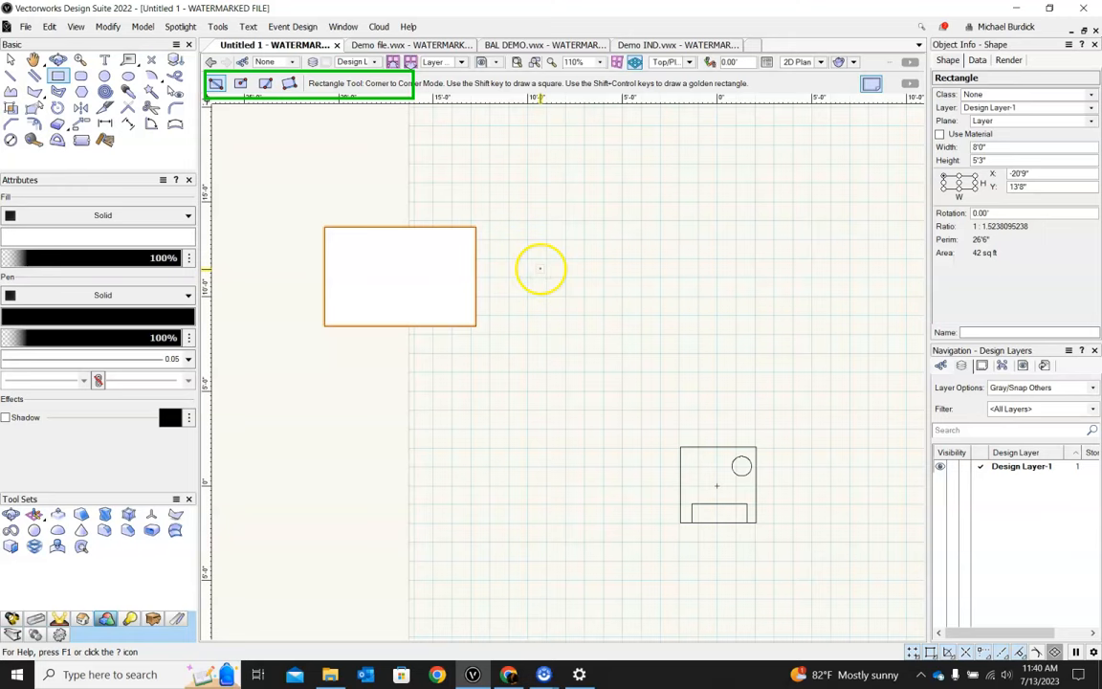
pyautogui.click(241, 83)
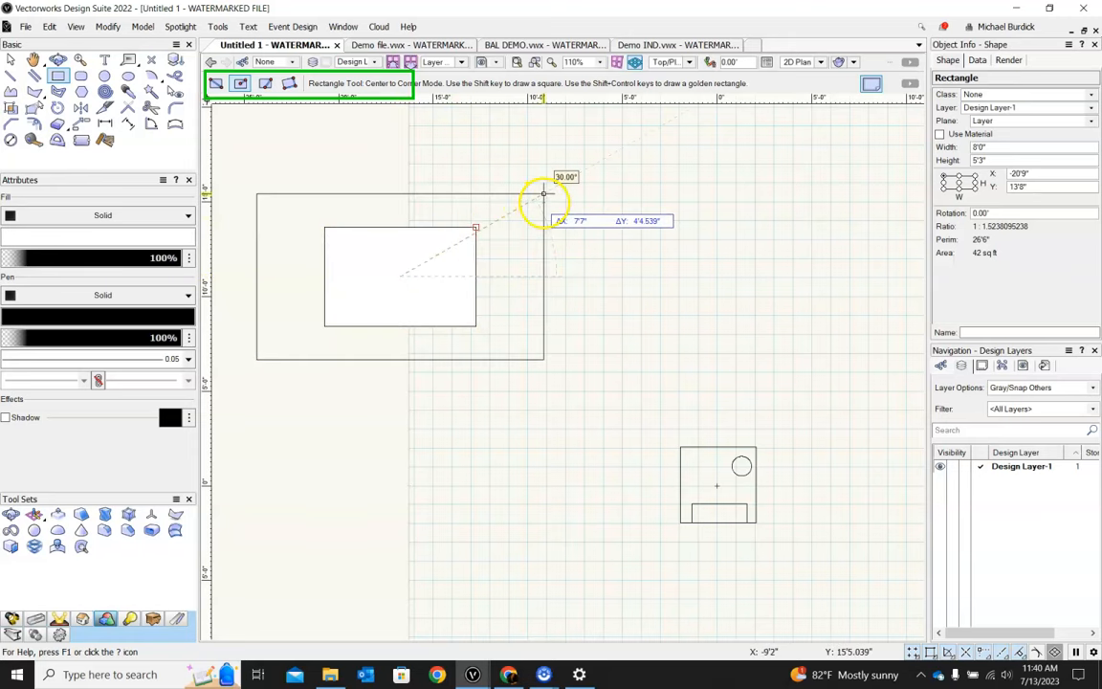
pyautogui.click(288, 88)
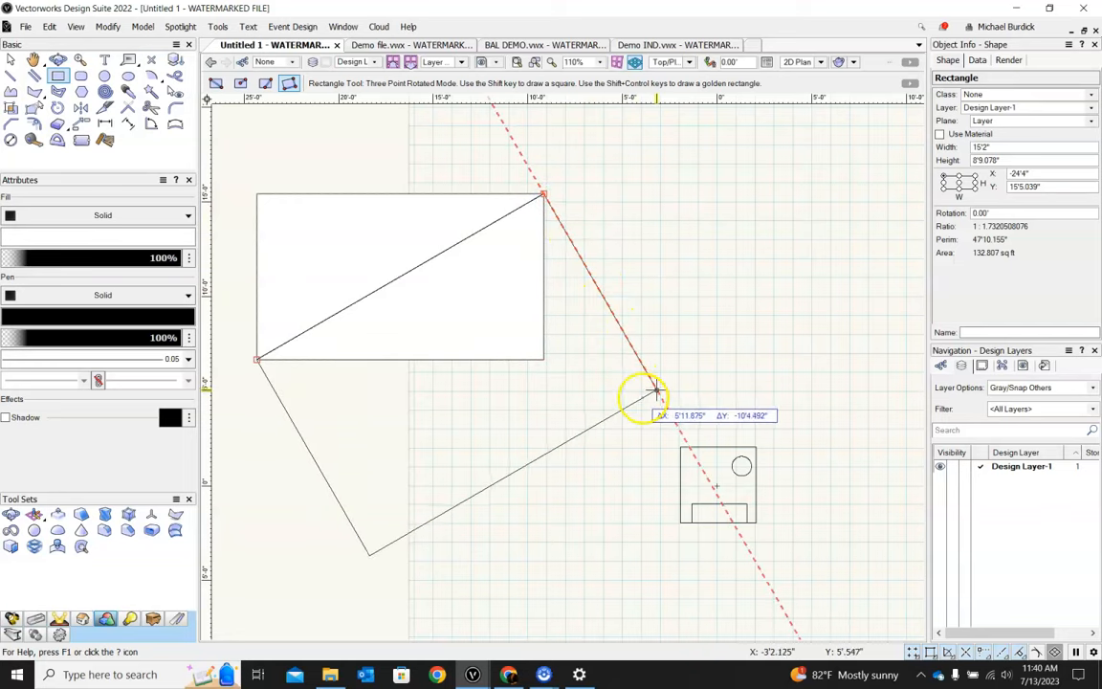
pyautogui.click(649, 391)
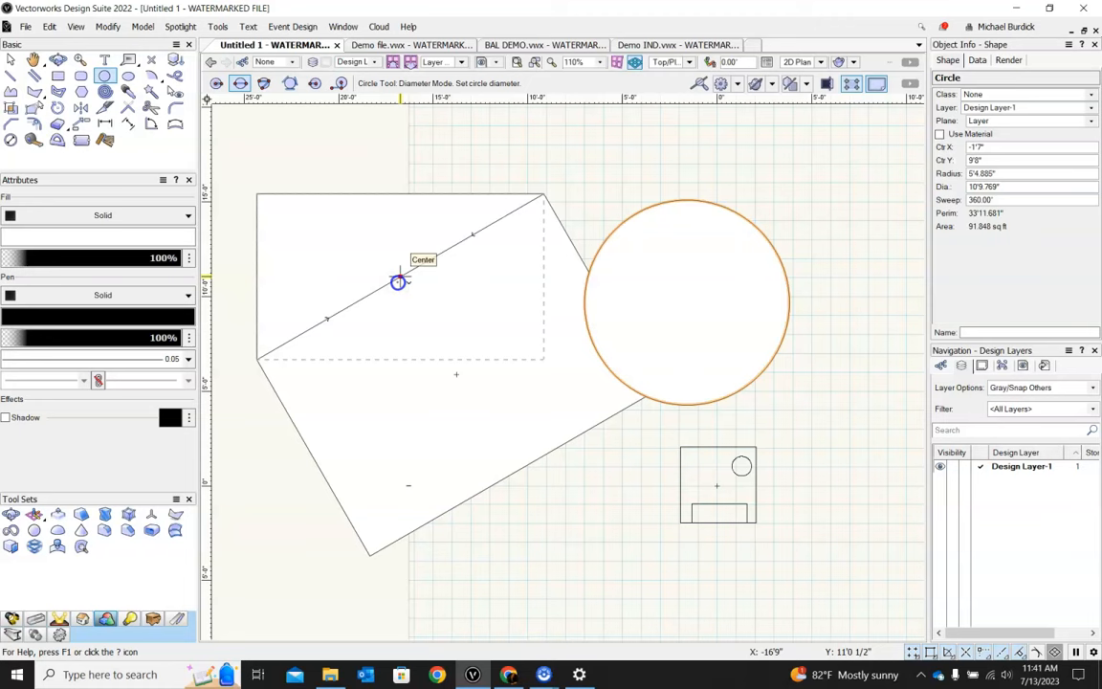
# Draw a diameter circle across the tilted rectangle and decline changing the user origin.
pyautogui.moveTo(400, 280); pyautogui.dragTo(512, 470)
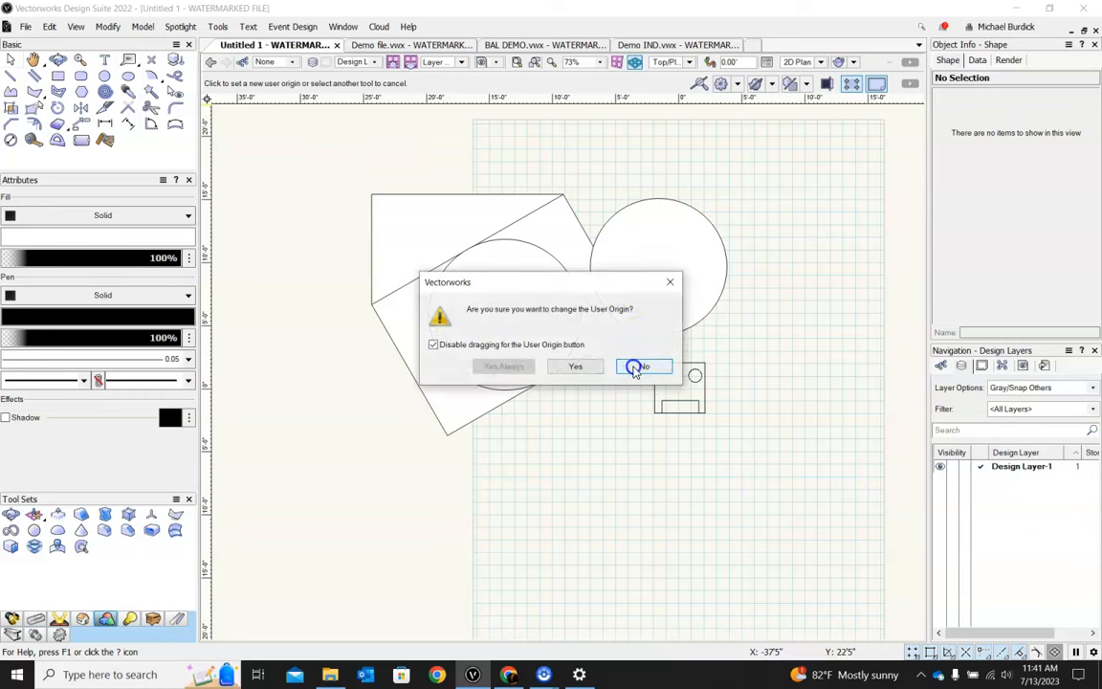
pyautogui.click(640, 367)
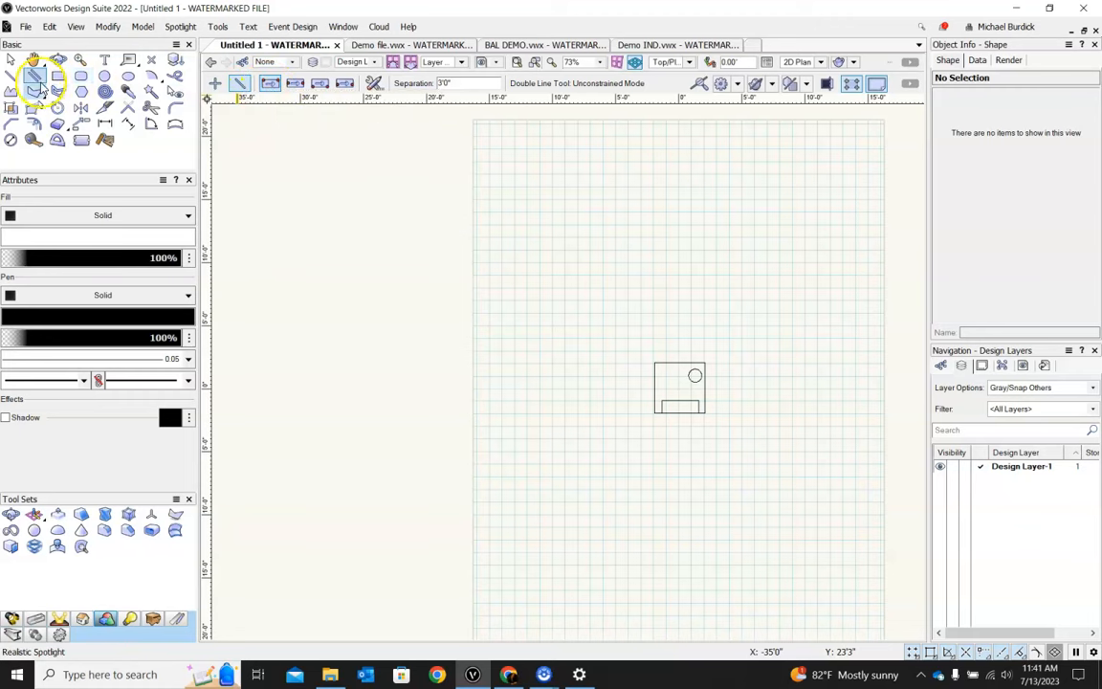
pyautogui.moveTo(305, 84)
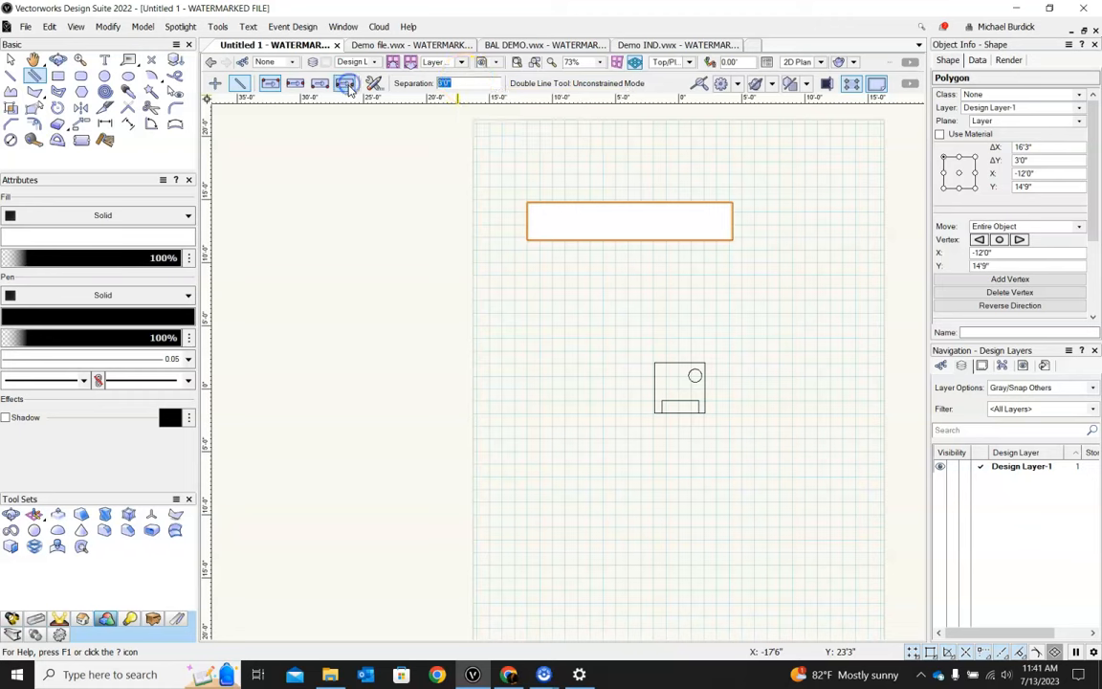
pyautogui.moveTo(345, 84)
pyautogui.write("1'")
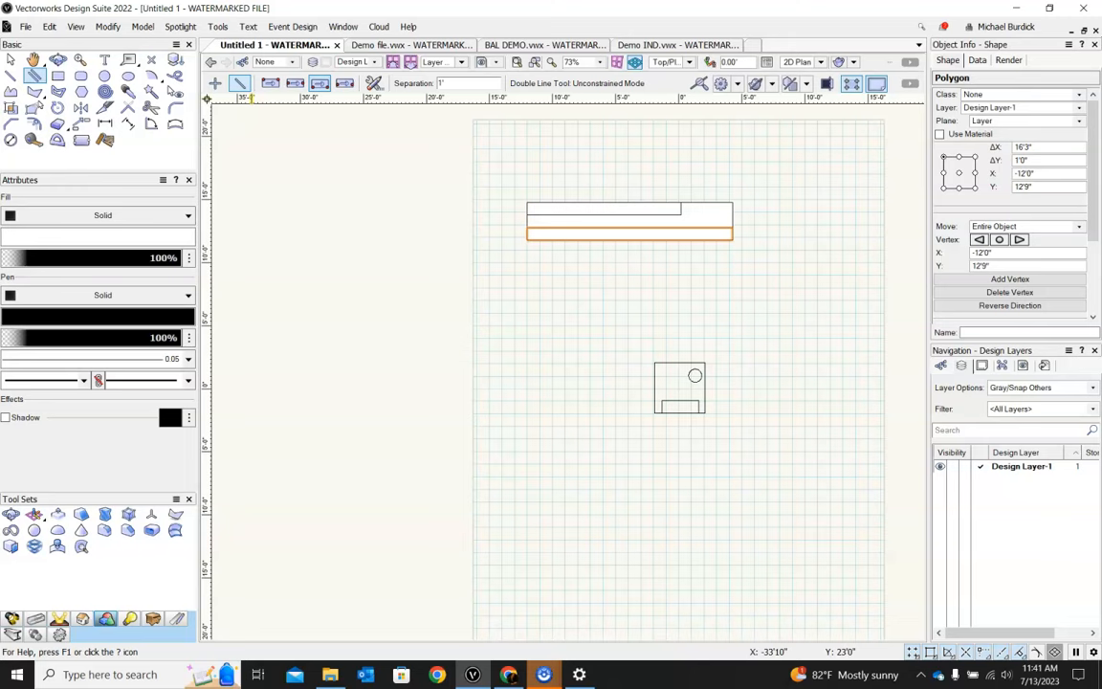
# Draw double-line strips at 3' and 1' separations after clearing the earlier shapes.
pyautogui.click(12, 61)
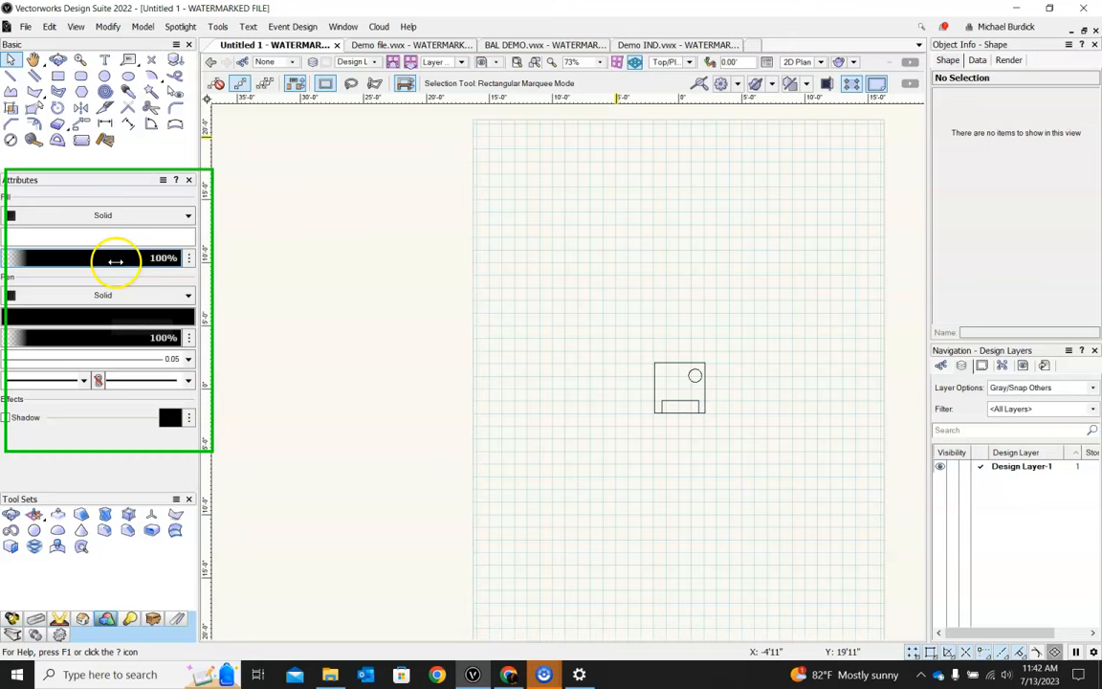
pyautogui.moveTo(61, 141)
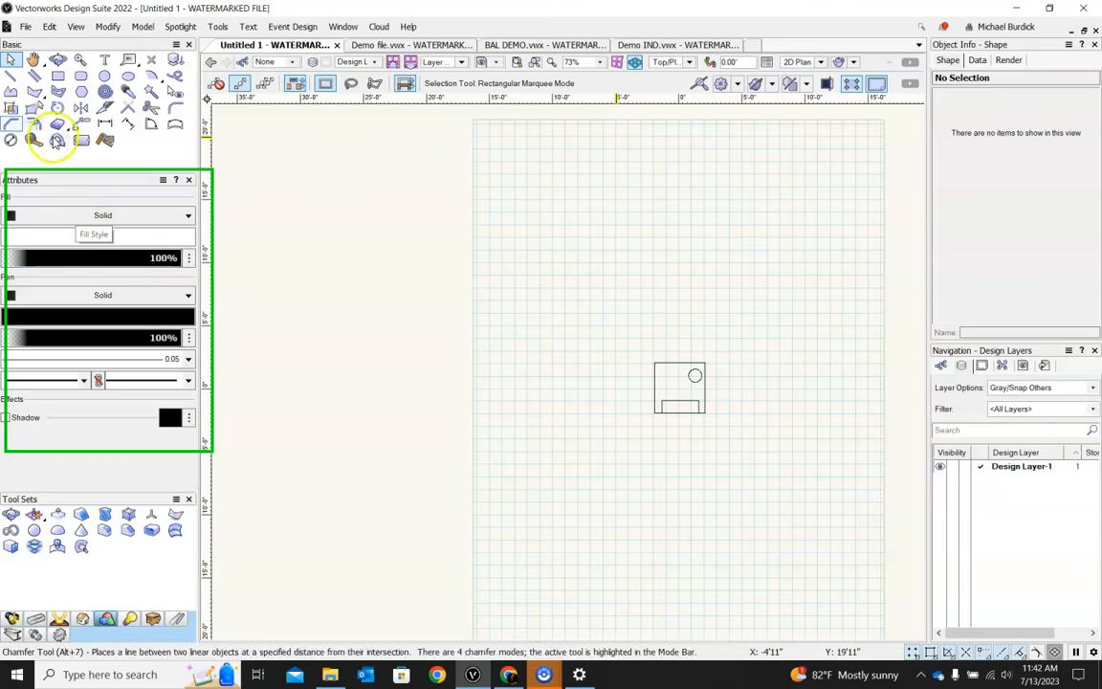
# Draw a 12'6" by 6'4" rectangle above the box drawing.
pyautogui.click(71, 86)
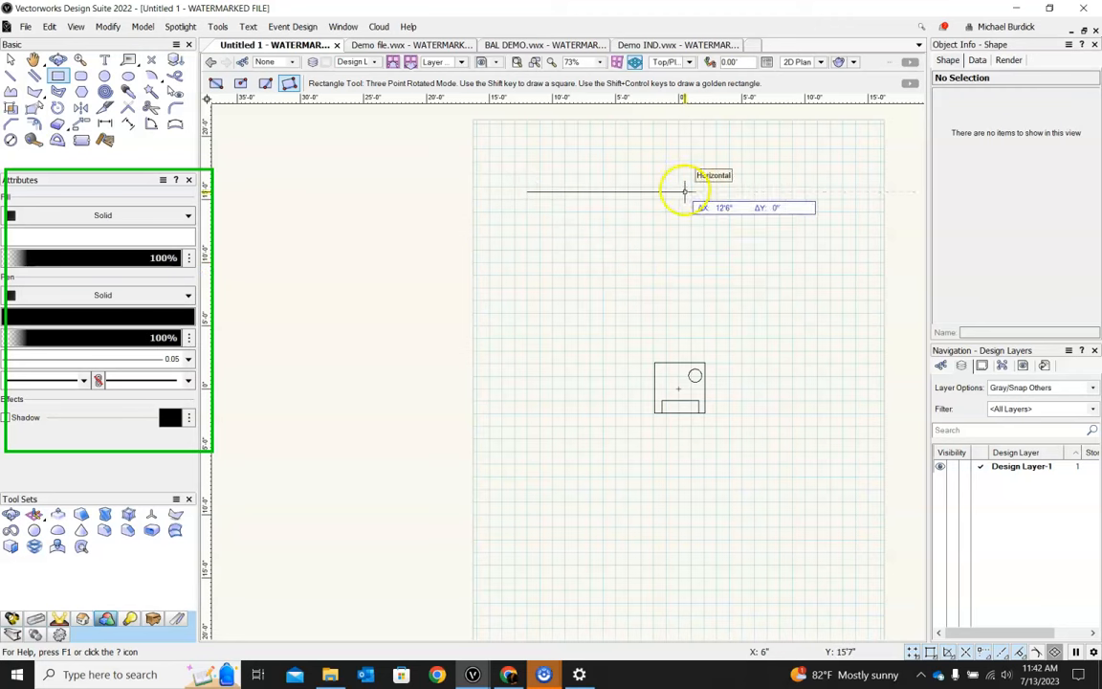
pyautogui.click(682, 191)
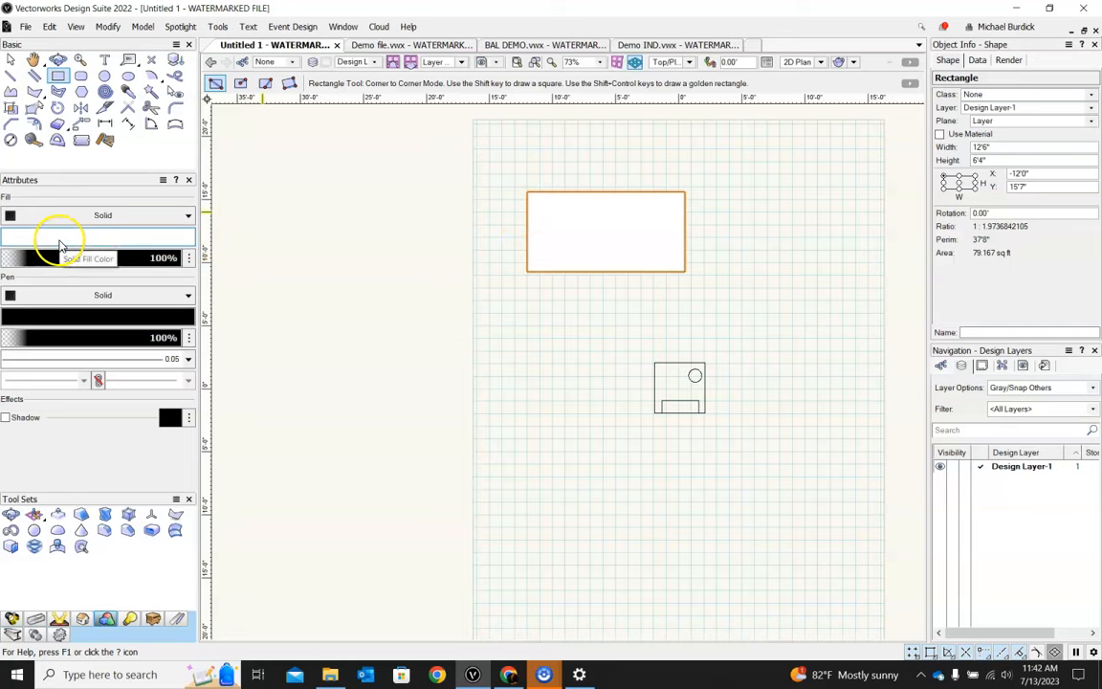
pyautogui.click(13, 60)
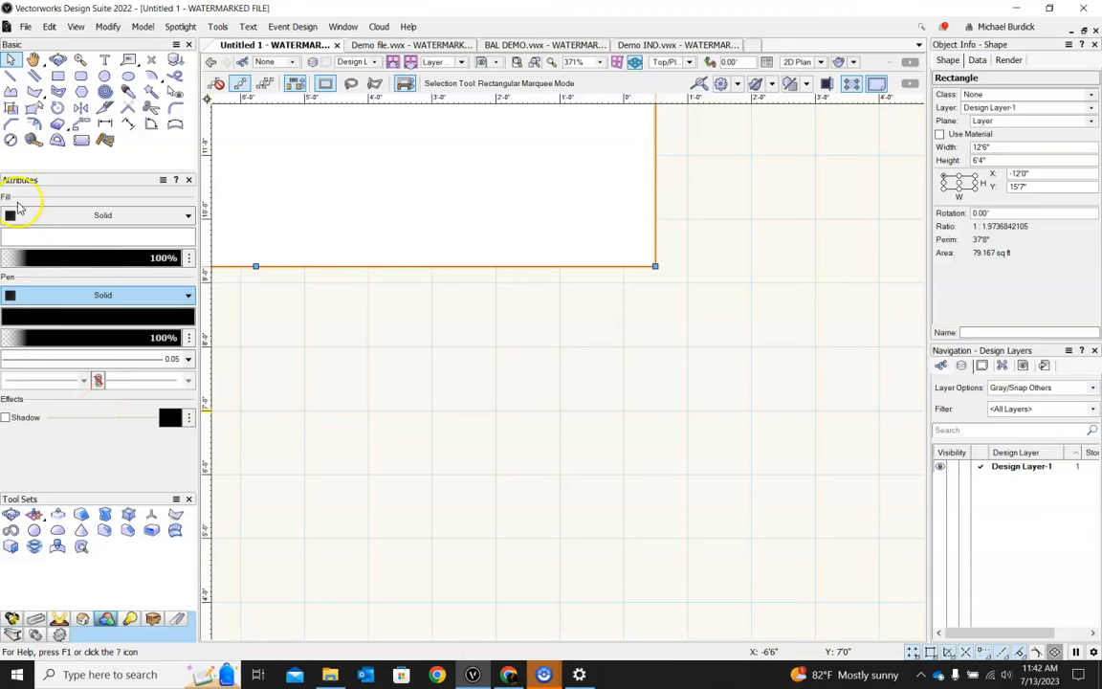
# Give the rectangle a diagonal hatch fill style.
pyautogui.click(12, 316)
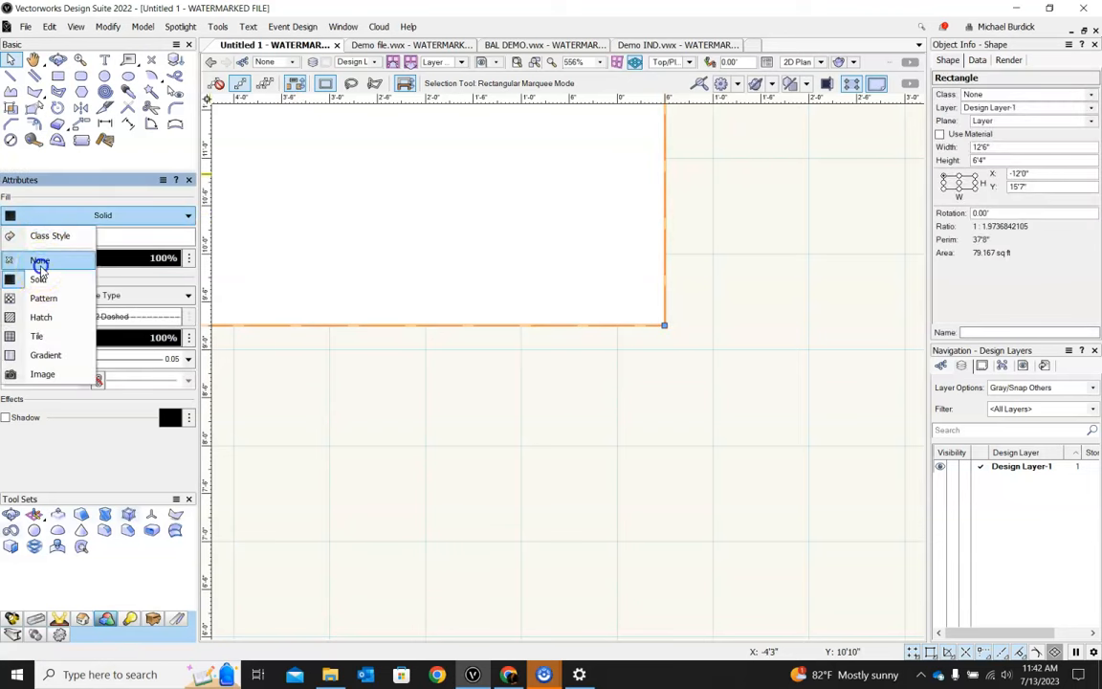
pyautogui.click(42, 261)
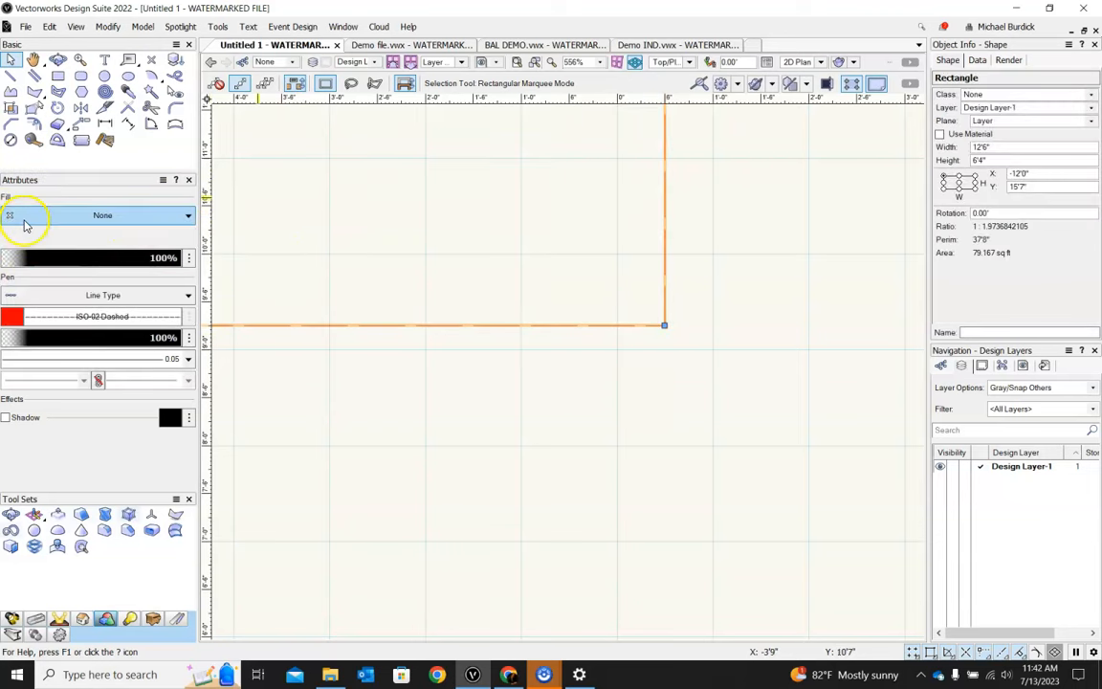
pyautogui.click(103, 215)
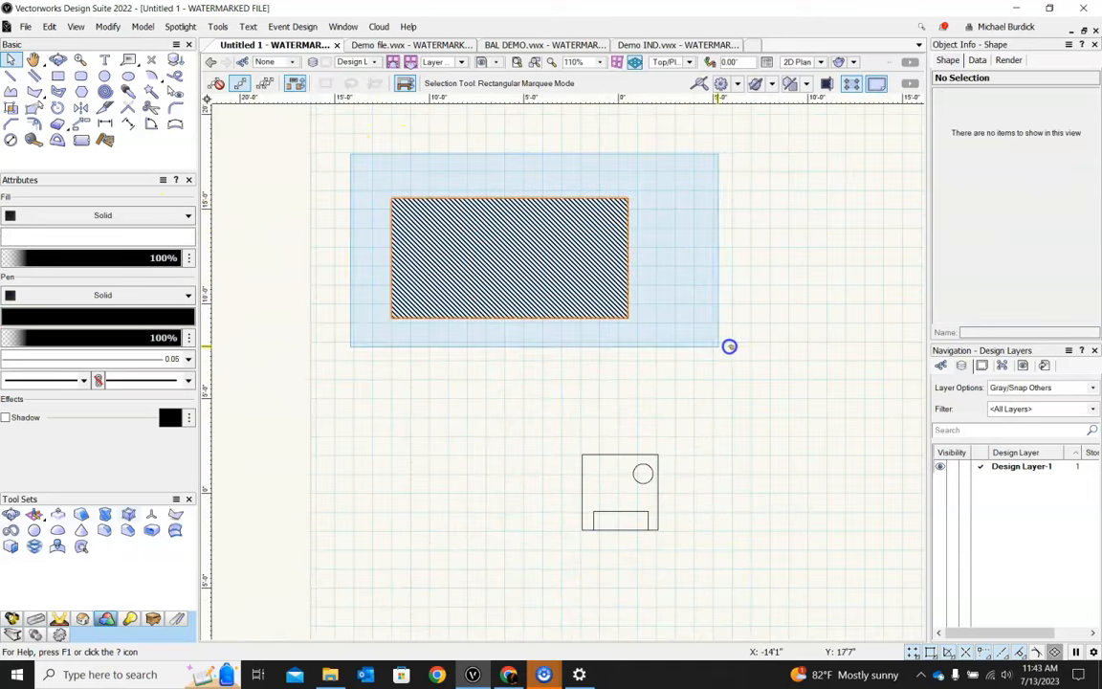
# Remove the hatched rectangle, draw a plain rectangle, and add a 1.40-thick arrowed line.
pyautogui.moveTo(731, 346); pyautogui.dragTo(747, 326)
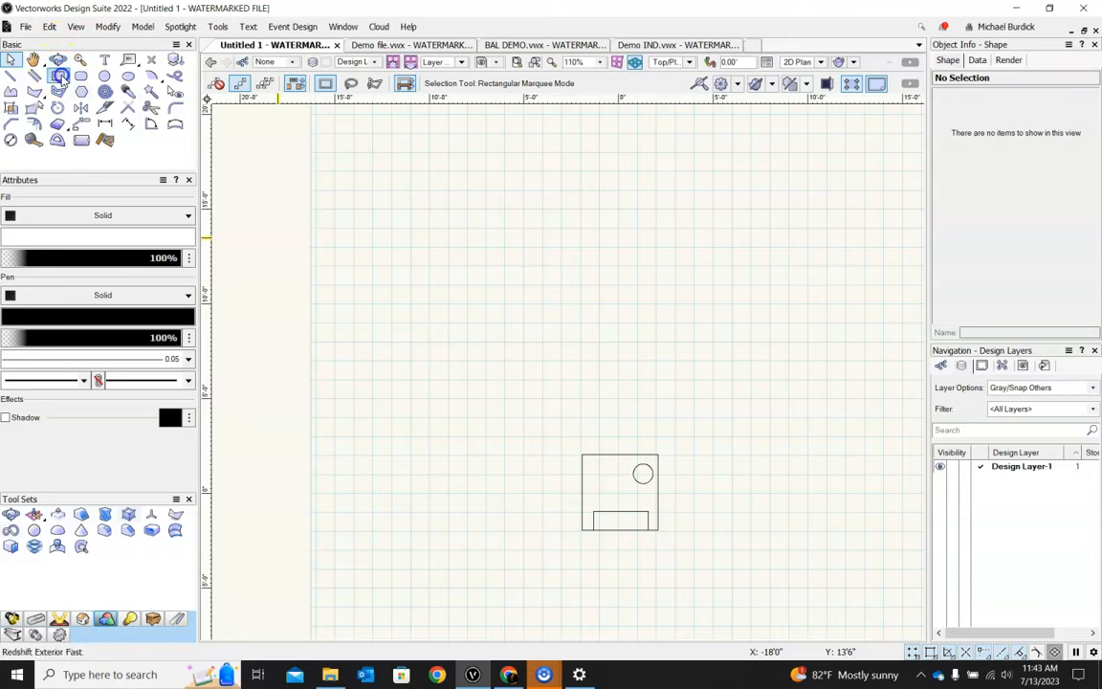
pyautogui.moveTo(405, 247); pyautogui.dragTo(619, 323)
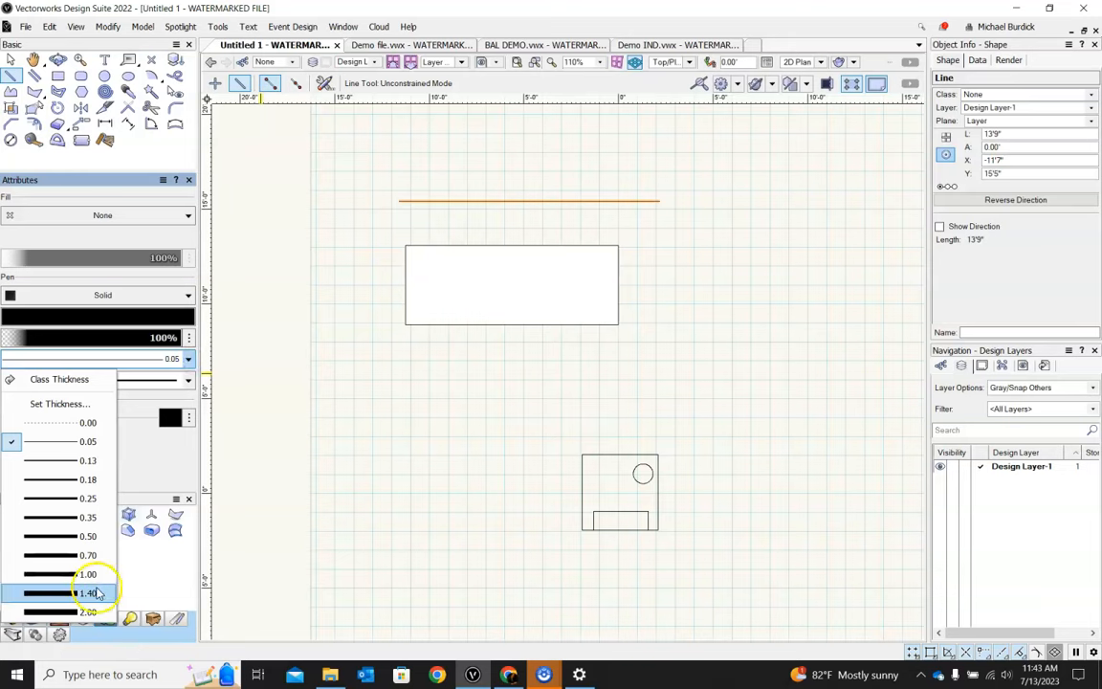
pyautogui.click(84, 592)
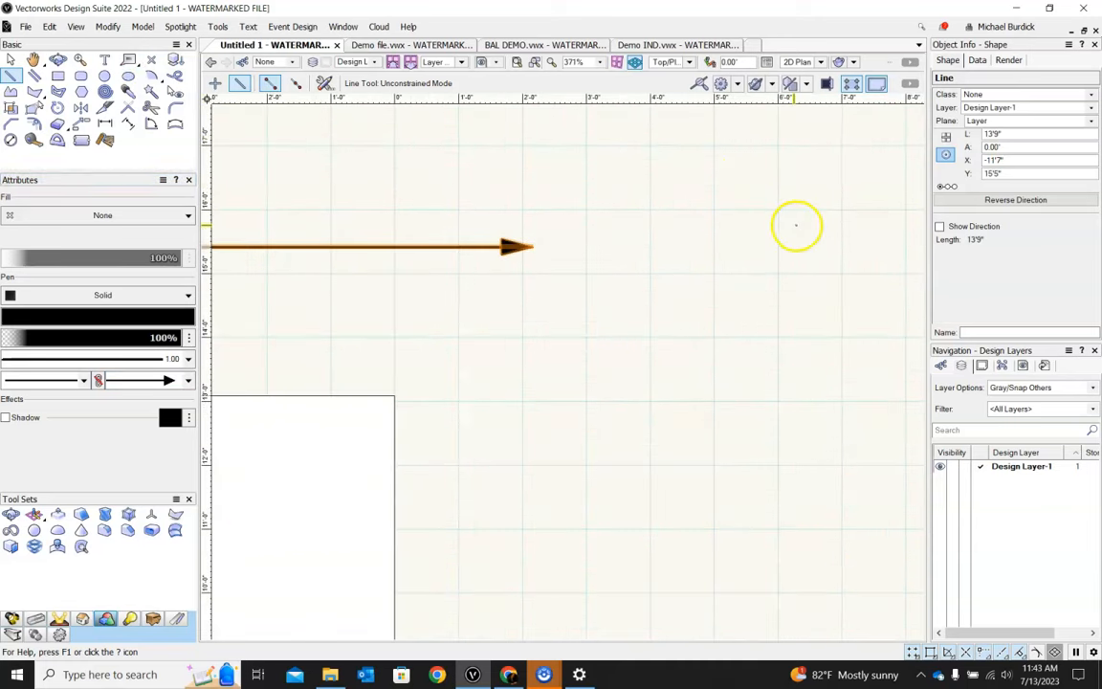
pyautogui.click(33, 108)
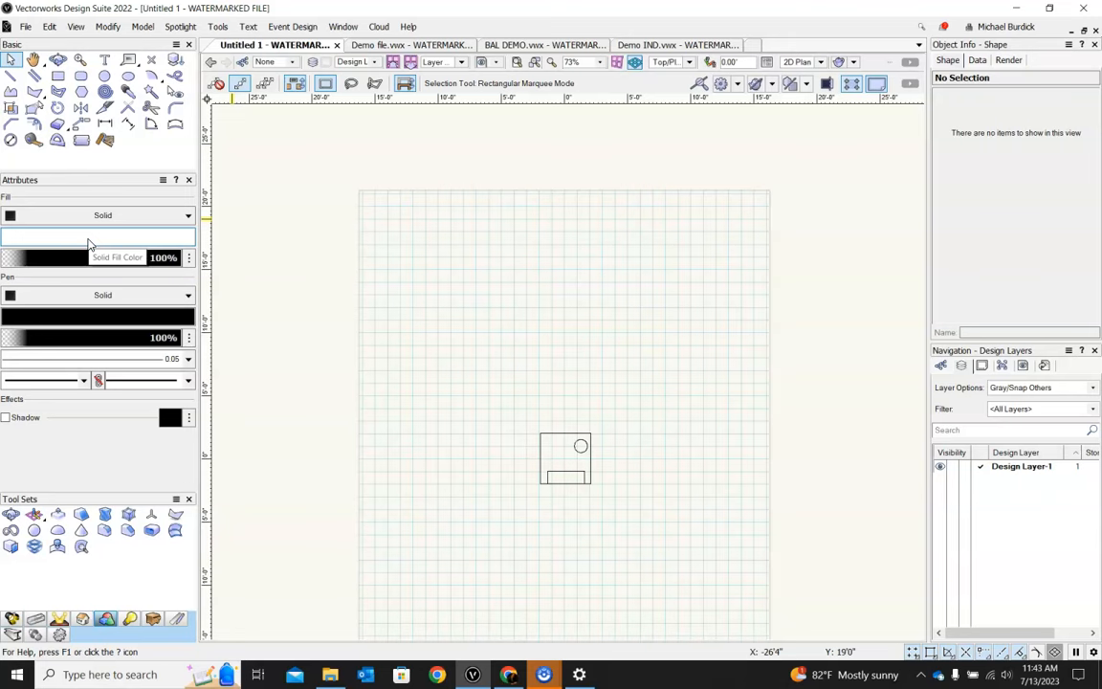
# Set the fill colour to purple and draw a purple rectangle above the box outline.
pyautogui.click(91, 236)
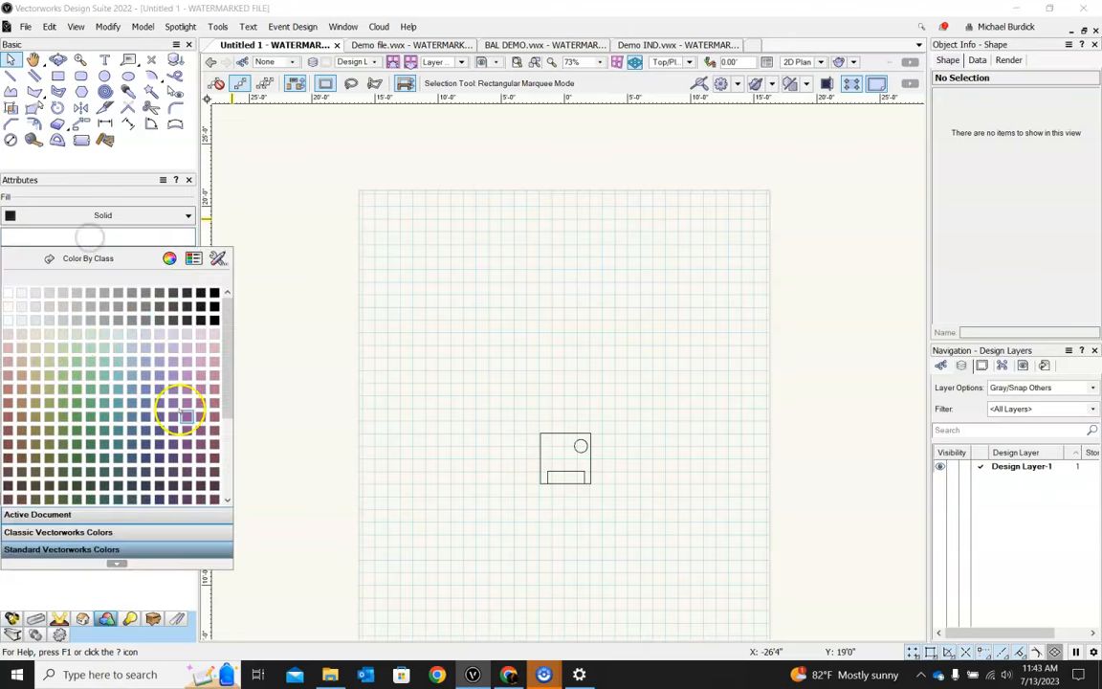
pyautogui.click(181, 414)
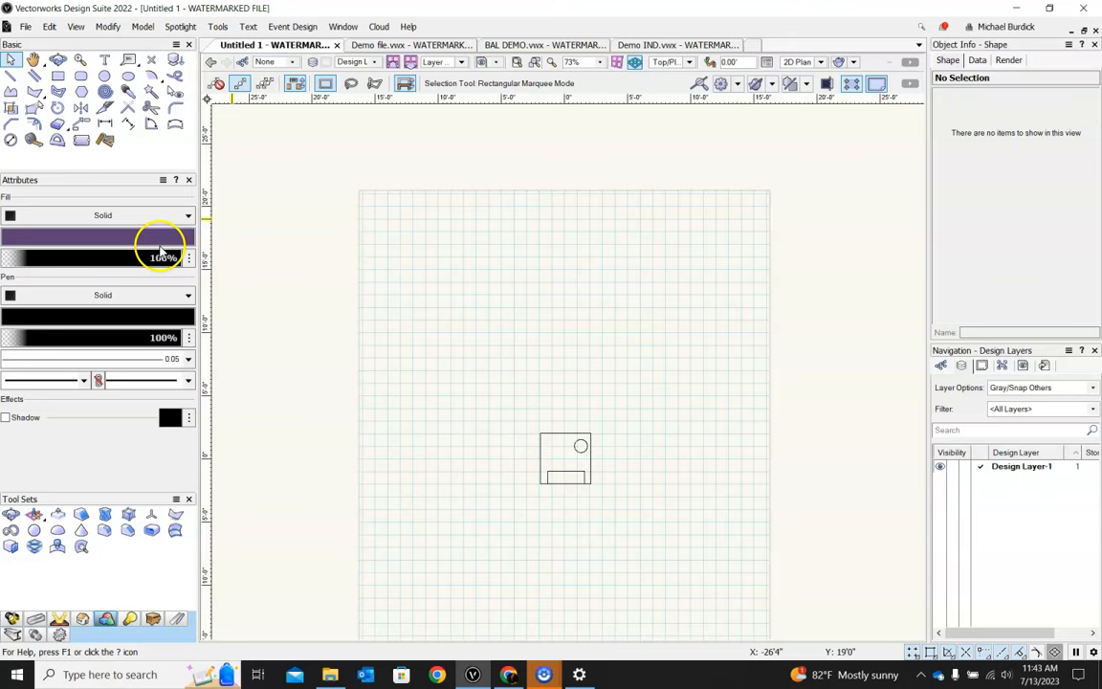
pyautogui.moveTo(347, 314)
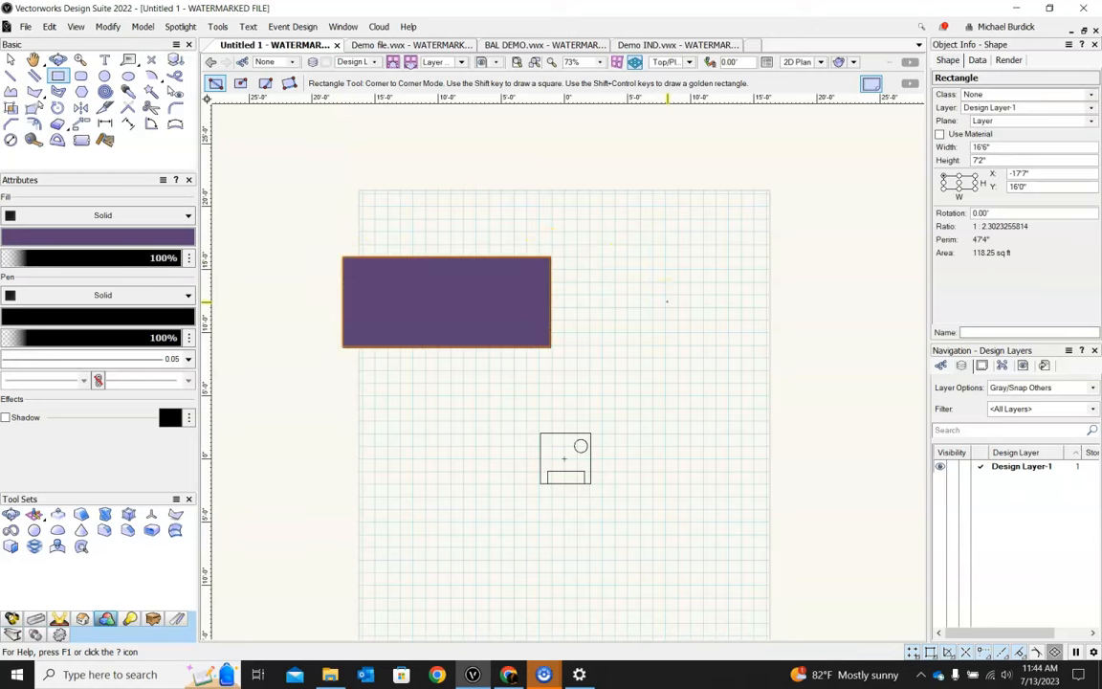
pyautogui.moveTo(311, 140)
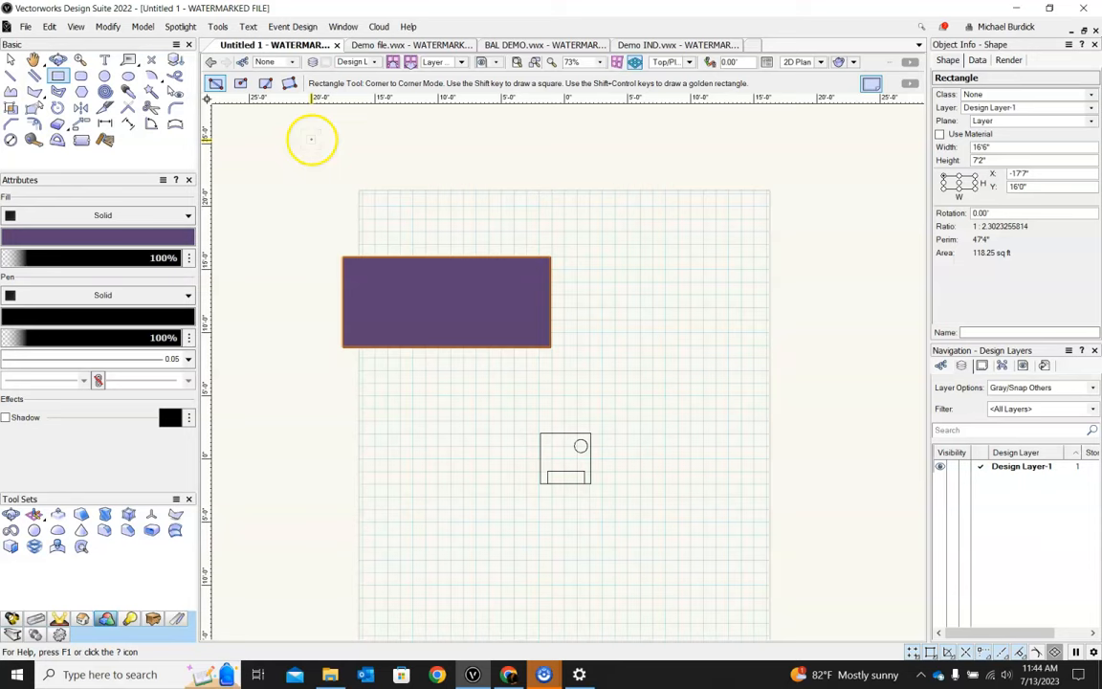
pyautogui.press('Escape')
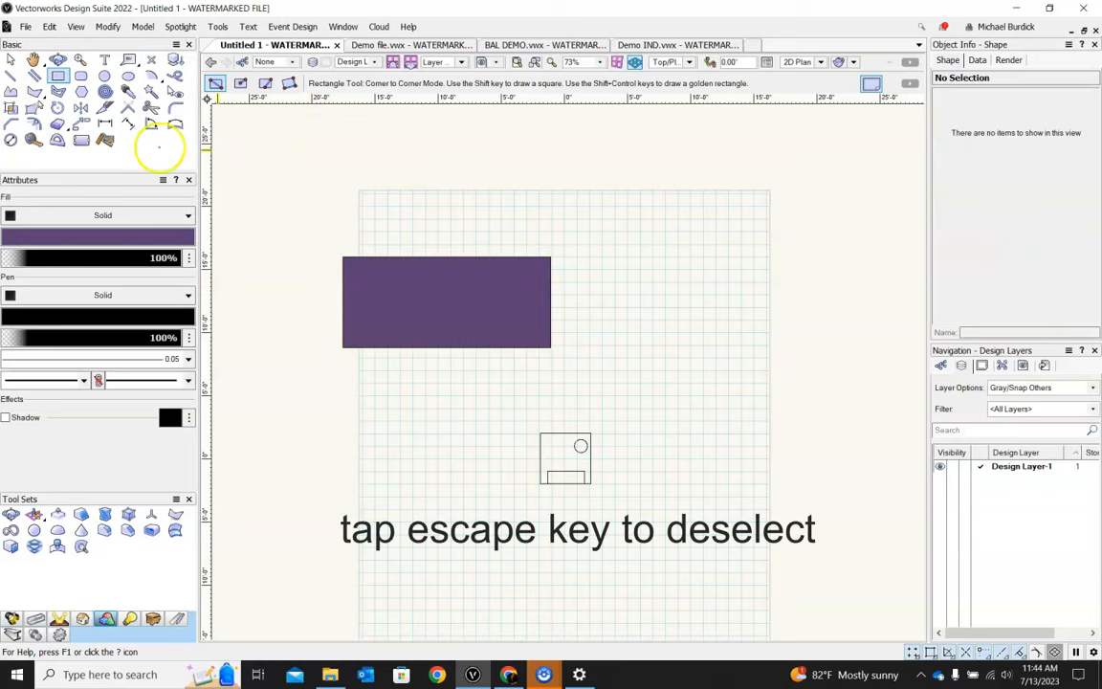
pyautogui.moveTo(153, 239)
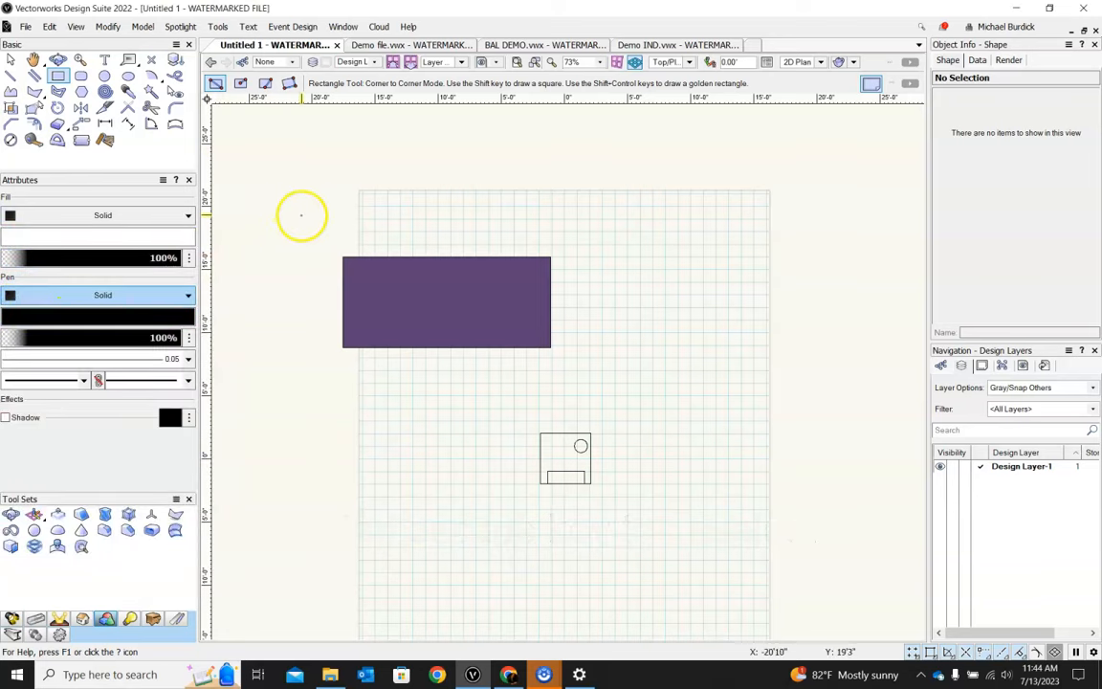
pyautogui.moveTo(301, 216); pyautogui.dragTo(562, 280)
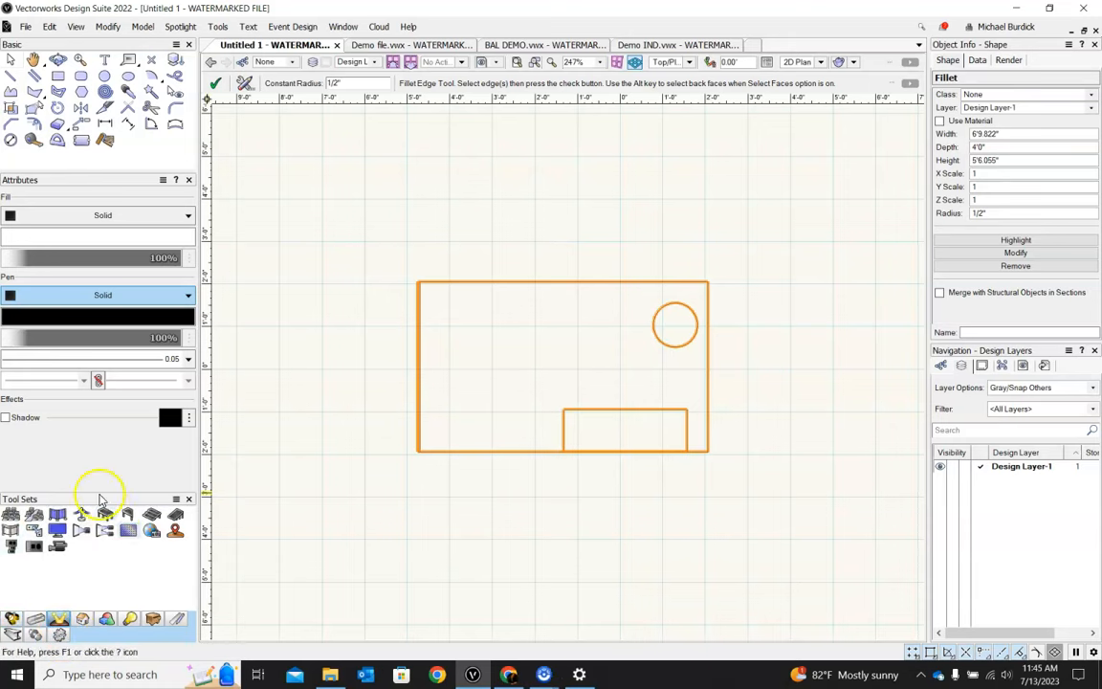
pyautogui.moveTo(59, 531)
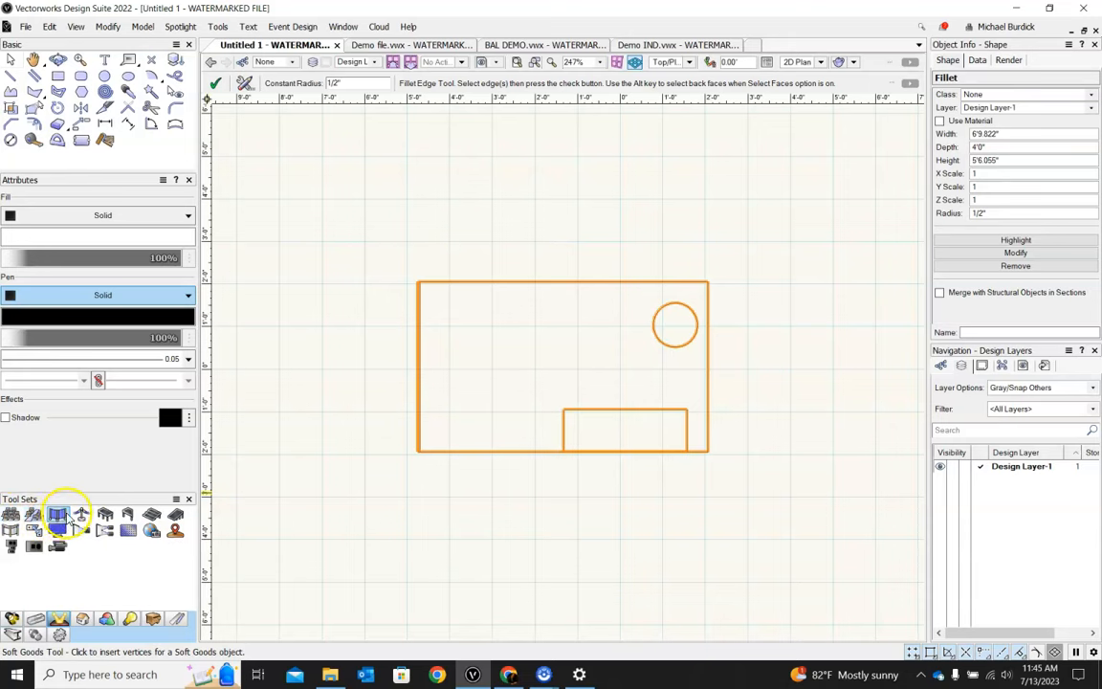
pyautogui.moveTo(59, 519)
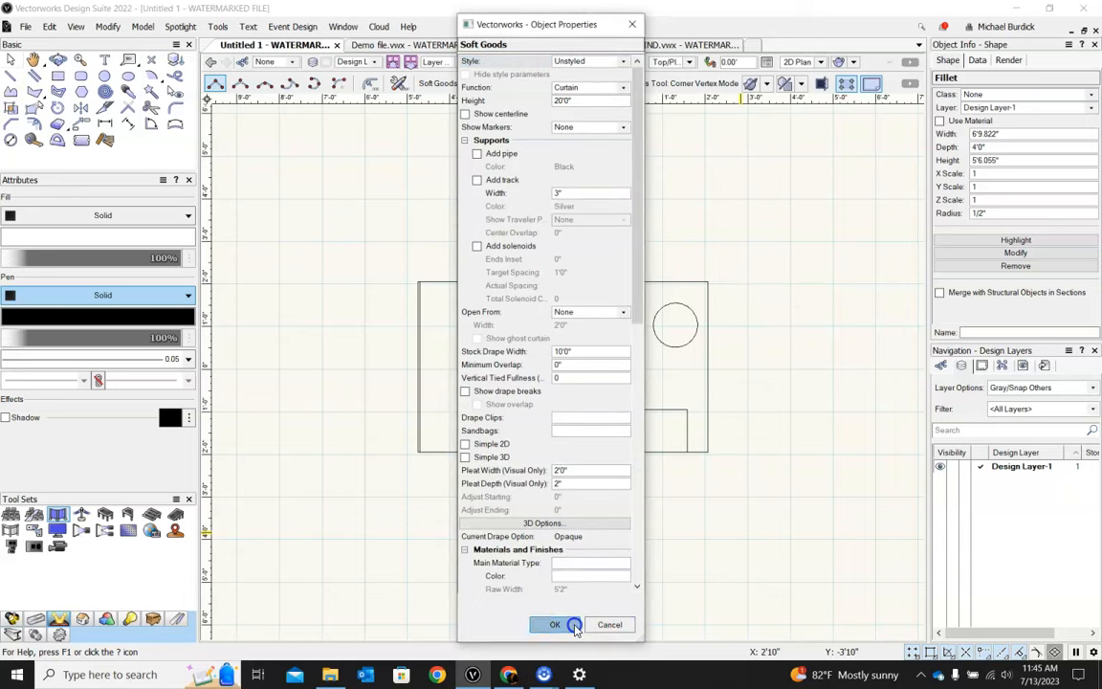
# Create the black soft goods curtain and orbit around it in 3D.
pyautogui.click(555, 625)
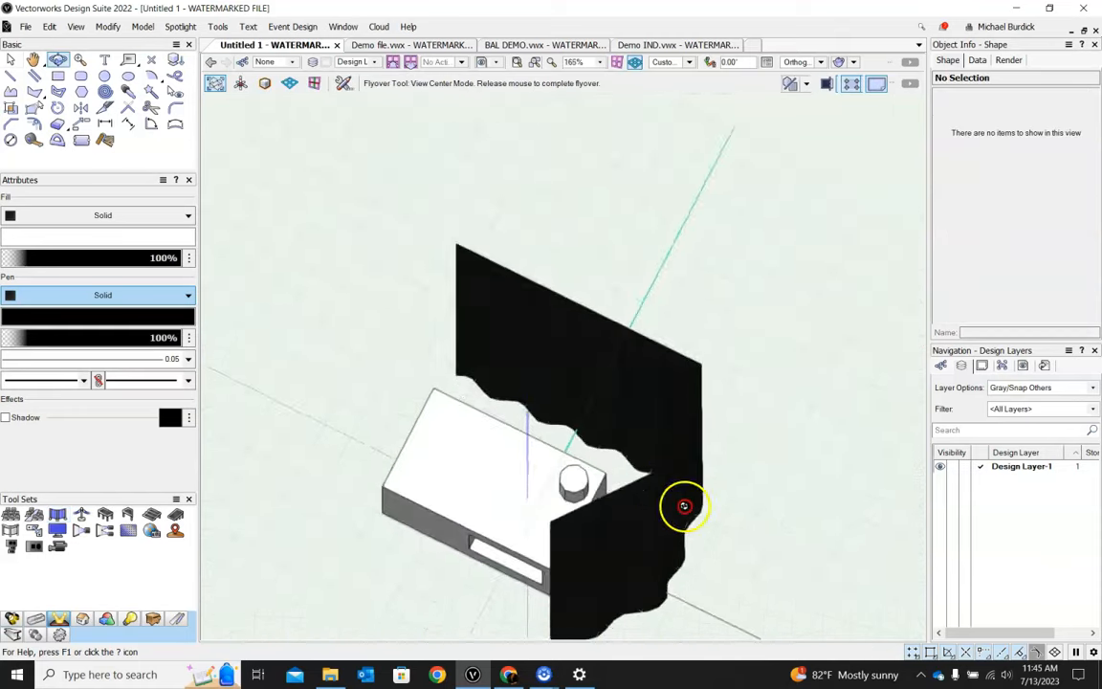
pyautogui.moveTo(684, 506); pyautogui.dragTo(803, 505)
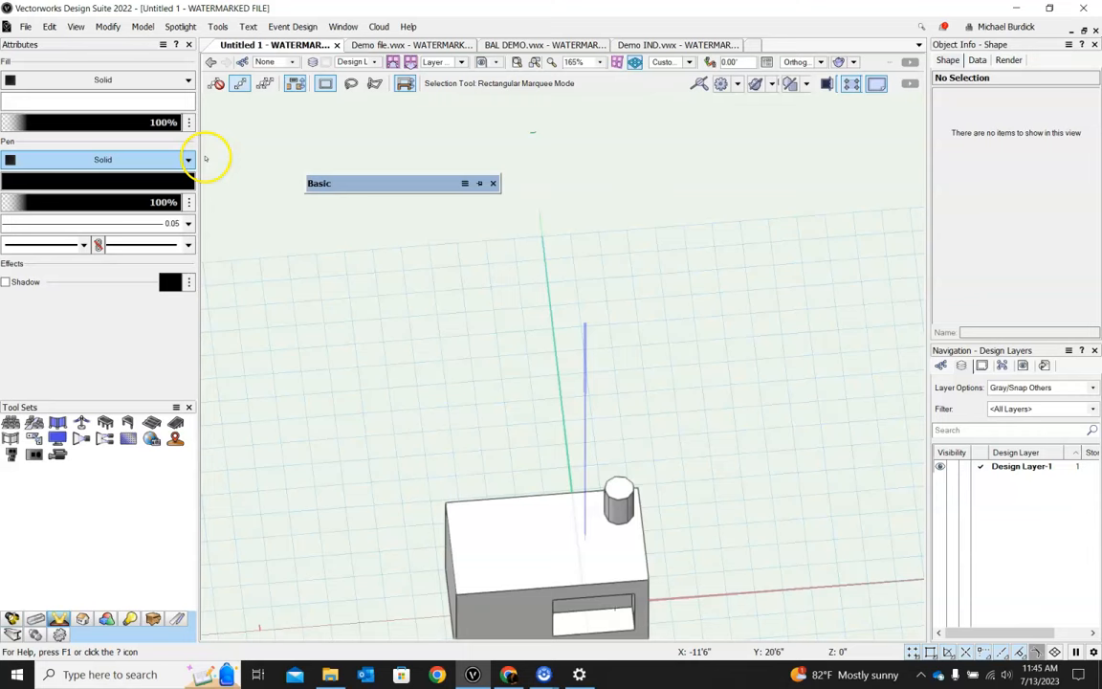
pyautogui.moveTo(72, 53)
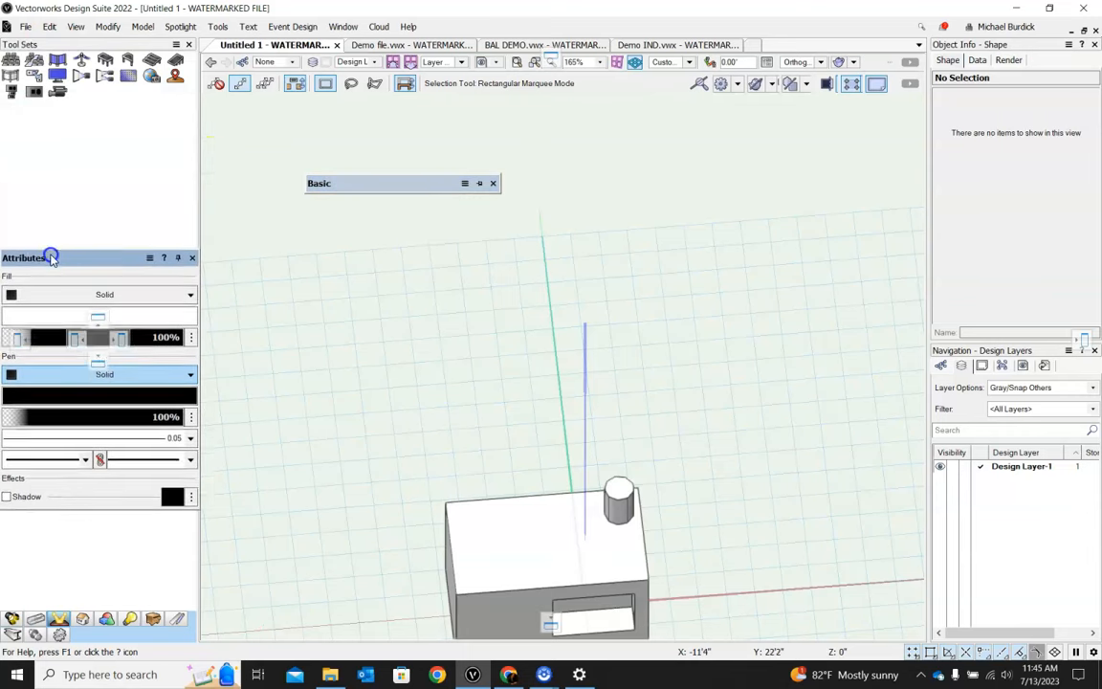
pyautogui.moveTo(26, 257); pyautogui.dragTo(415, 311)
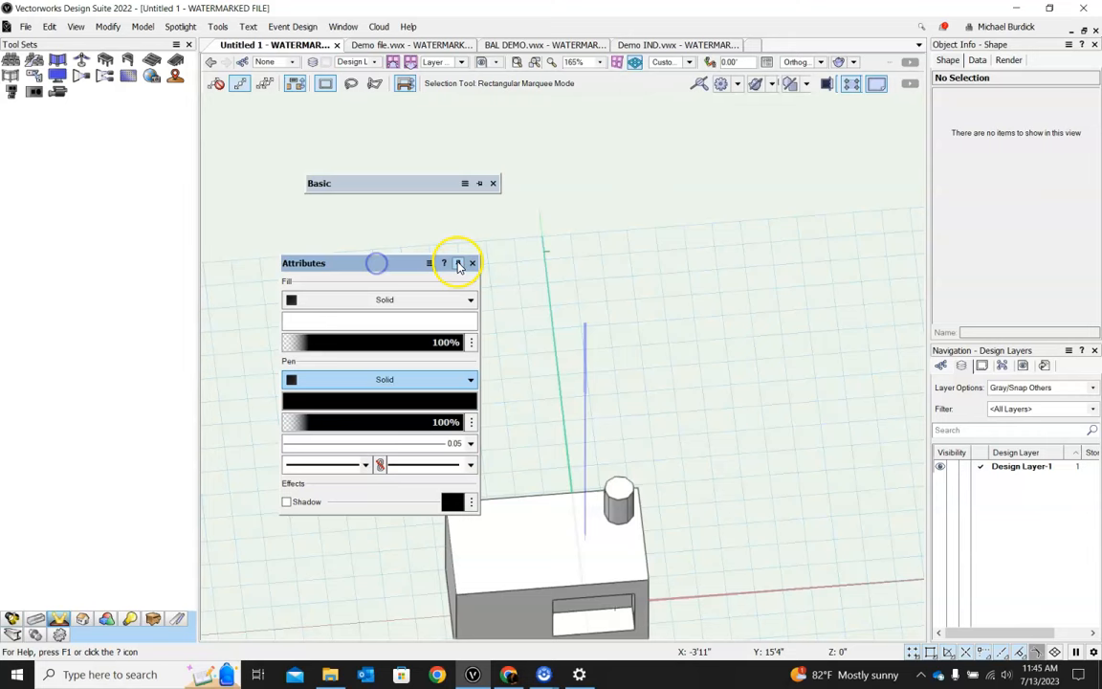
pyautogui.click(472, 263)
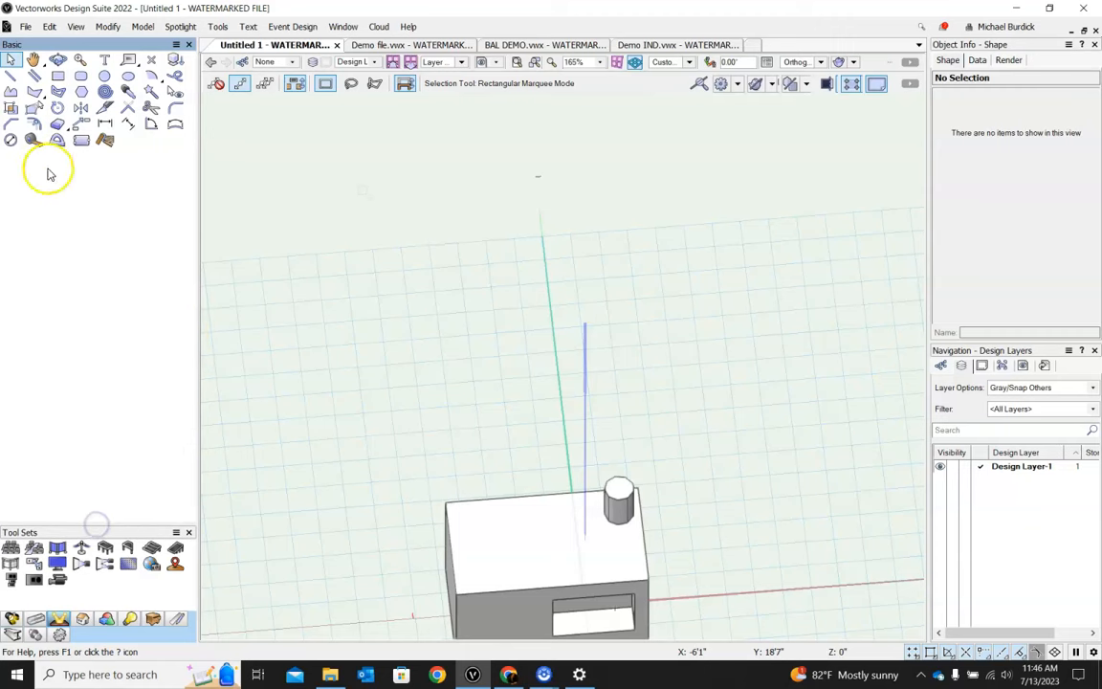
pyautogui.moveTo(124, 211)
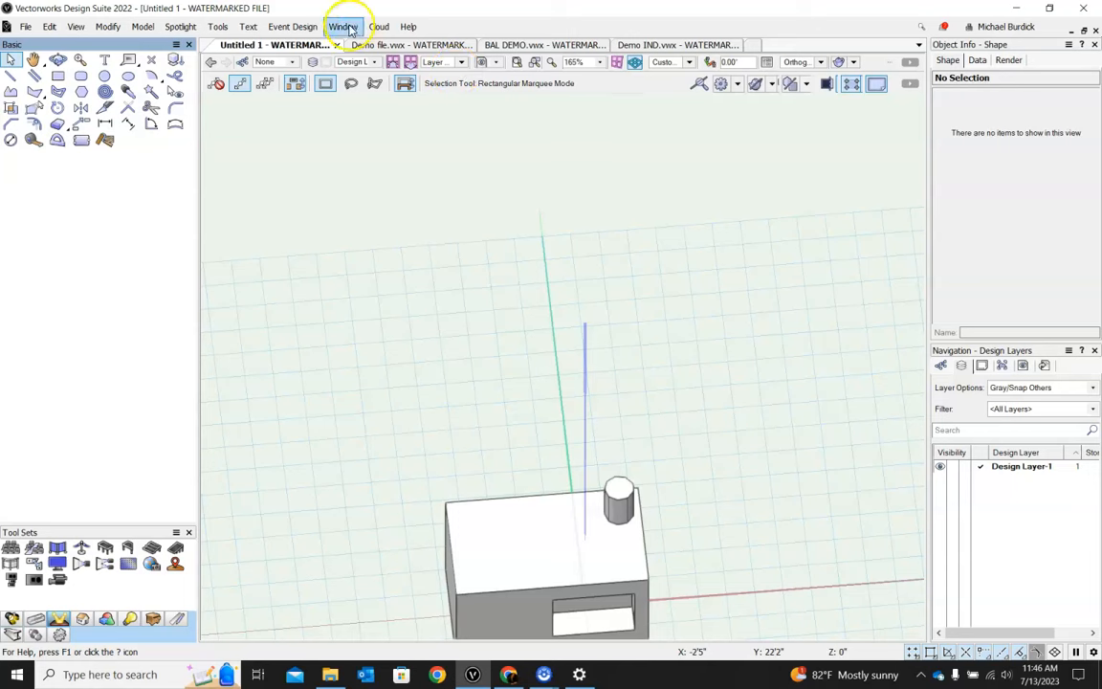
pyautogui.click(342, 26)
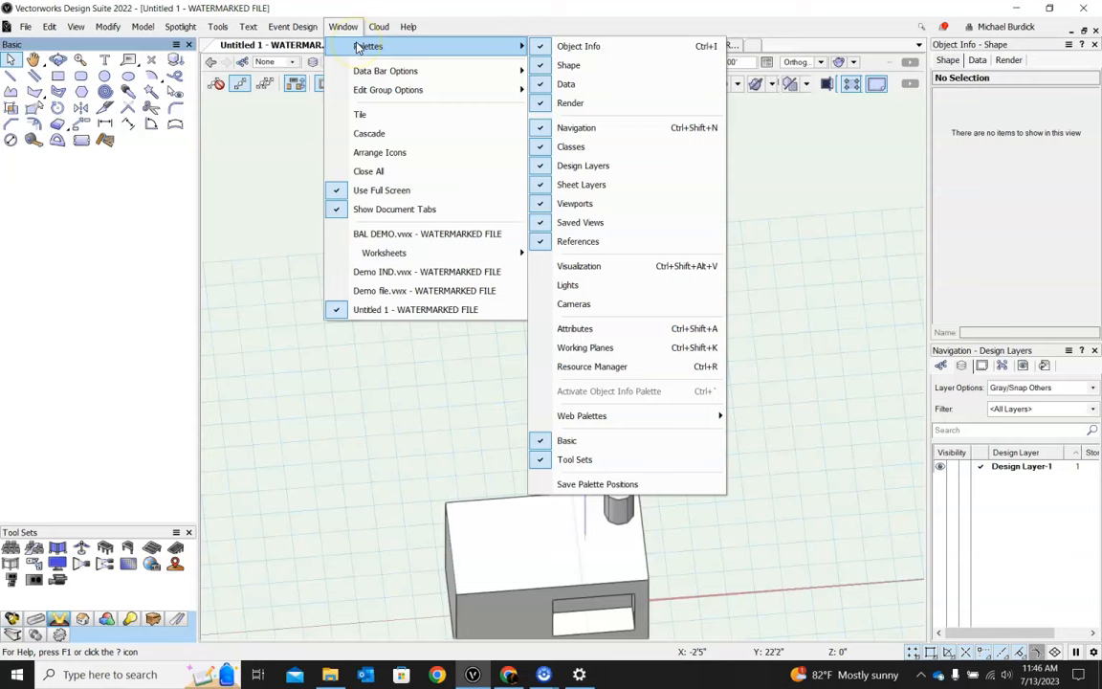
pyautogui.moveTo(584, 103)
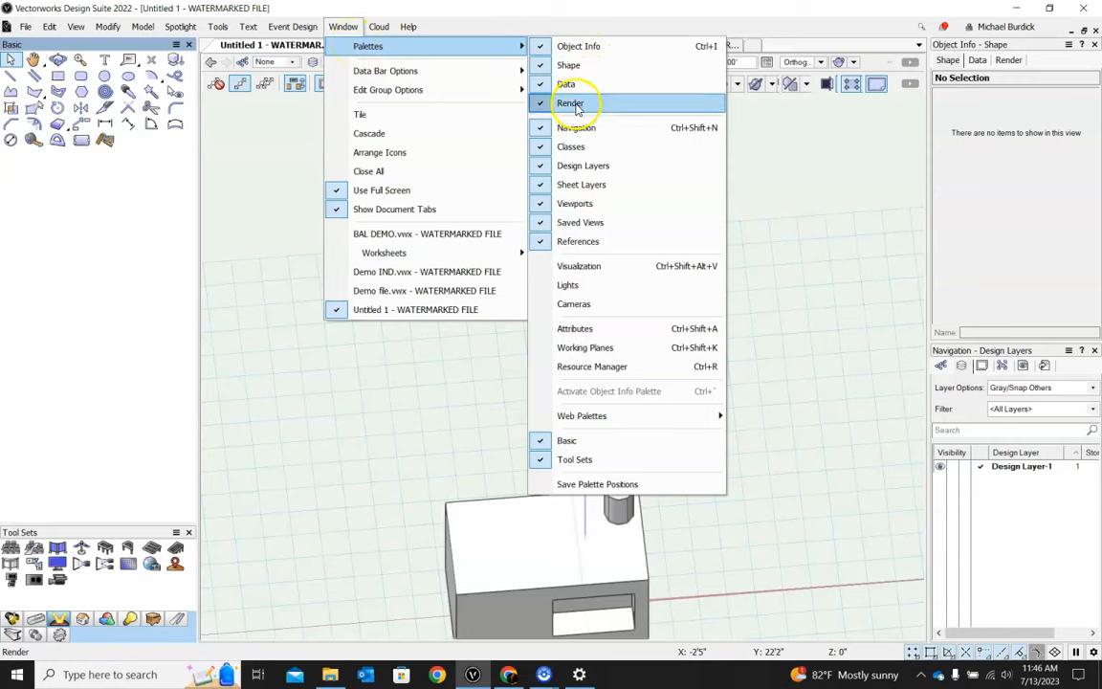
pyautogui.click(575, 329)
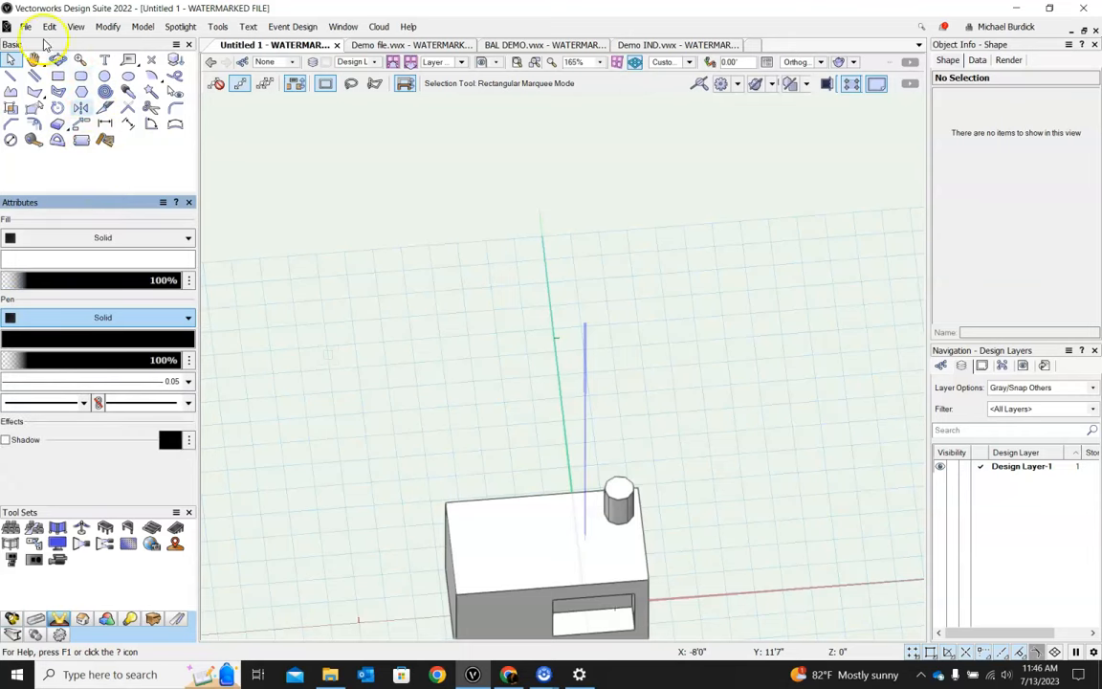
pyautogui.moveTo(294, 493)
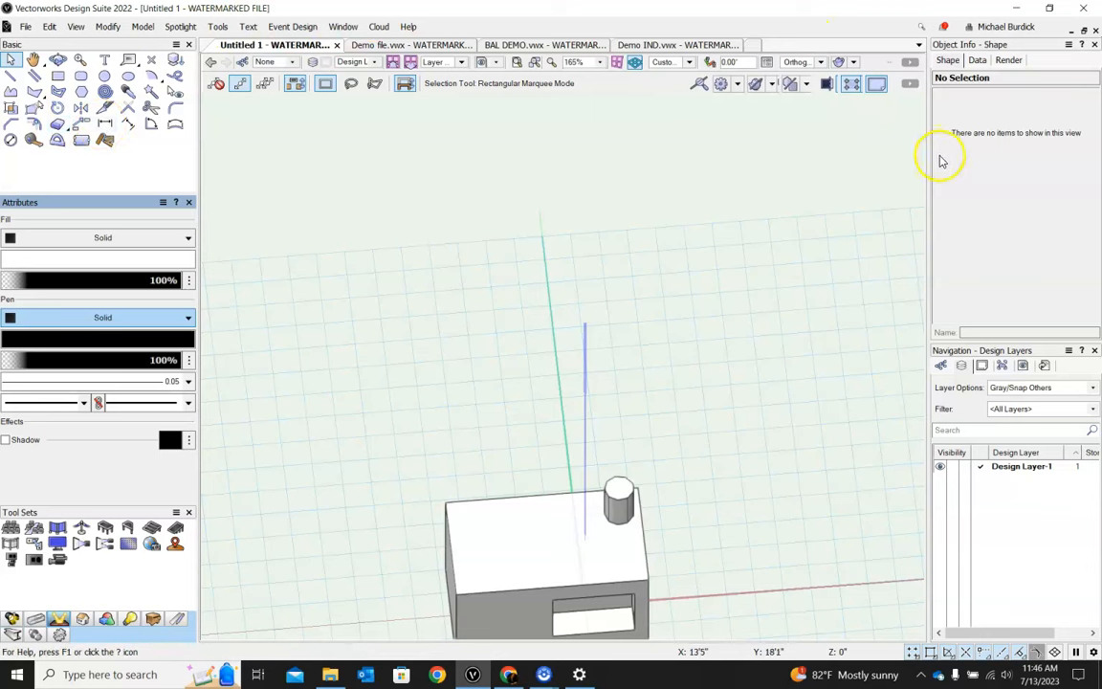
pyautogui.moveTo(997, 452)
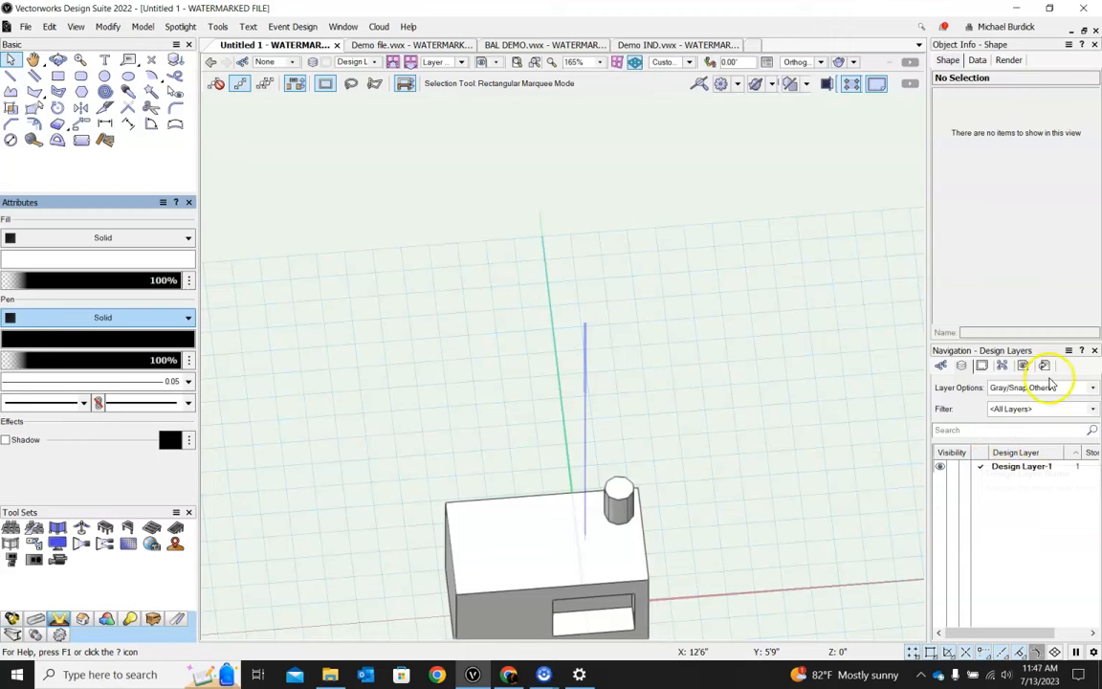
pyautogui.moveTo(1048, 367)
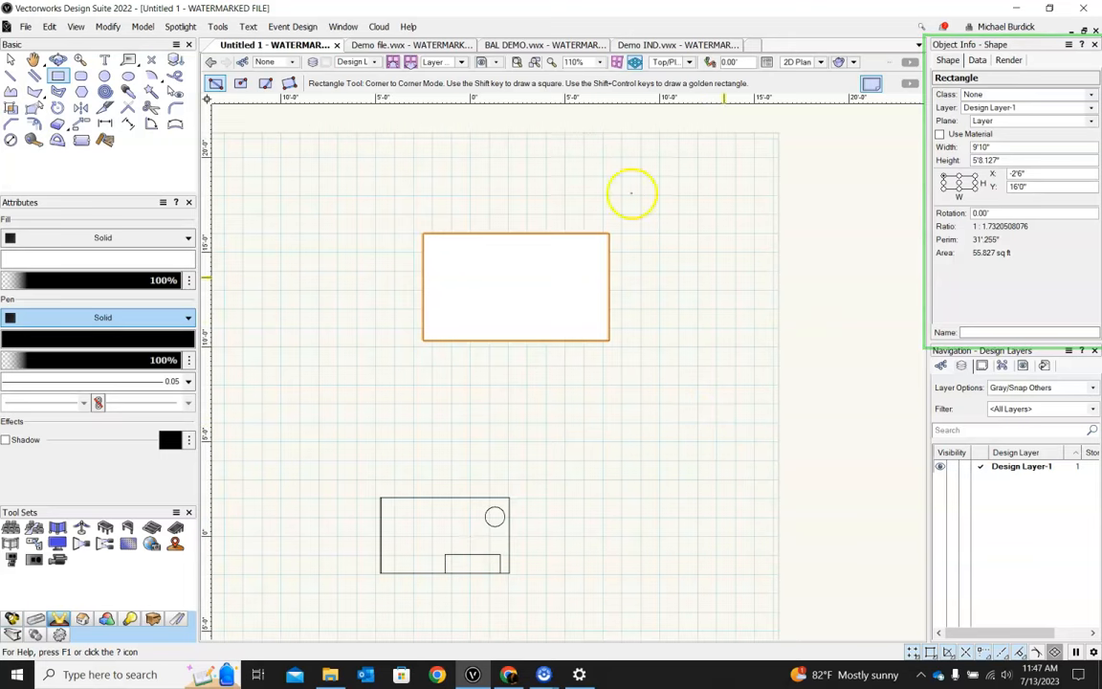
pyautogui.moveTo(516, 199)
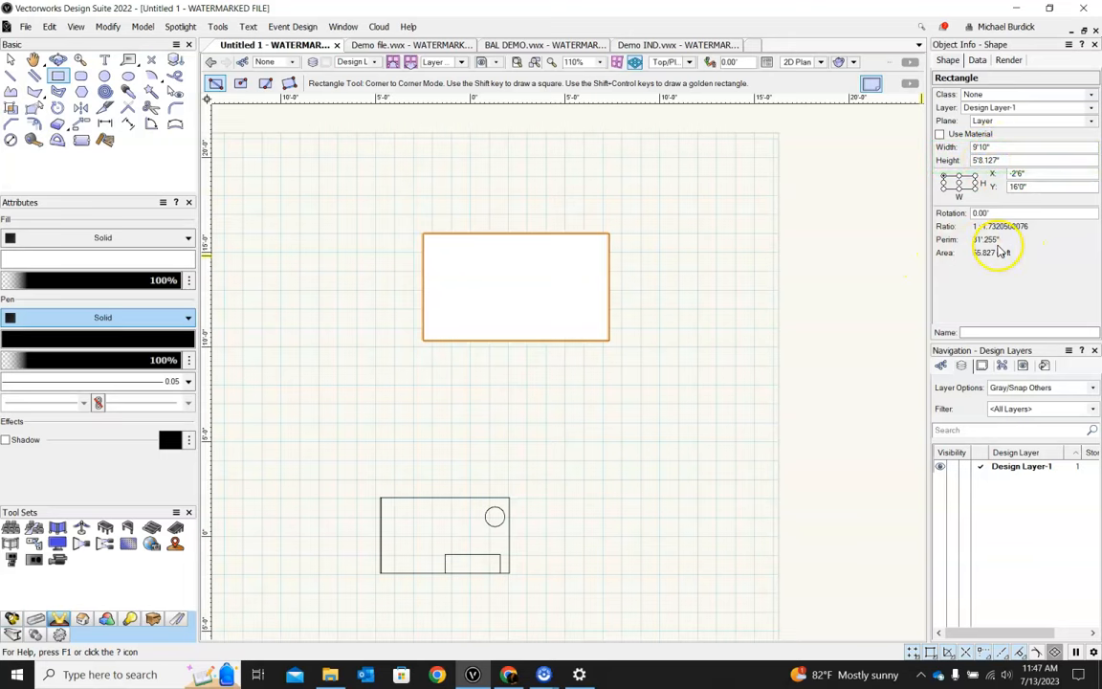
pyautogui.moveTo(999, 271)
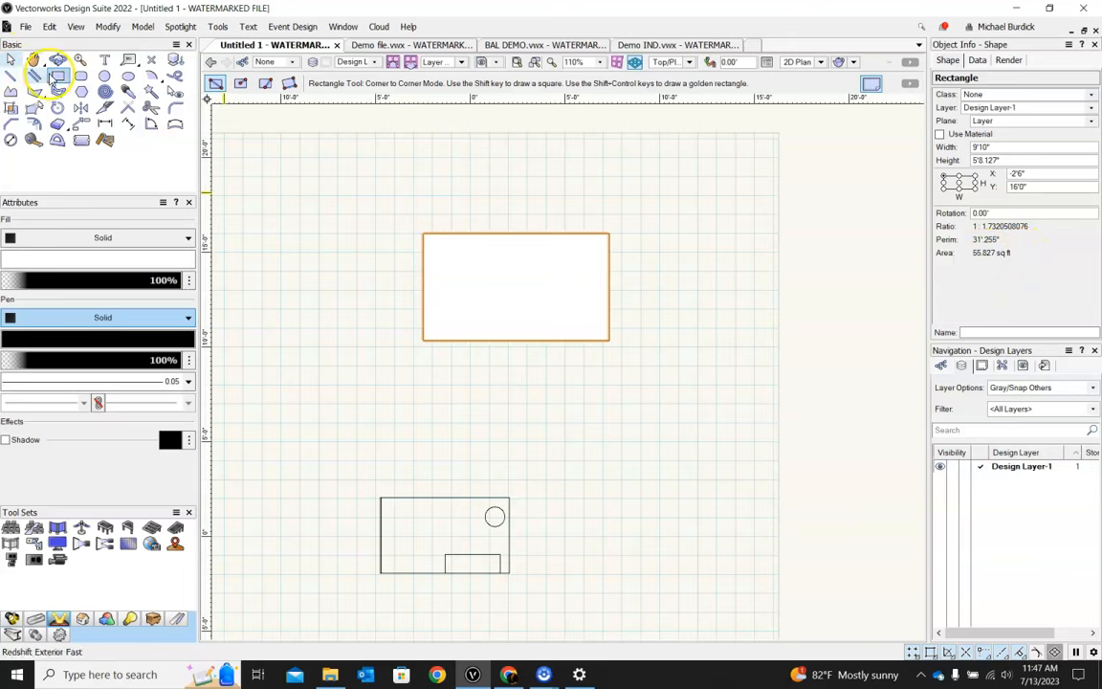
pyautogui.moveTo(54, 64)
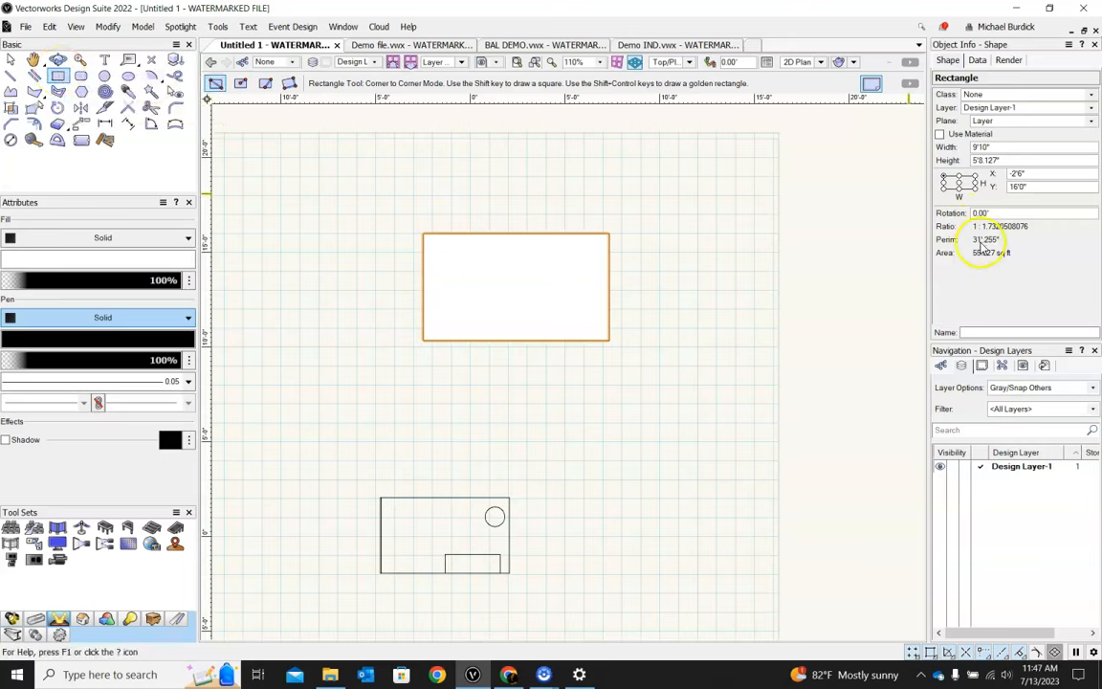
pyautogui.moveTo(1005, 263)
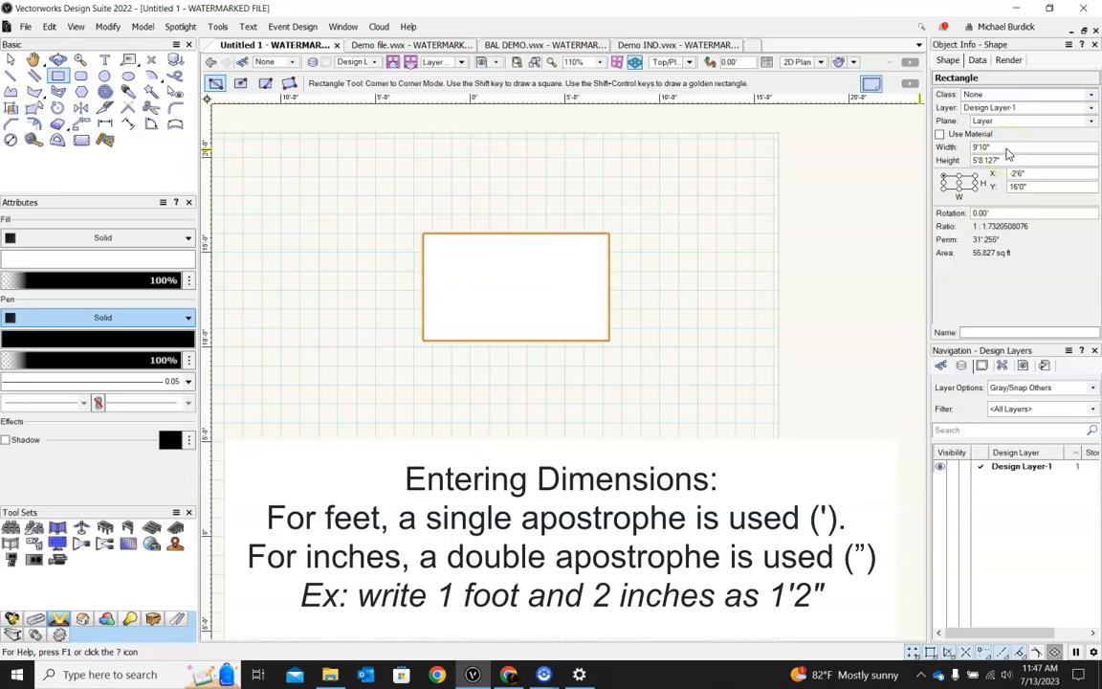
# Resize the rectangle to 8' by 4' at 0,0, checking the Render properties.
pyautogui.click(1005, 148)
pyautogui.write('8')
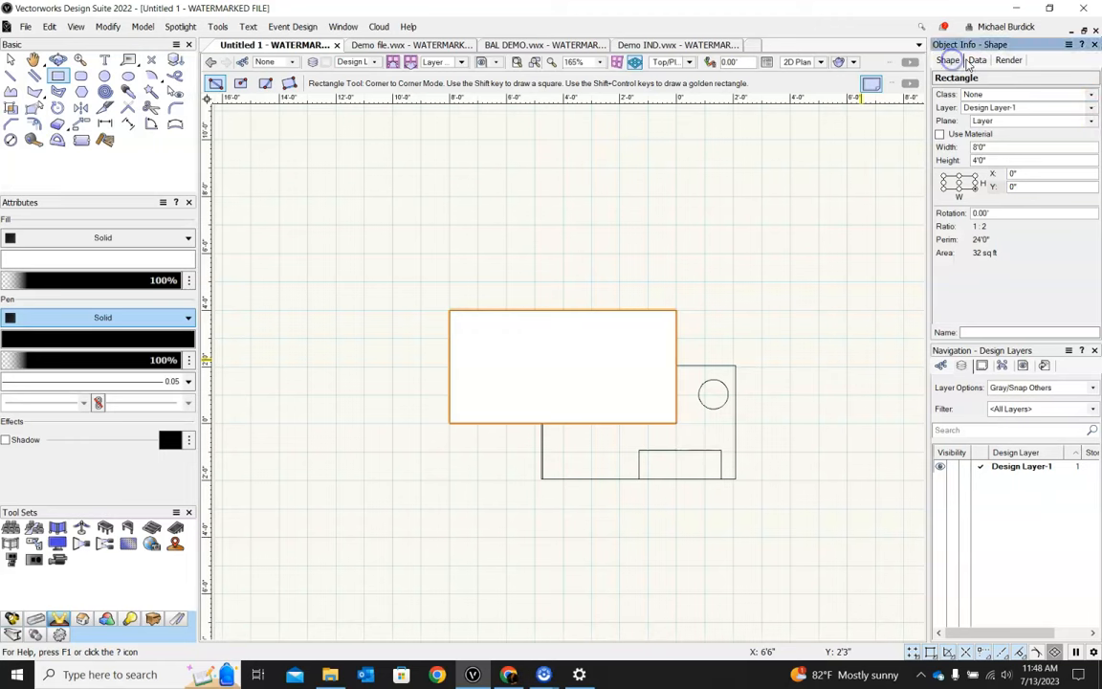
pyautogui.click(1010, 64)
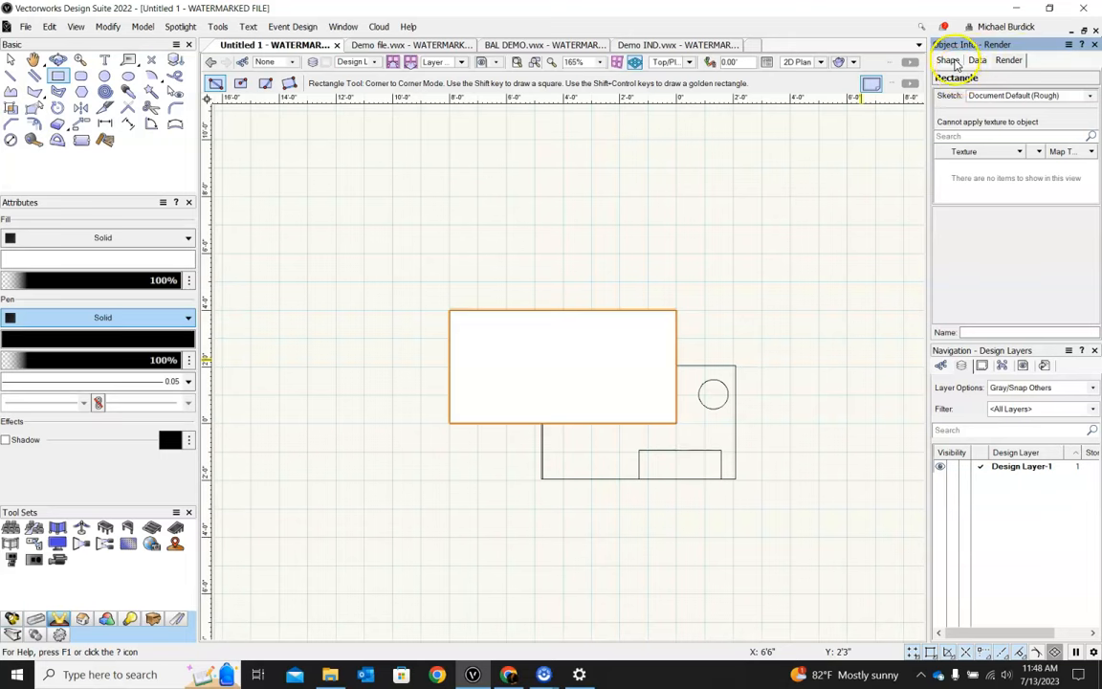
pyautogui.click(943, 60)
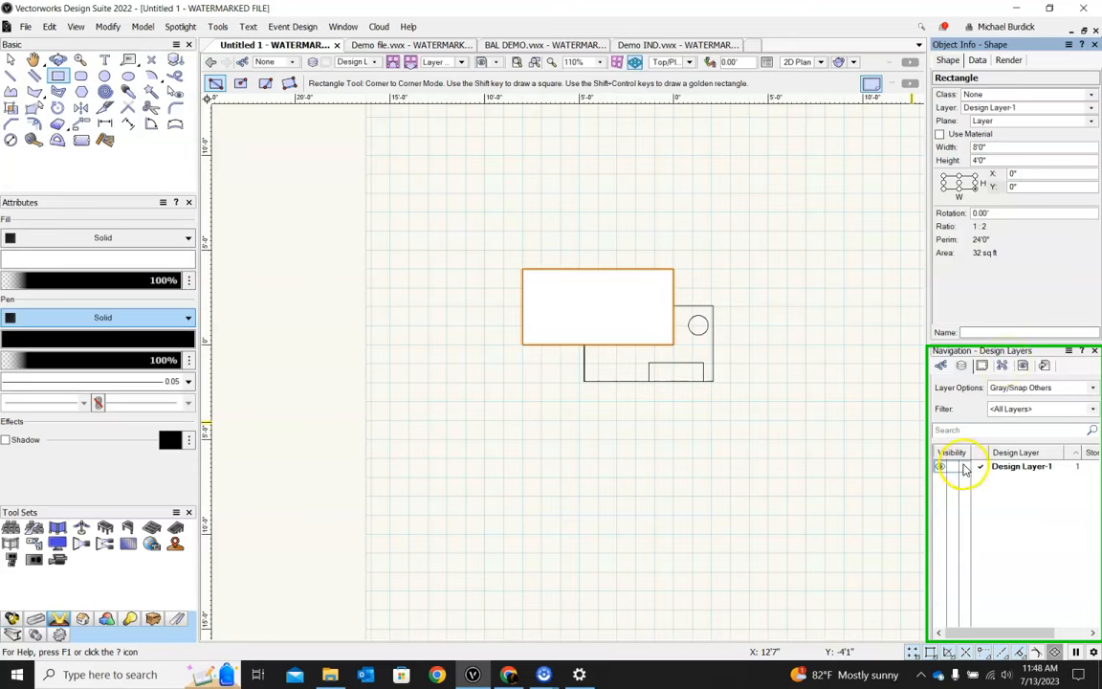
# Cycle the Navigation palette through Classes, Design Layers and Sheet Layers, ending on Classes.
pyautogui.click(940, 365)
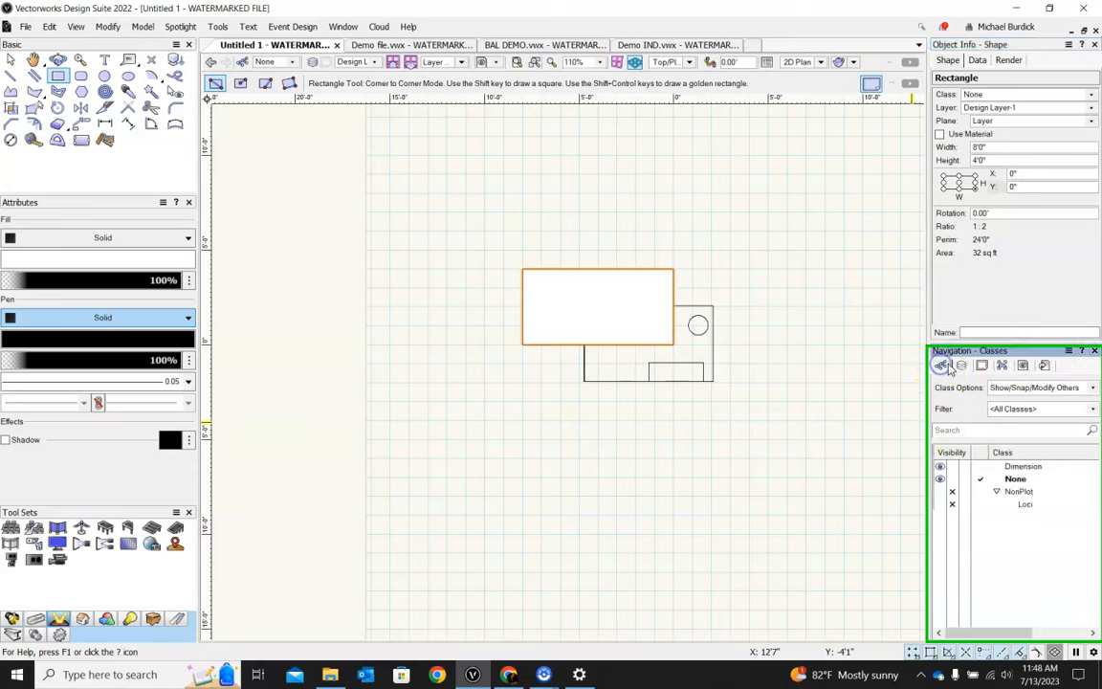
pyautogui.click(961, 365)
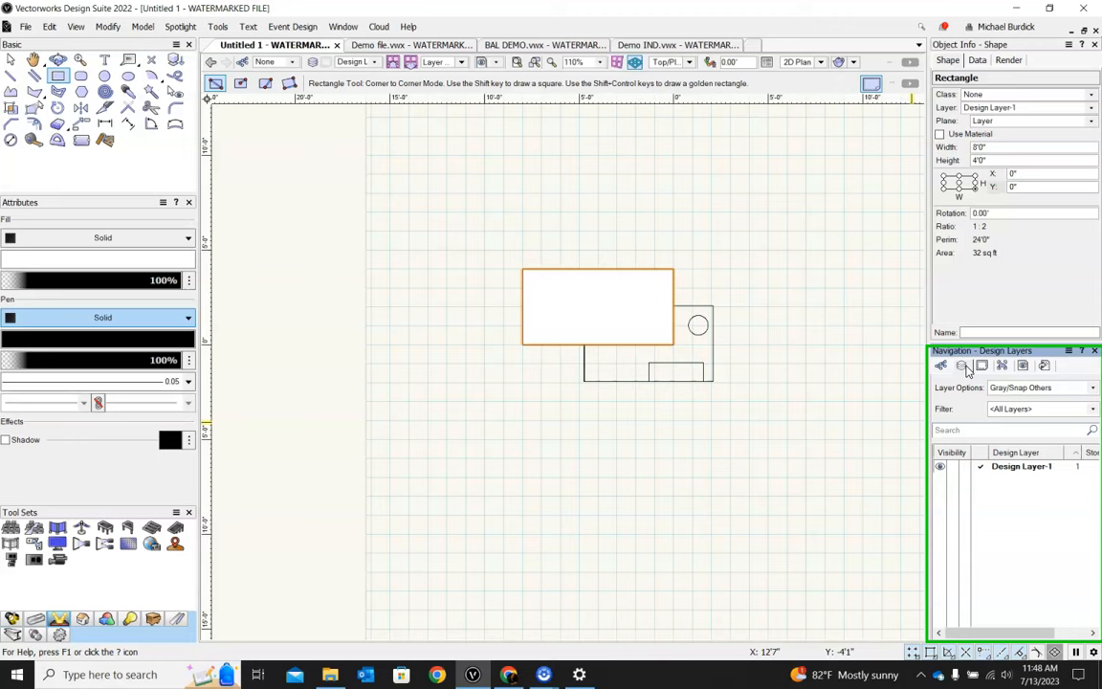
pyautogui.click(981, 367)
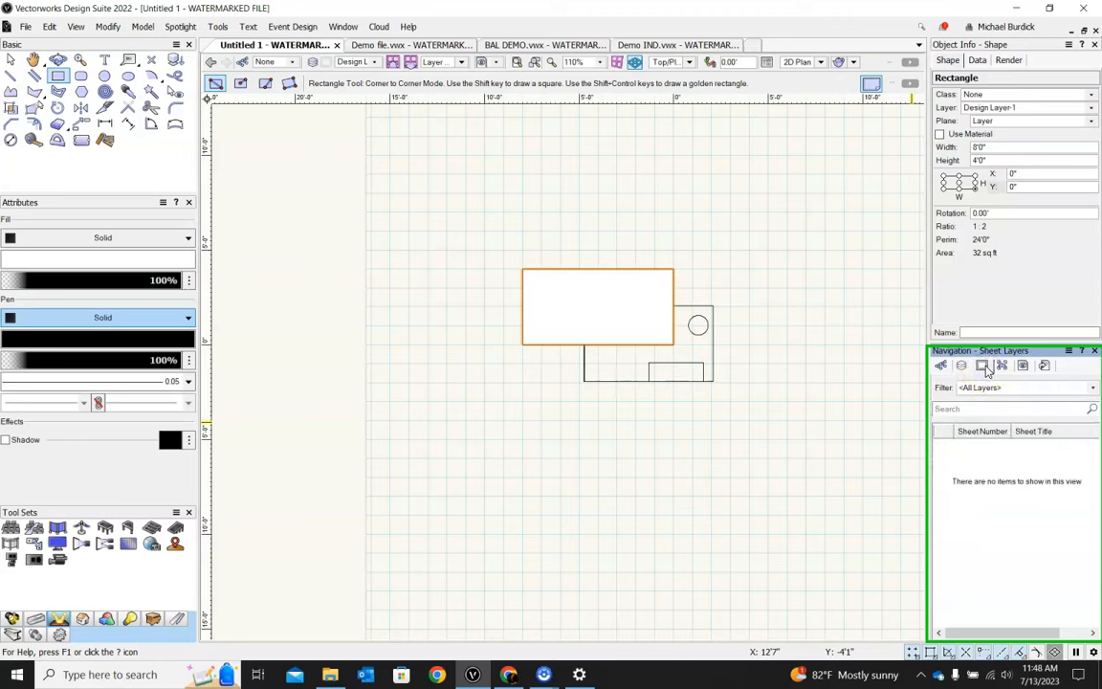
pyautogui.moveTo(960, 369)
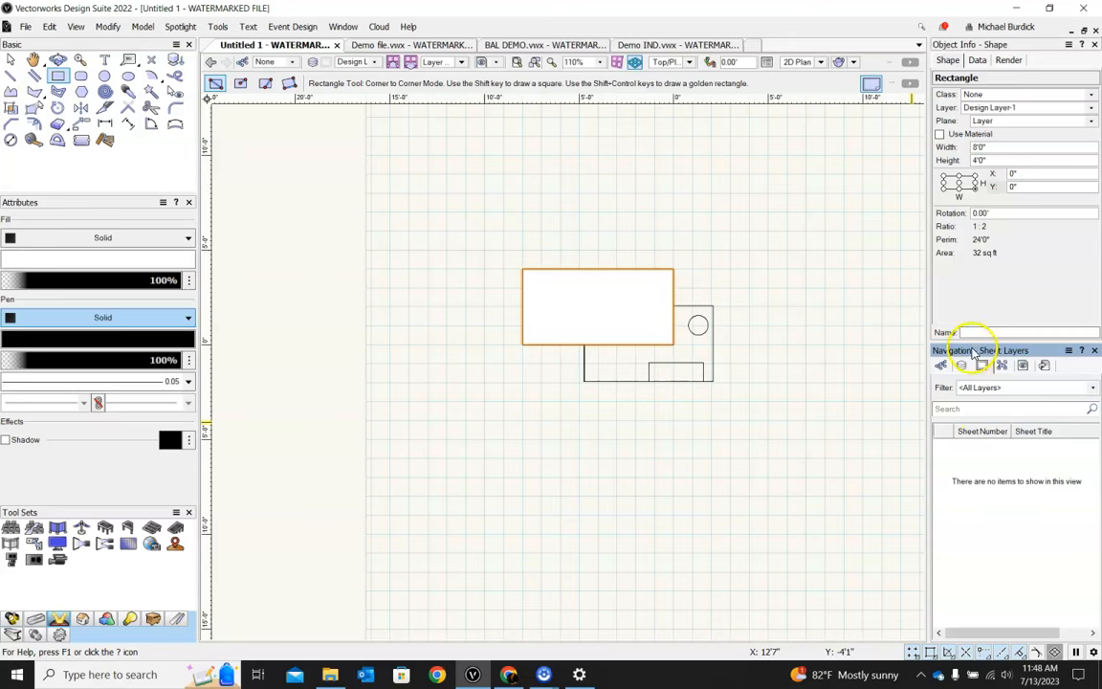
pyautogui.click(942, 365)
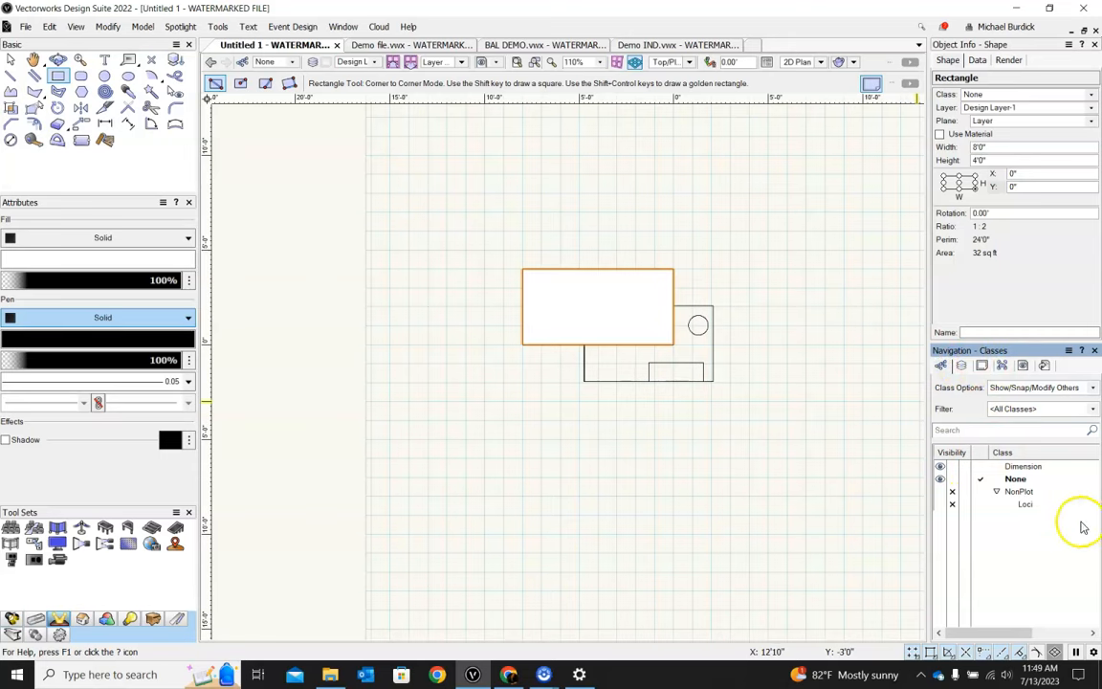
pyautogui.moveTo(877, 170)
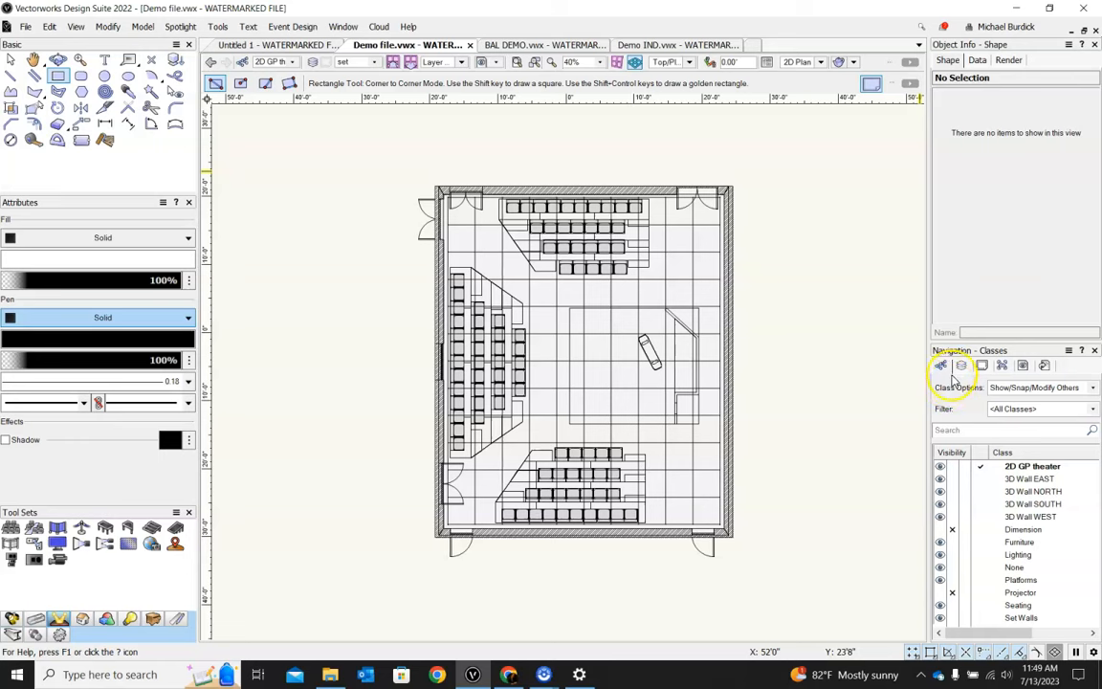
pyautogui.moveTo(963, 371)
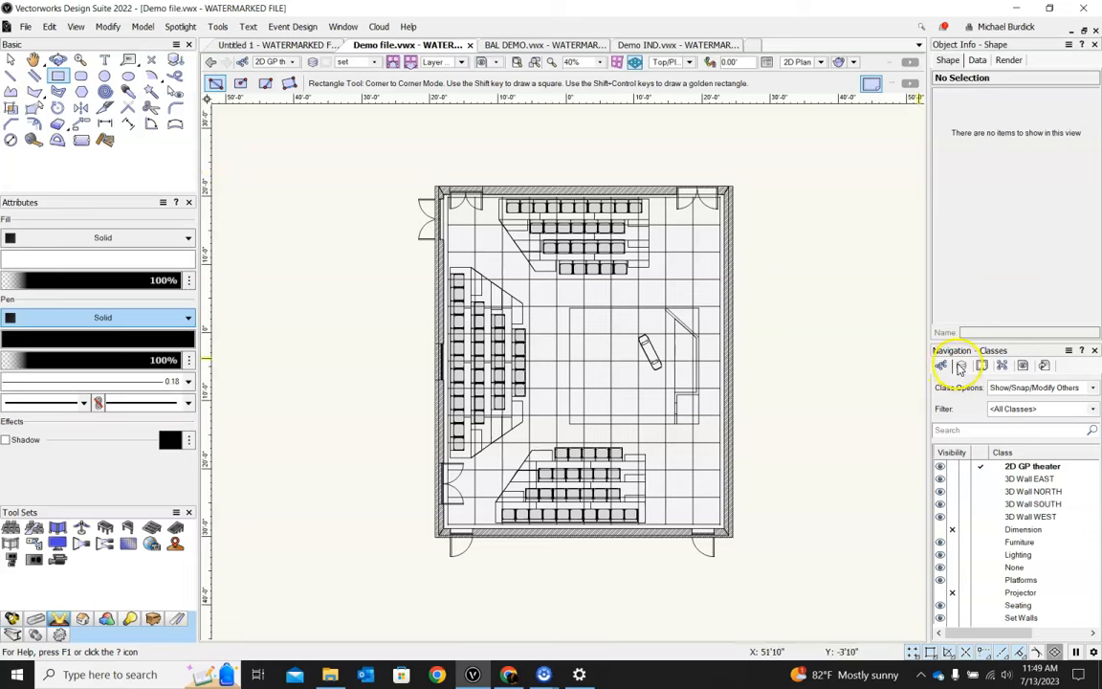
# Browse Demo file.vwx's sheet and design layers, then return to Untitled 1.
pyautogui.click(961, 366)
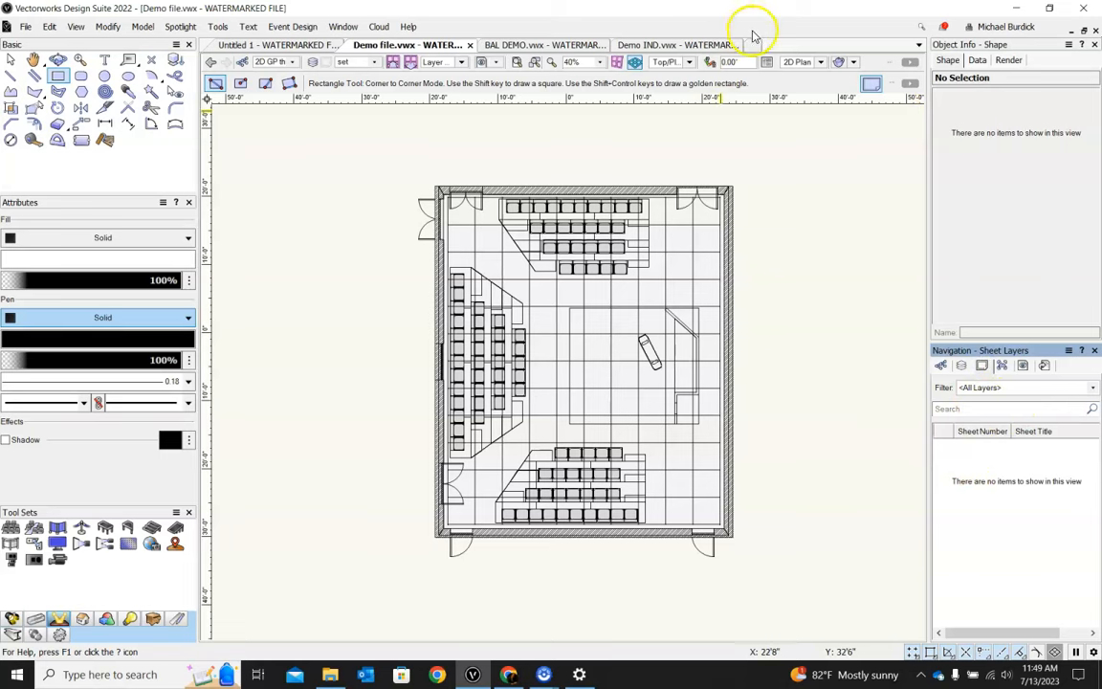
pyautogui.click(961, 364)
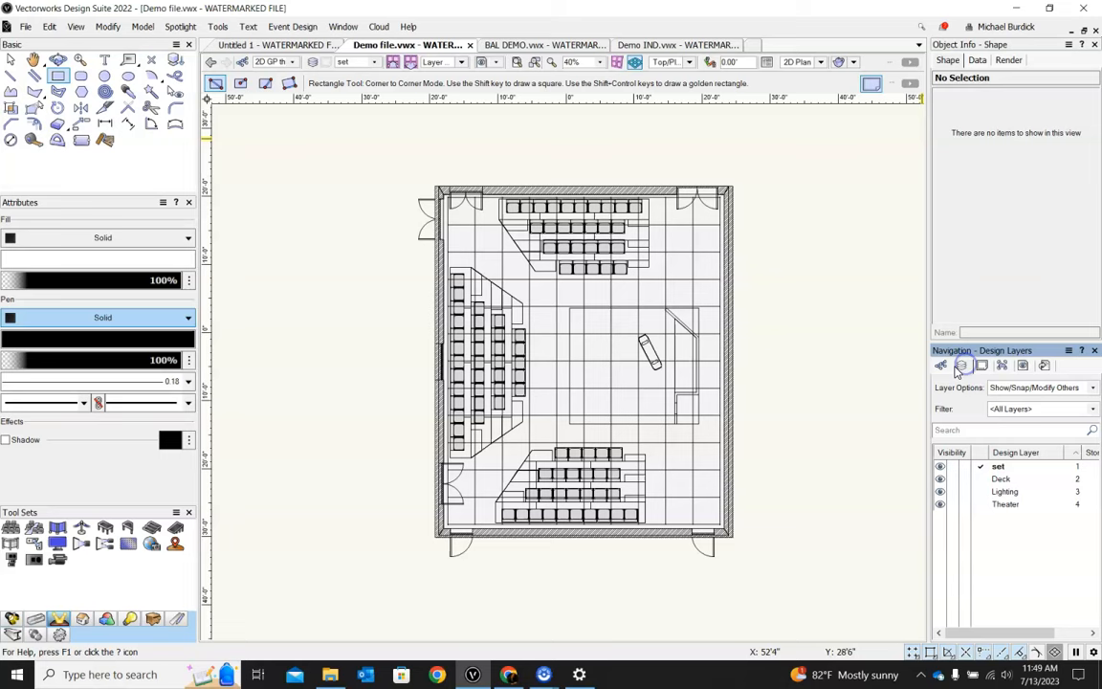
pyautogui.click(980, 364)
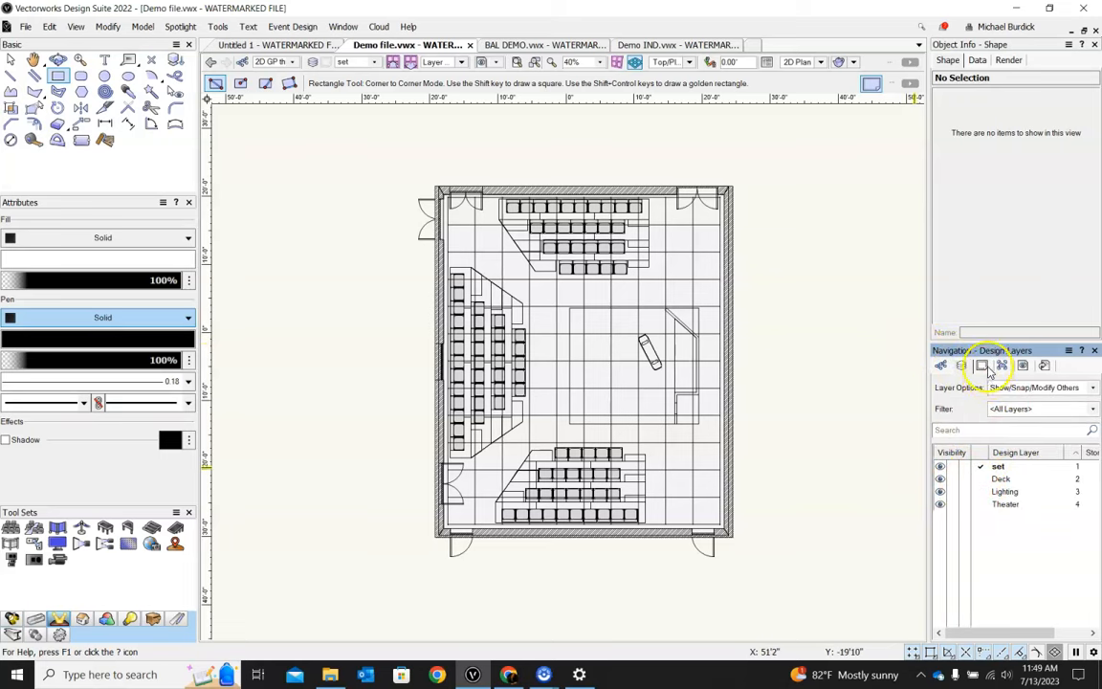
pyautogui.click(960, 366)
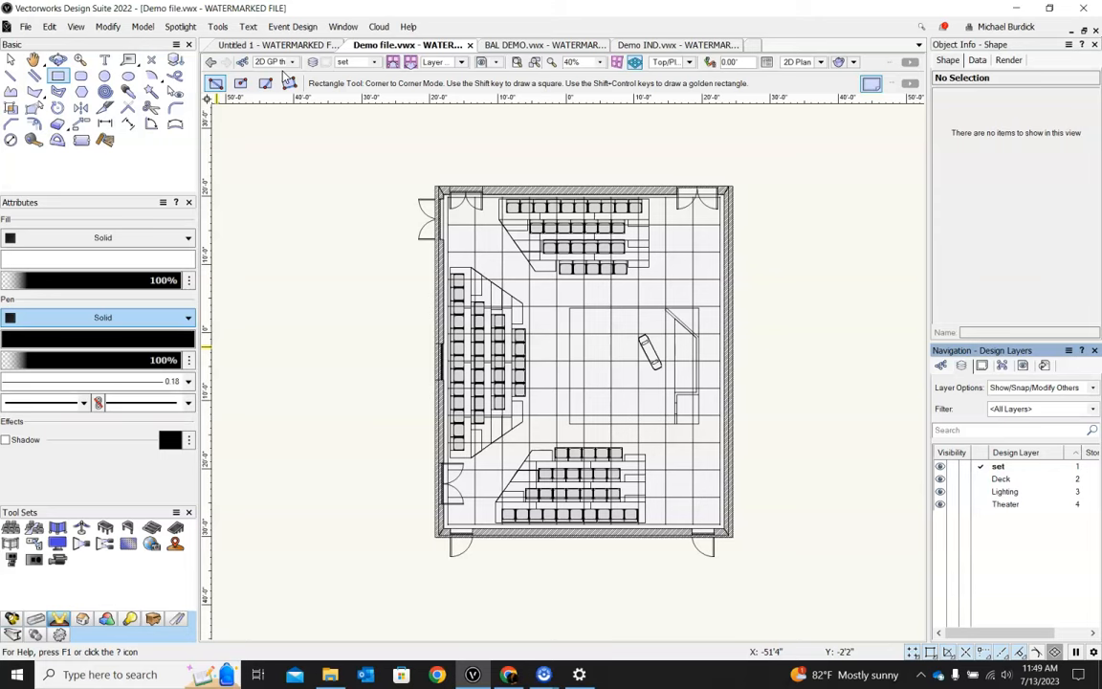
pyautogui.click(268, 45)
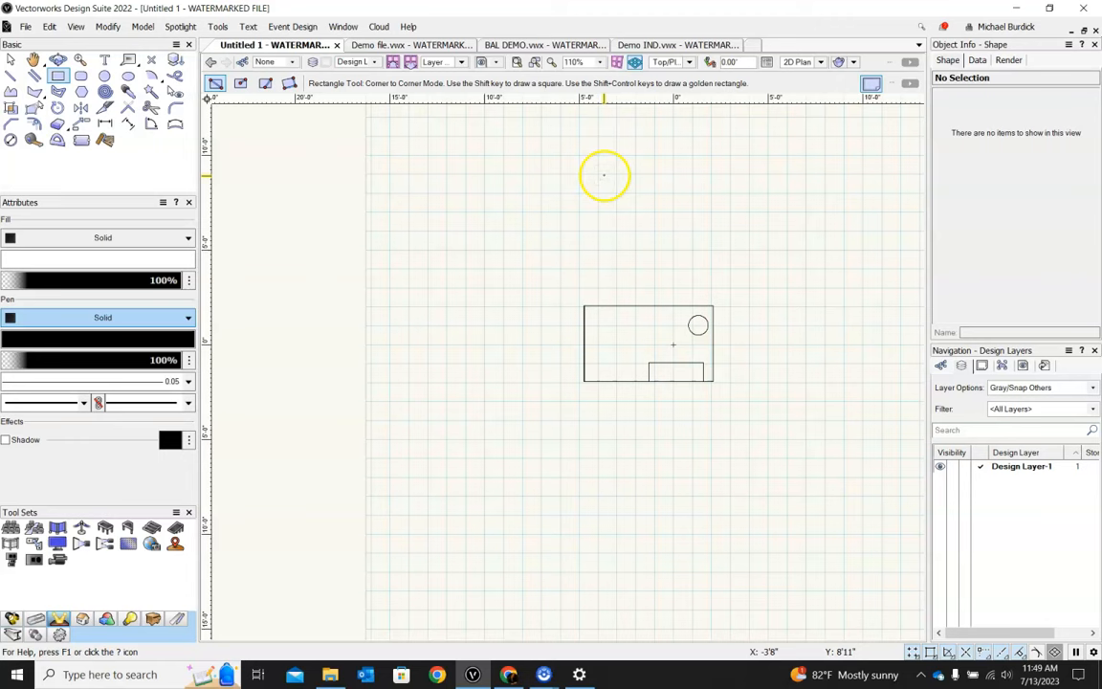
pyautogui.moveTo(658, 236)
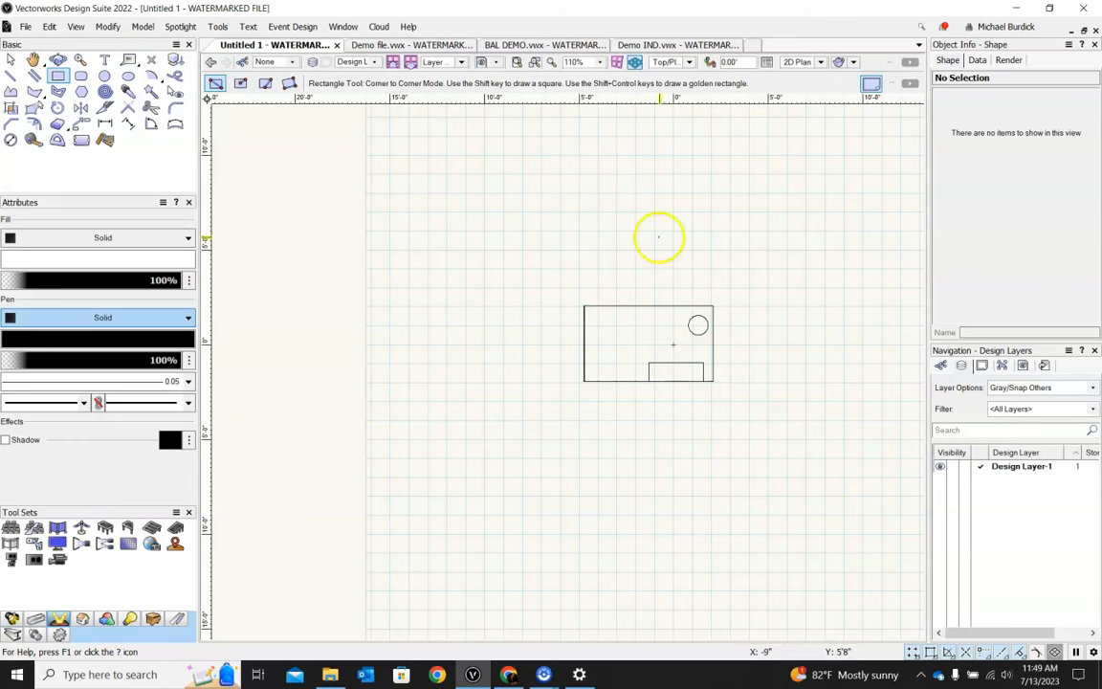
pyautogui.moveTo(621, 199)
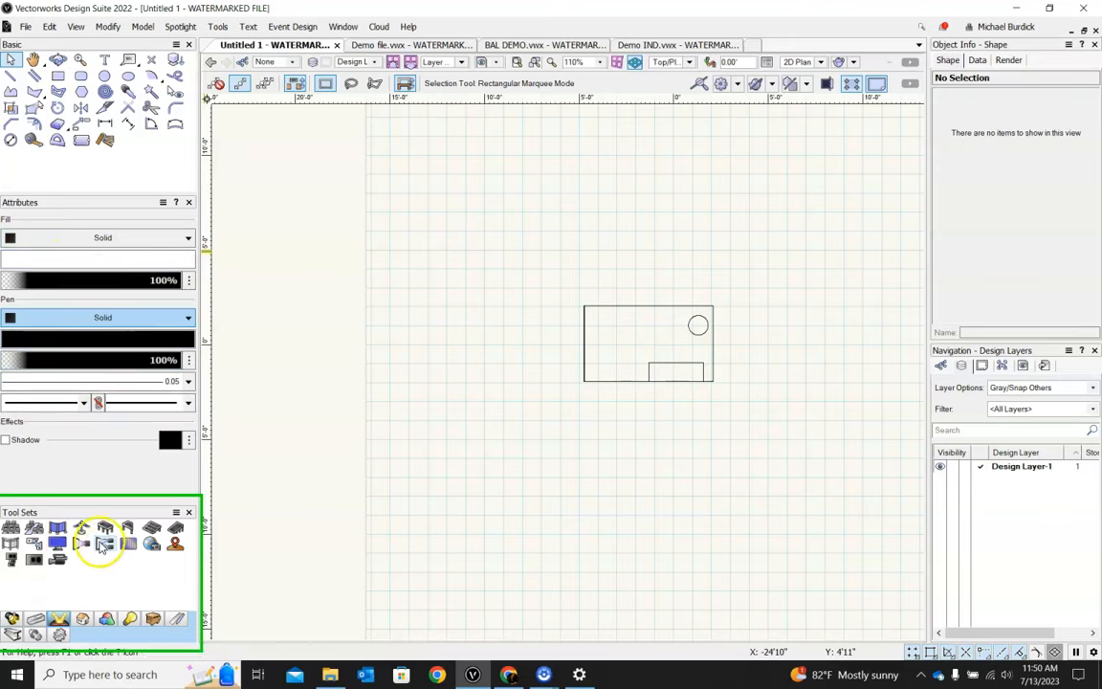
pyautogui.moveTo(59, 543)
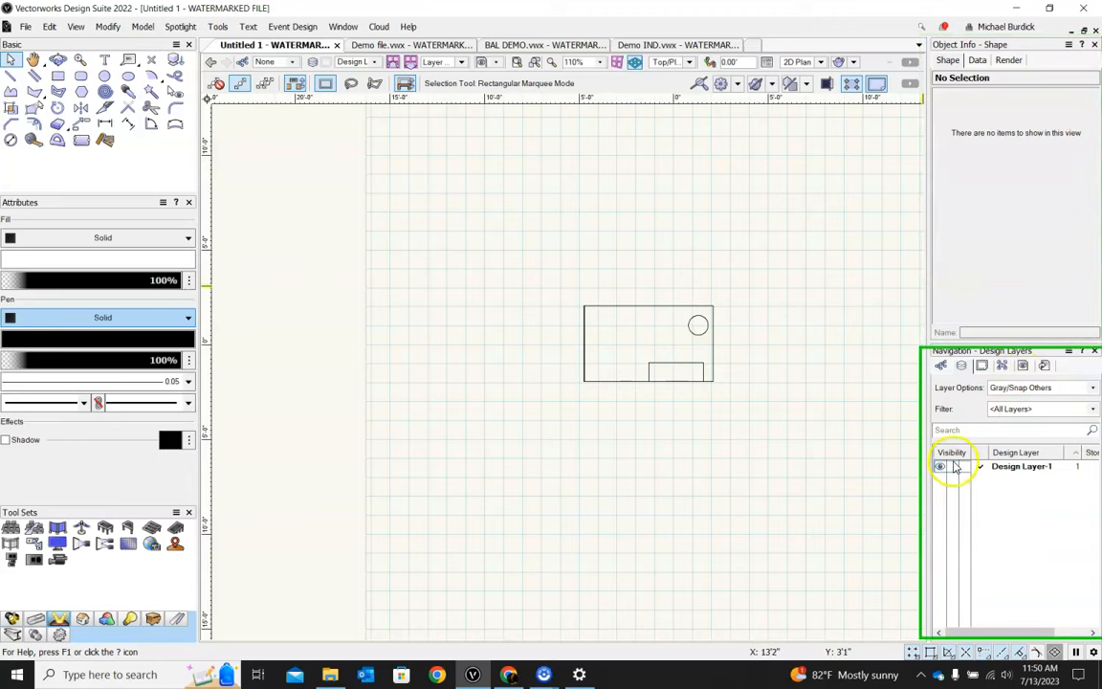
pyautogui.moveTo(1016, 451)
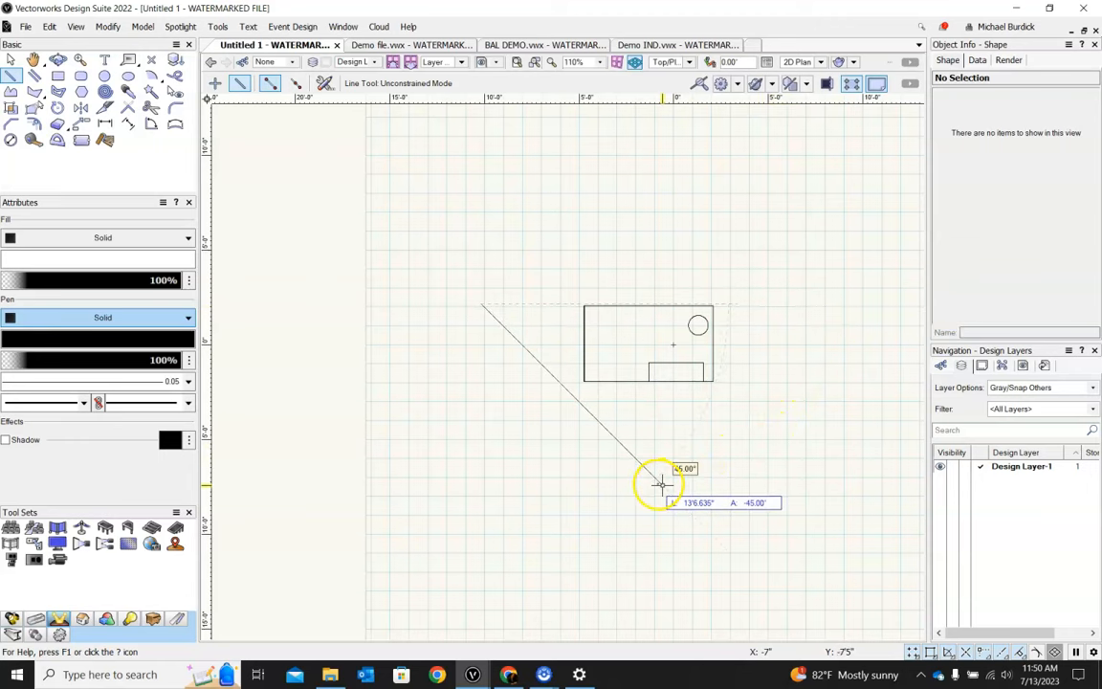
pyautogui.moveTo(644, 466)
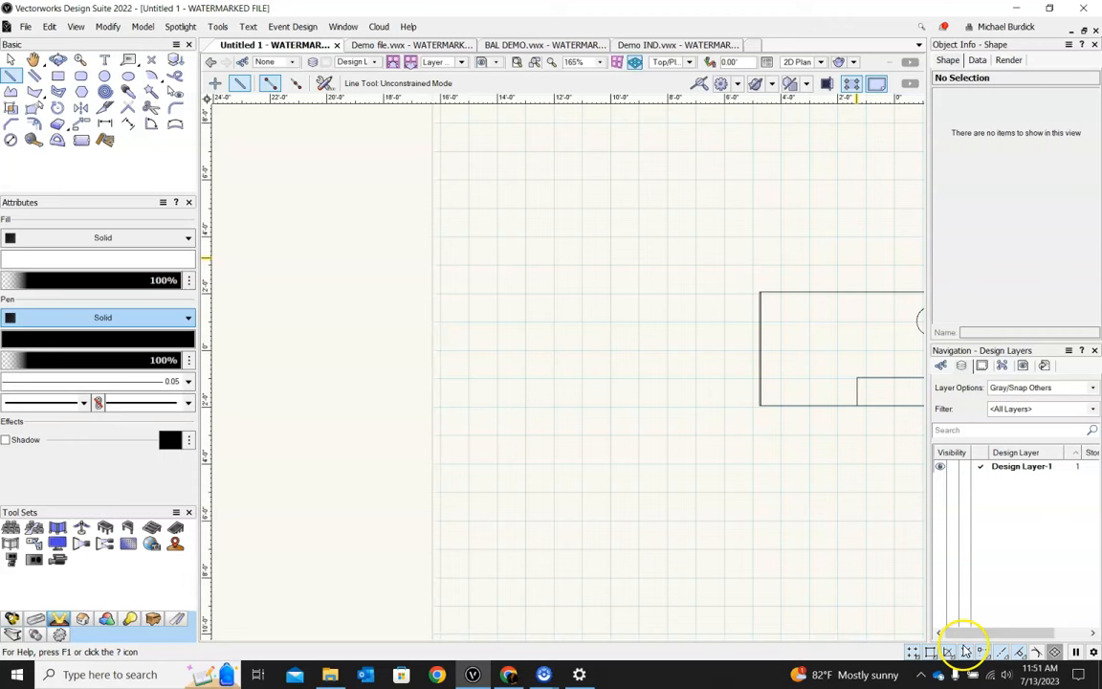
pyautogui.moveTo(987, 650)
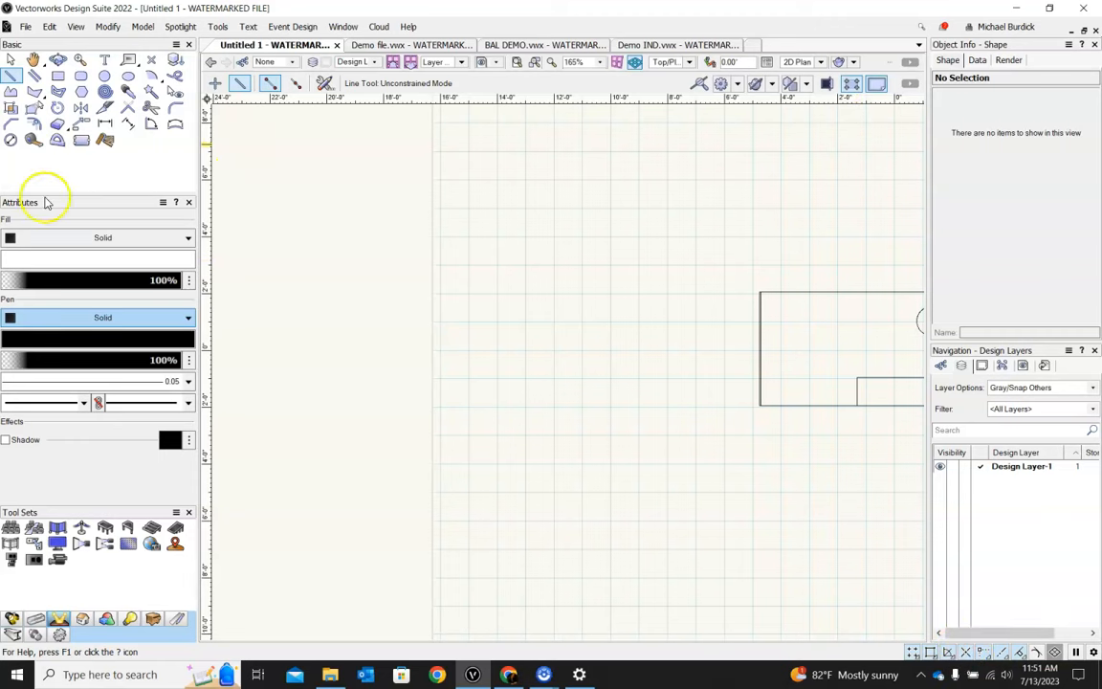
pyautogui.moveTo(620, 407)
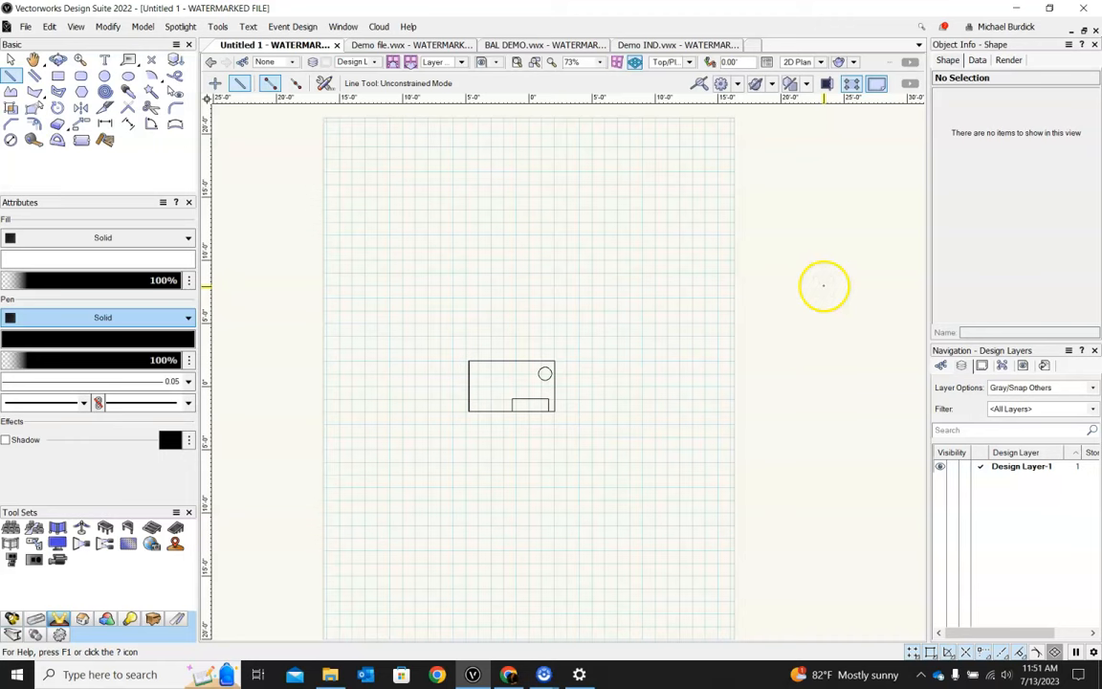
pyautogui.moveTo(825, 286)
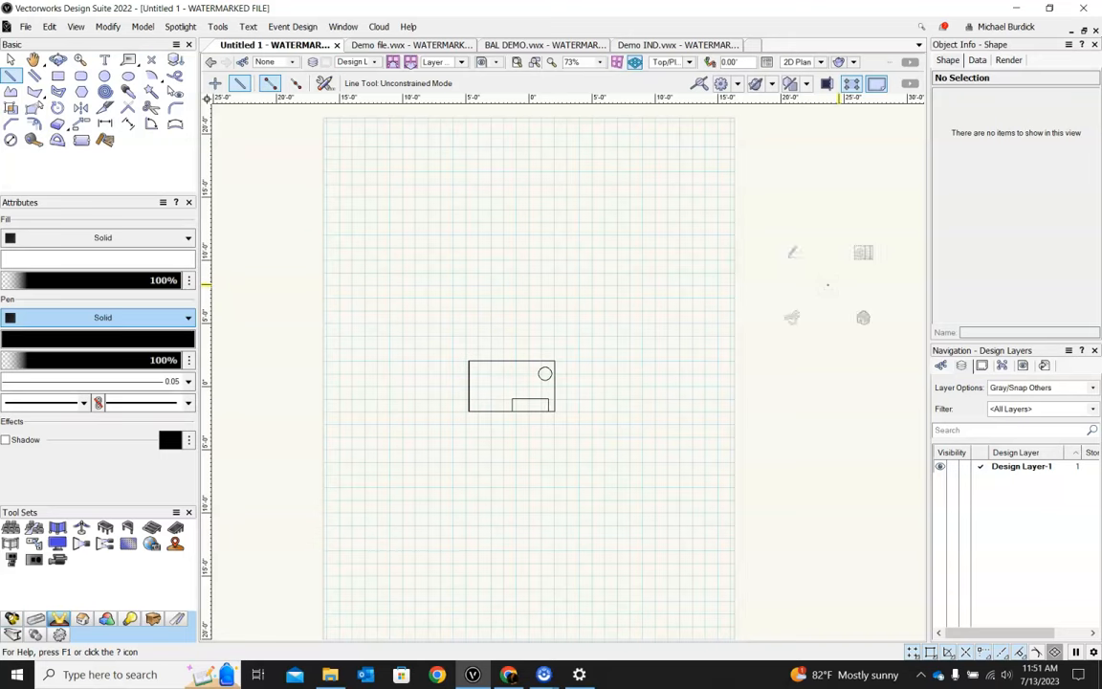
pyautogui.click(12, 60)
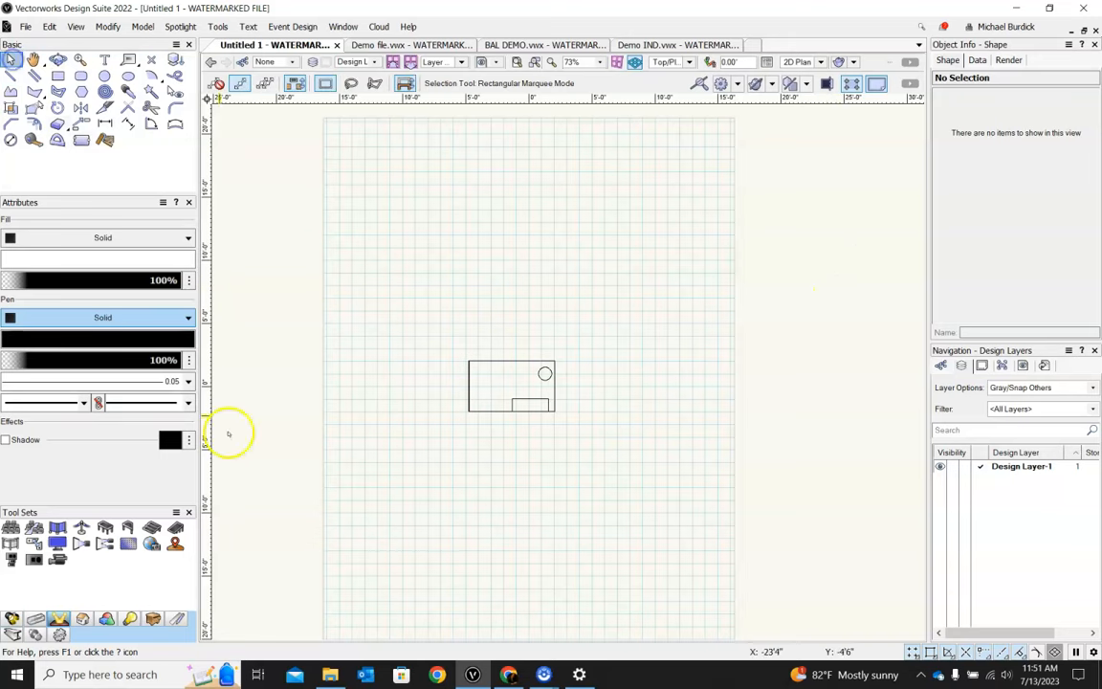